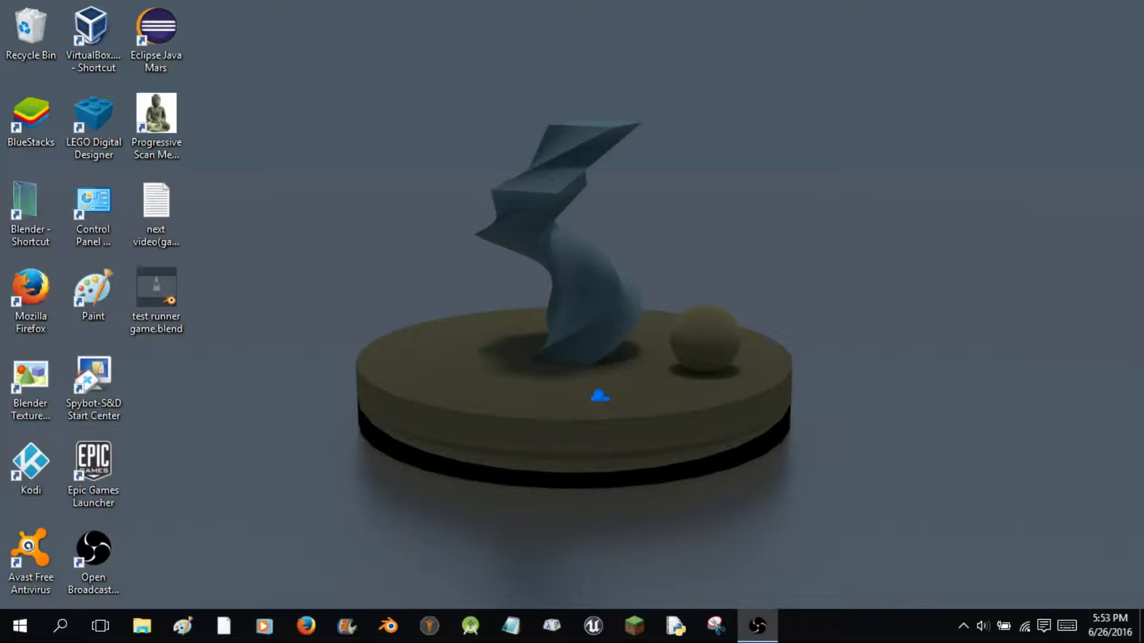
mouse_move(926, 37)
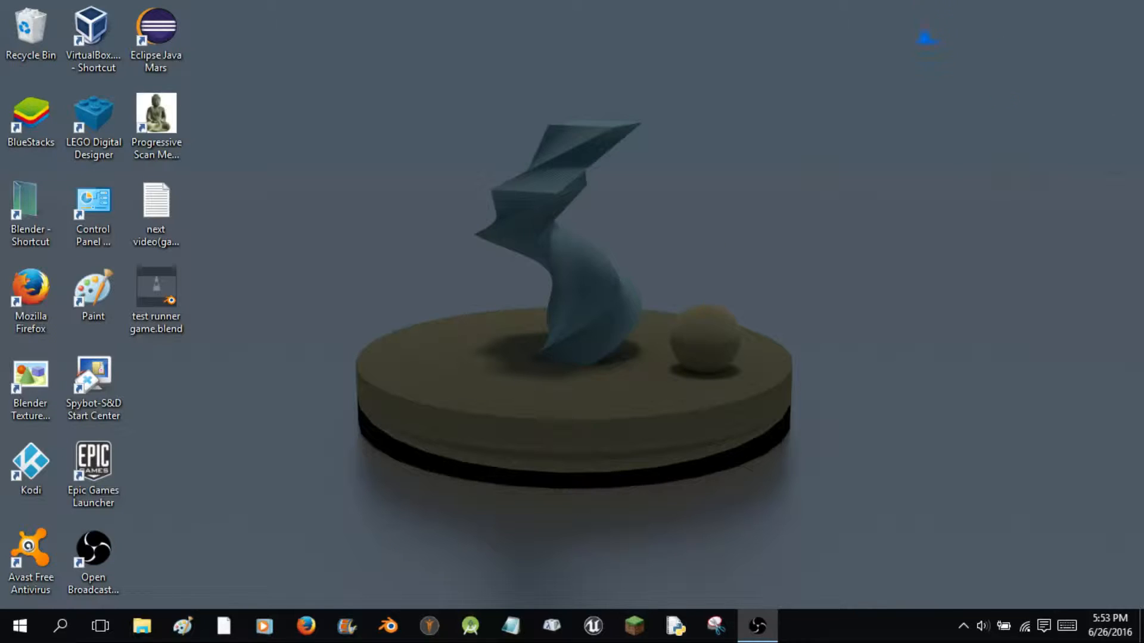
mouse_move(748, 303)
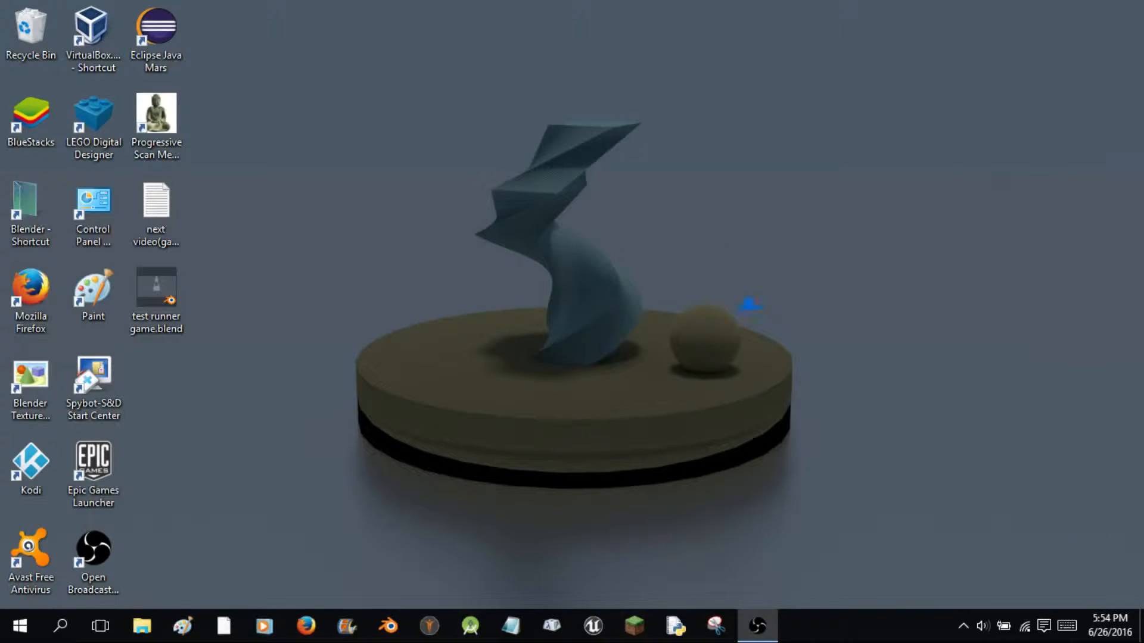
mouse_move(276, 479)
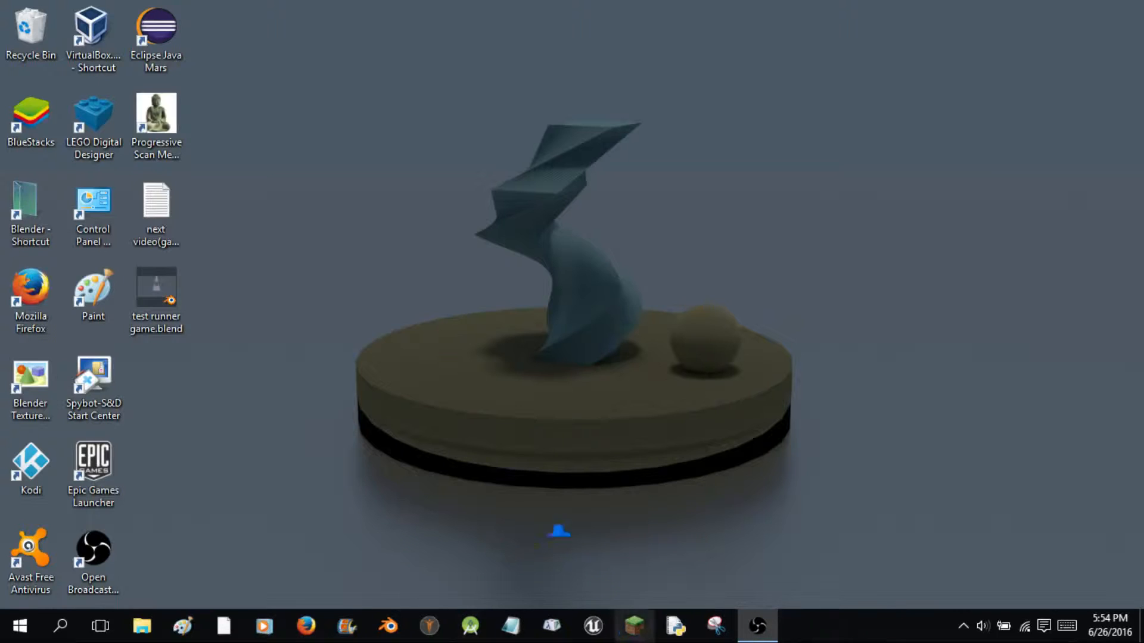
mouse_move(615, 414)
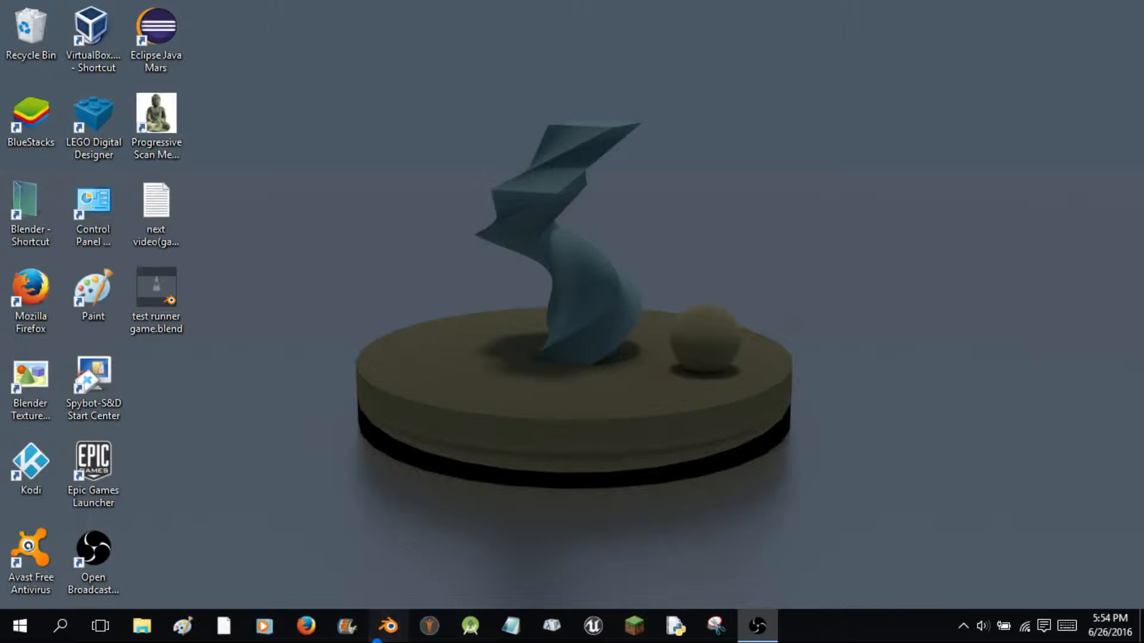
- Launch Blender, snap the 3D cursor to world centre and switch the engine to Blender Game
left_click(389, 625)
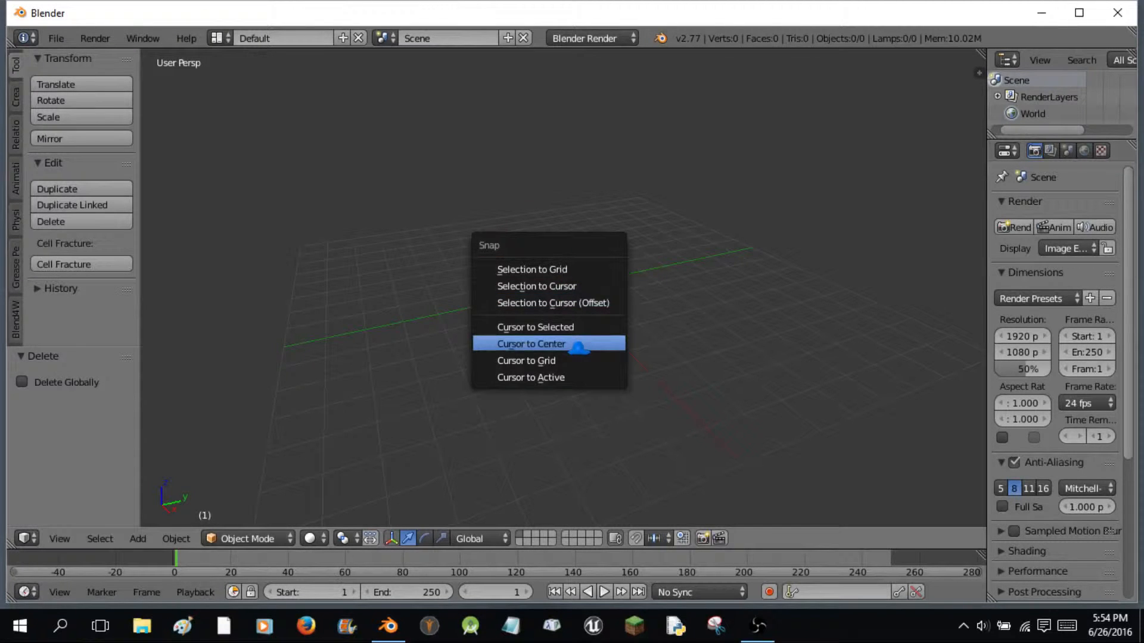
left_click(532, 343)
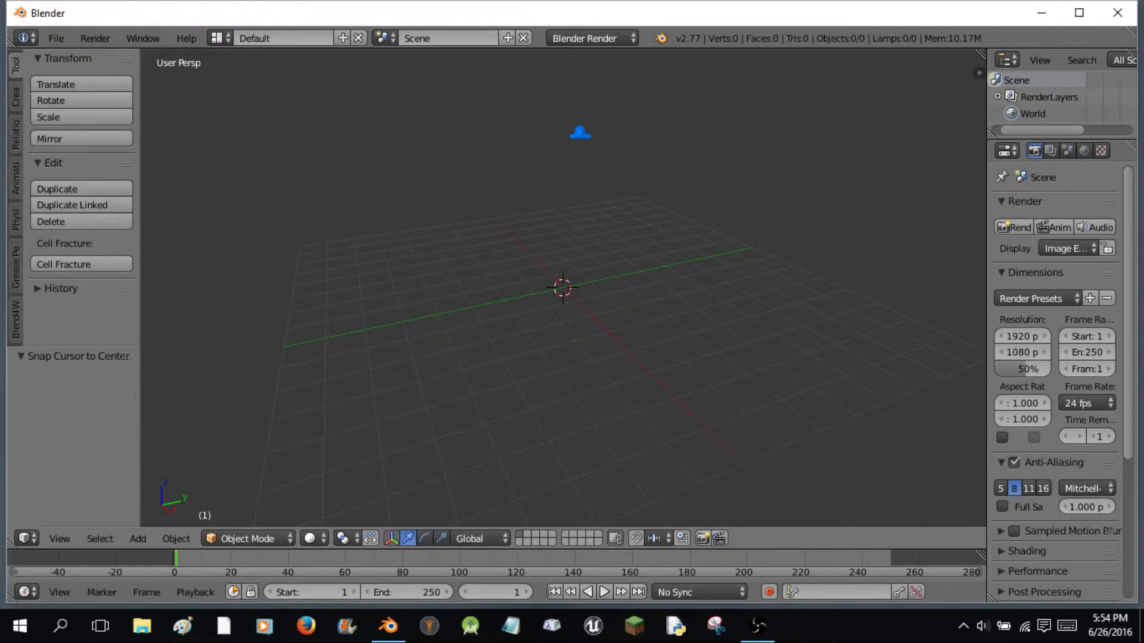
left_click(590, 37)
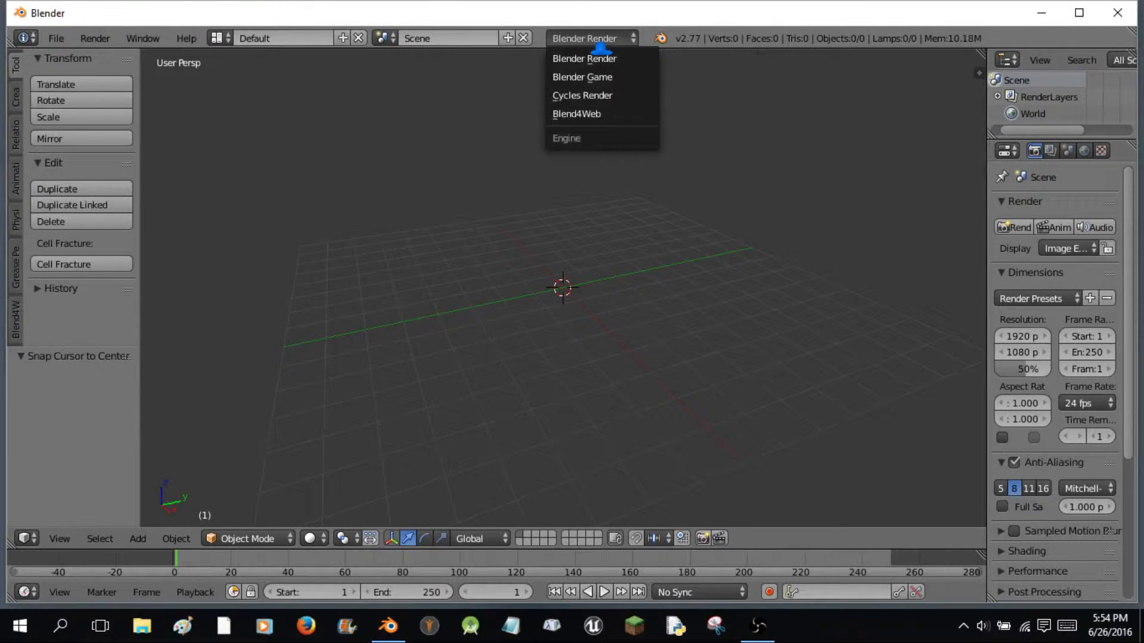
left_click(581, 77)
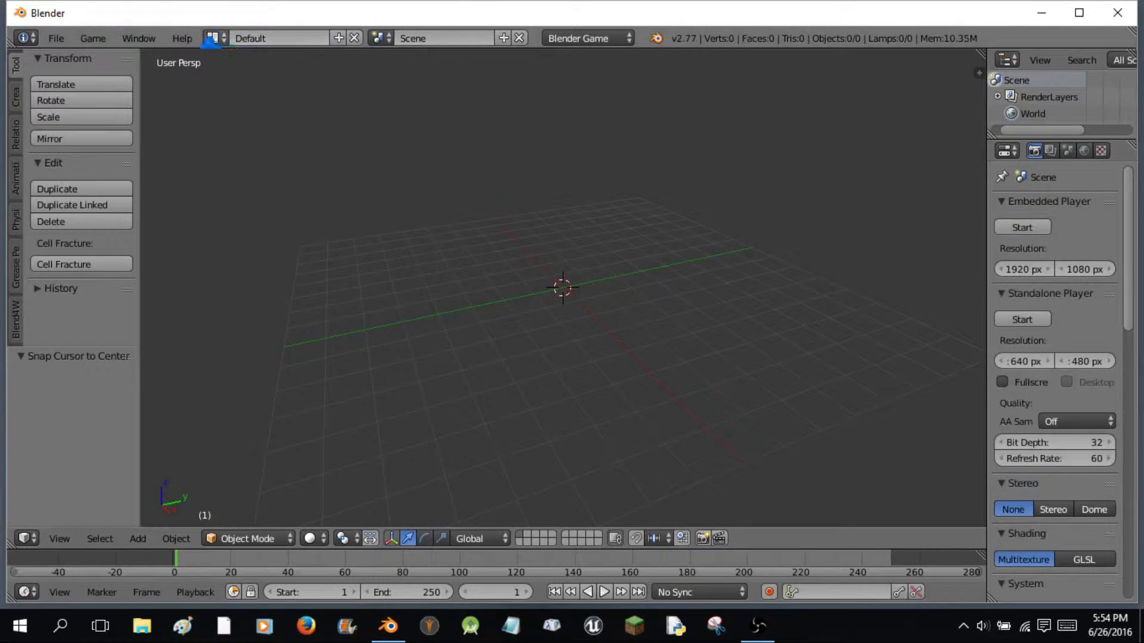
left_click(214, 37)
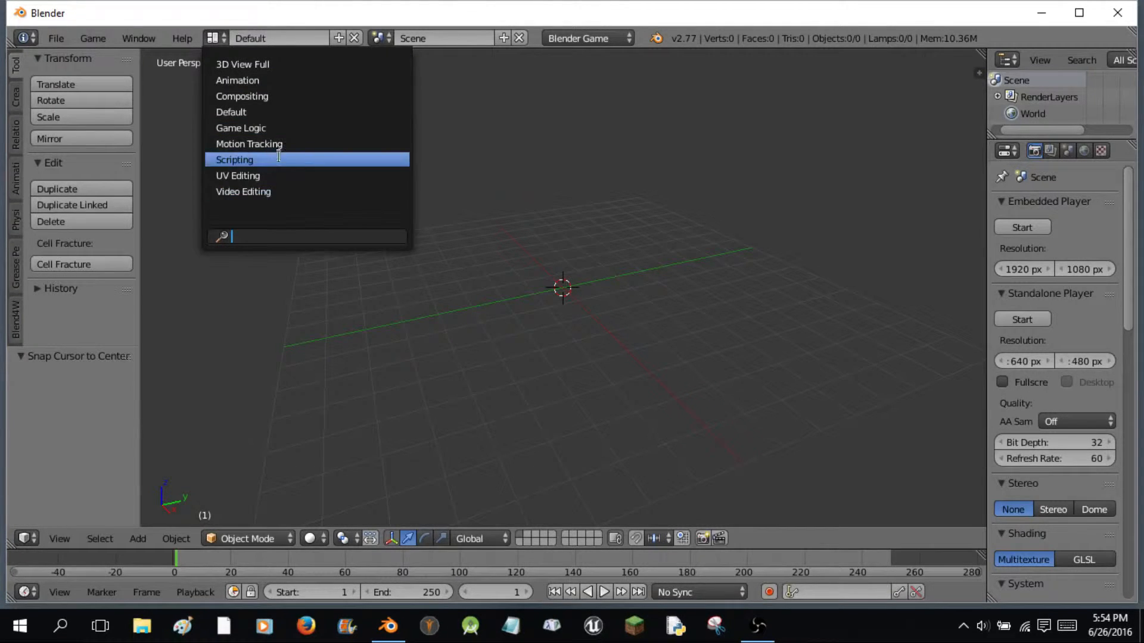
- Switch to the Scripting layout and turn the console area into a Logic Editor
left_click(234, 160)
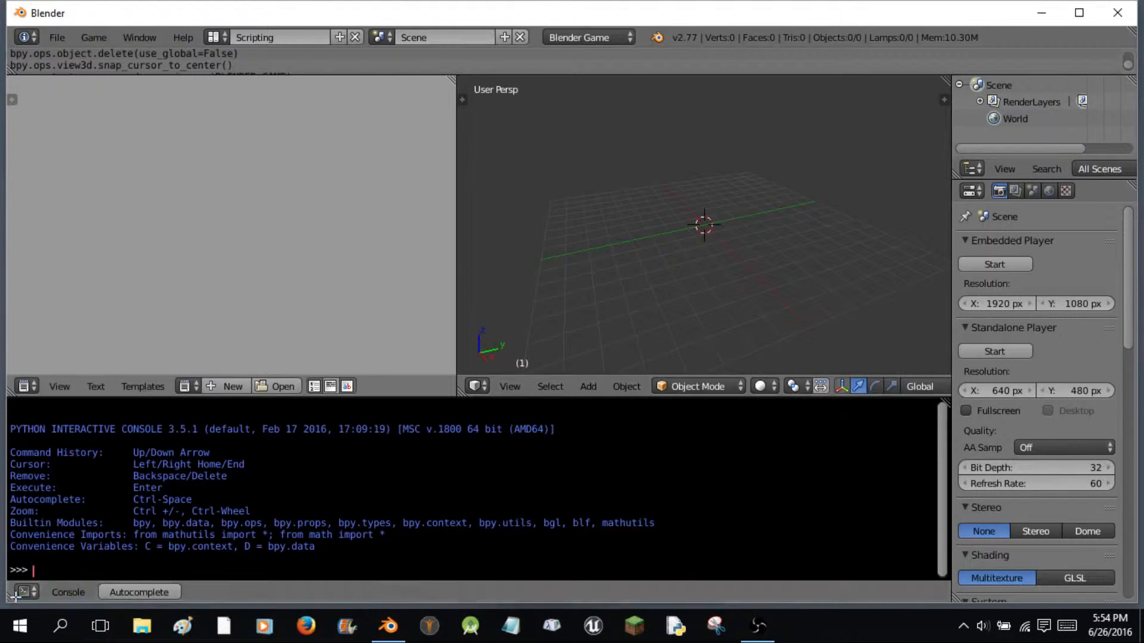
left_click(22, 592)
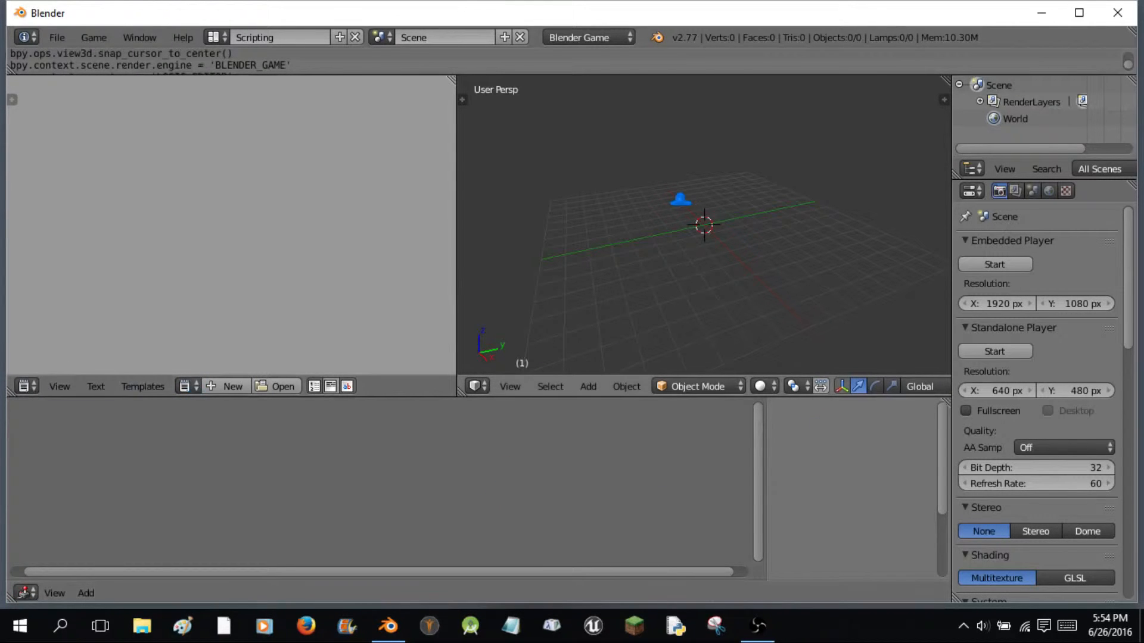
- Add a camera, view through it, and add a cube to the scene
left_click(588, 387)
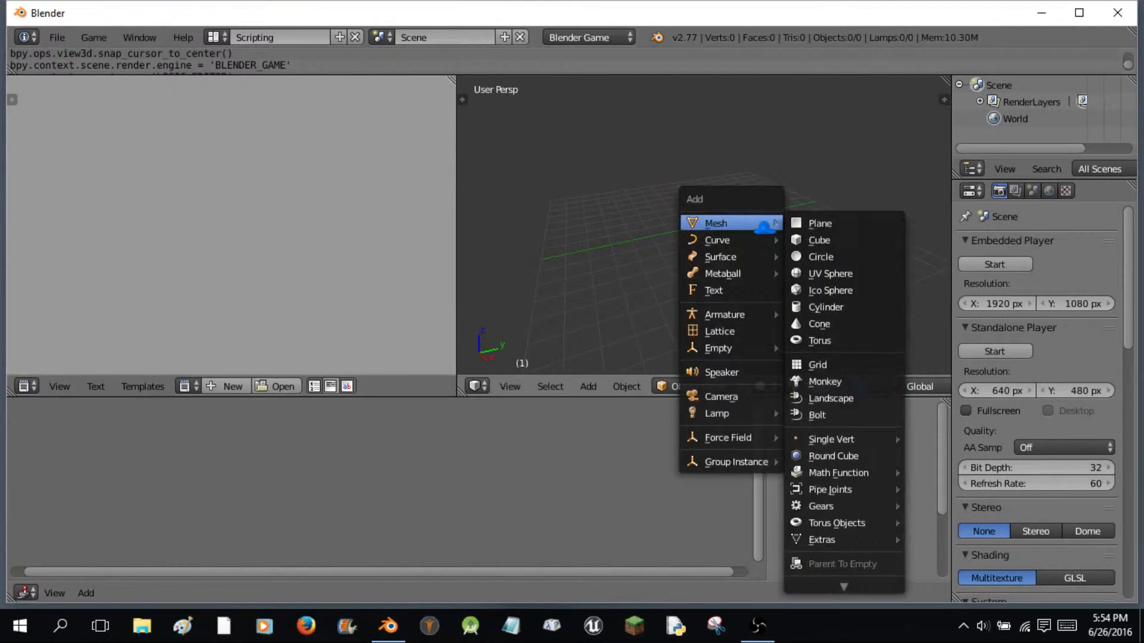
mouse_move(739, 372)
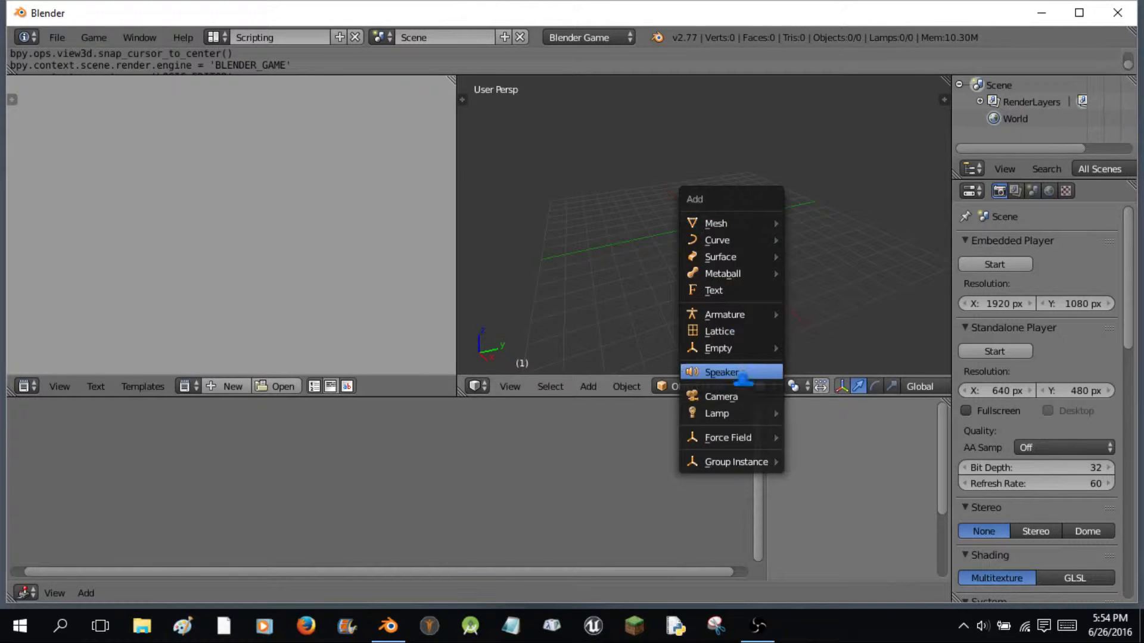
left_click(721, 397)
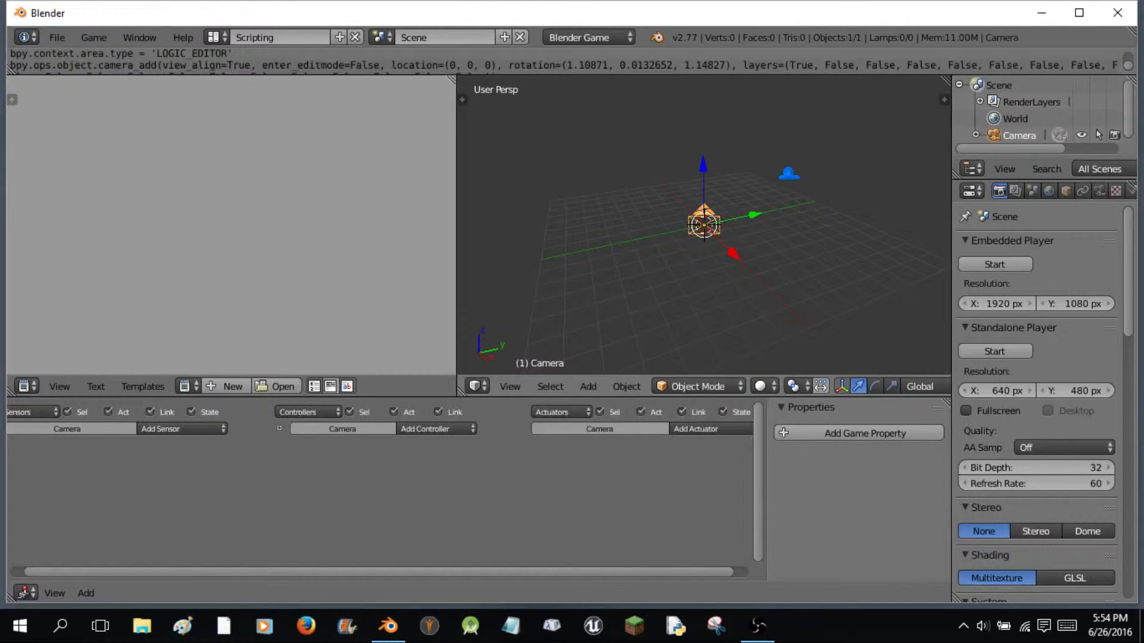
key("KP_0")
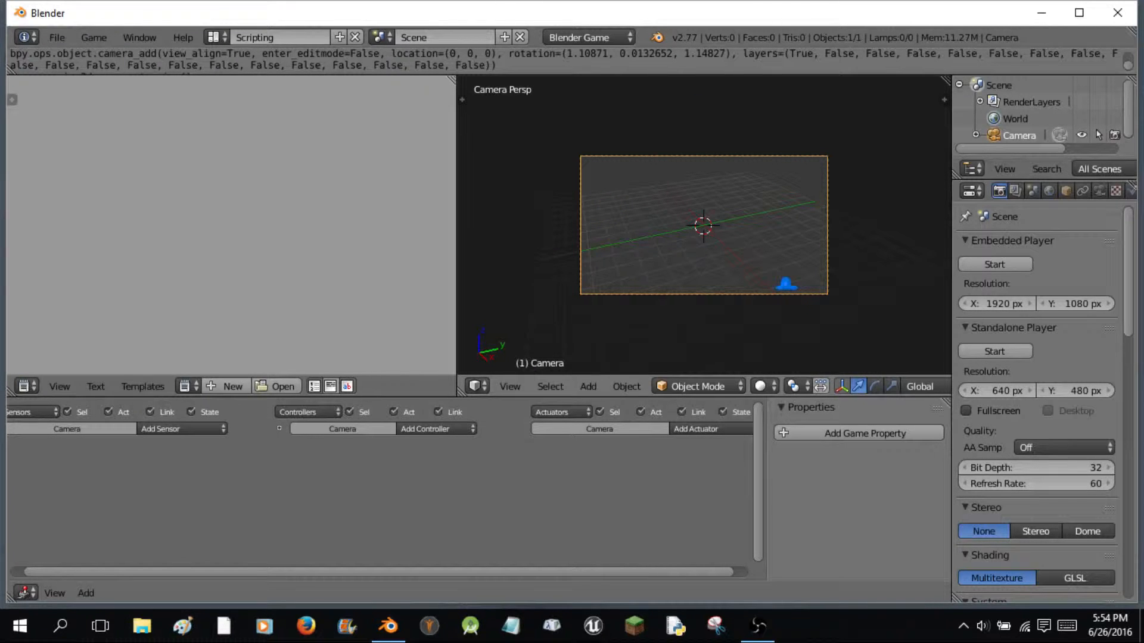
left_click(589, 386)
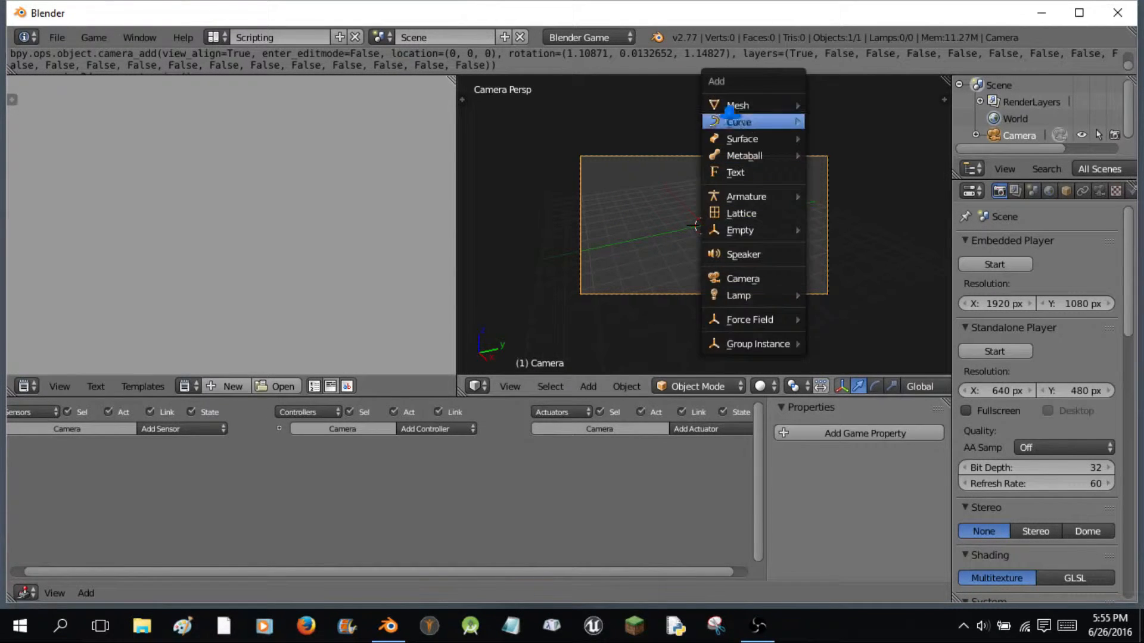
mouse_move(738, 105)
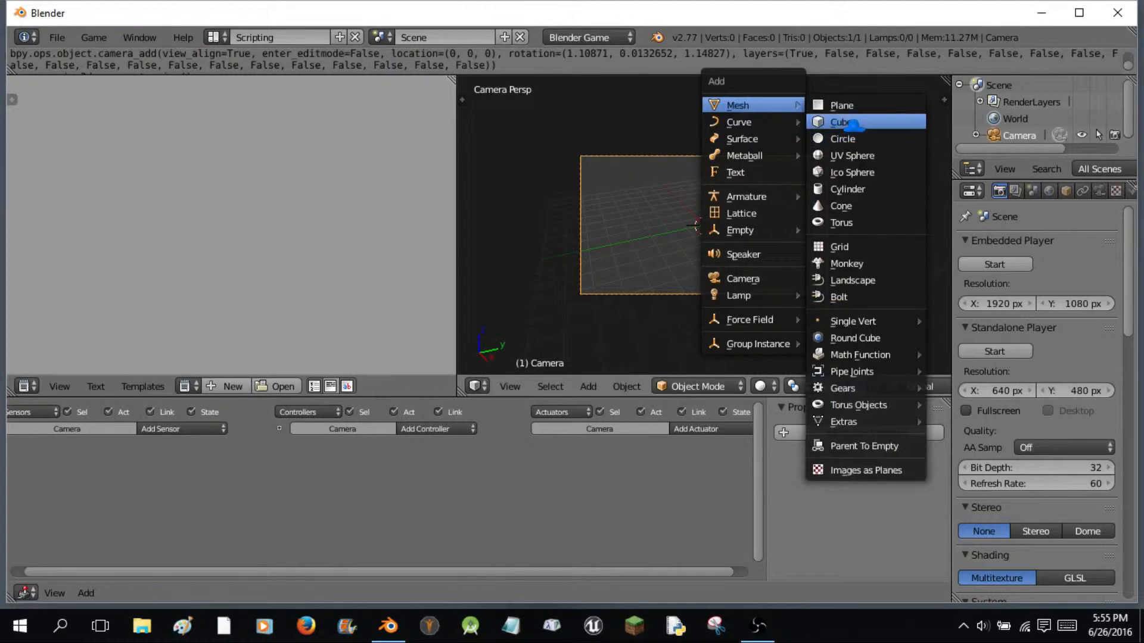
left_click(840, 122)
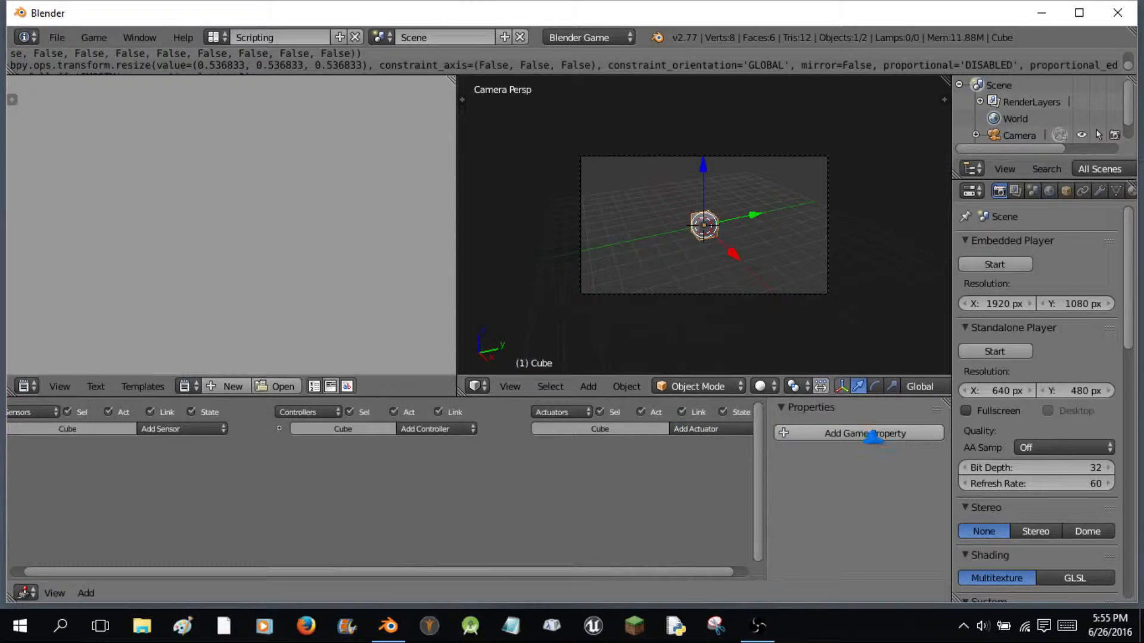
- Add game properties to the cube and change a property's value type (e.g. Timer)
left_click(865, 434)
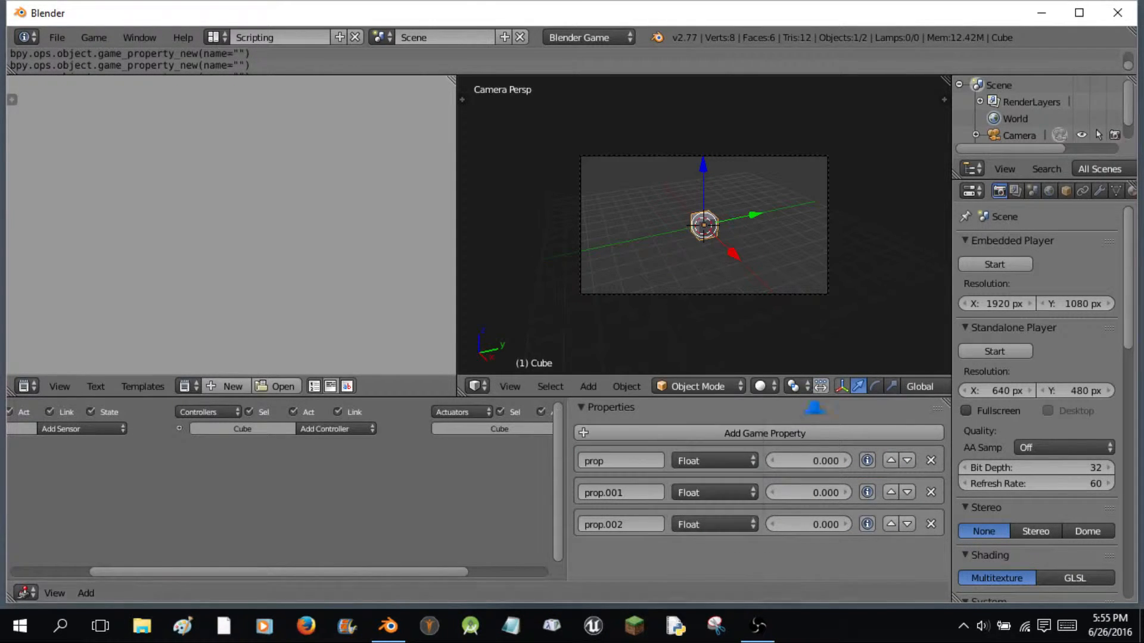
left_click(765, 434)
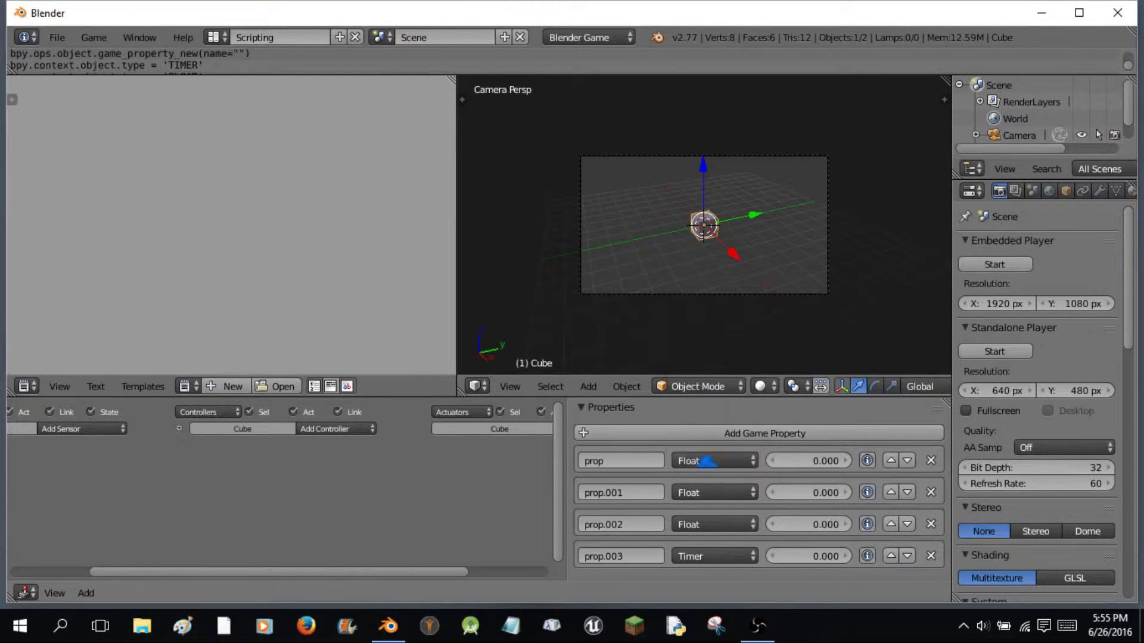
left_click(714, 460)
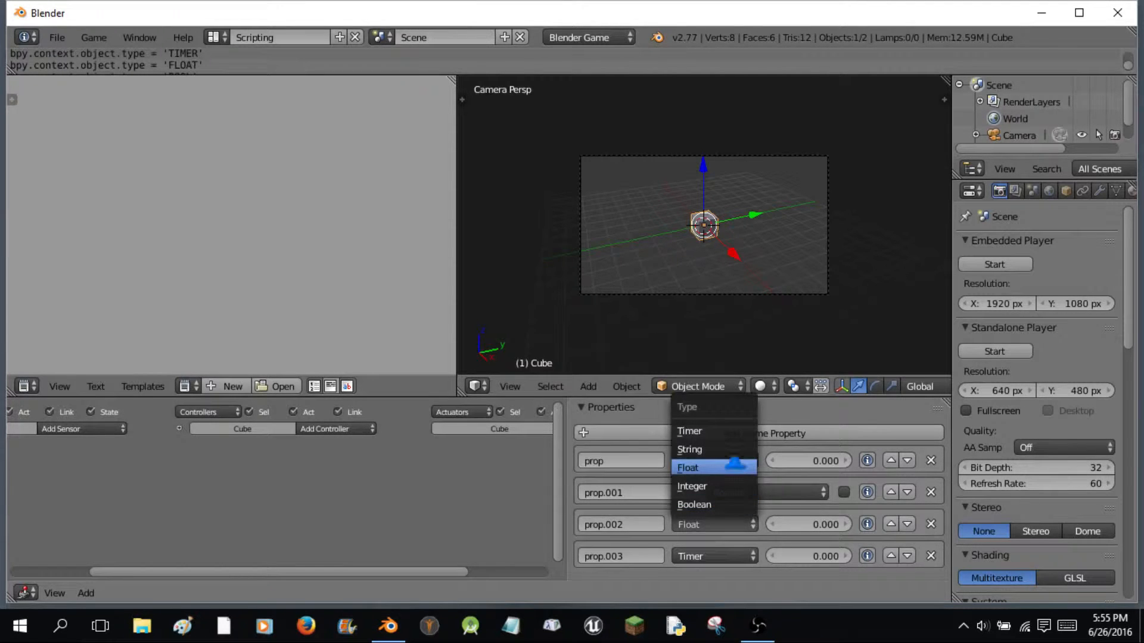
left_click(693, 506)
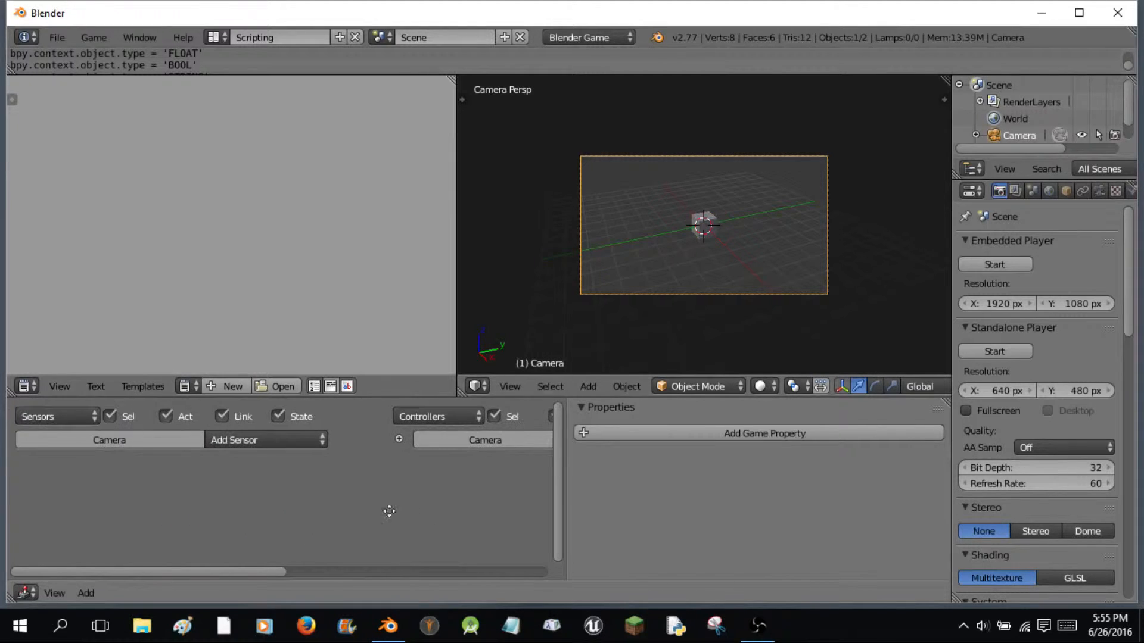
- Give the camera a Keyboard sensor and insert a location keyframe on it
left_click(264, 440)
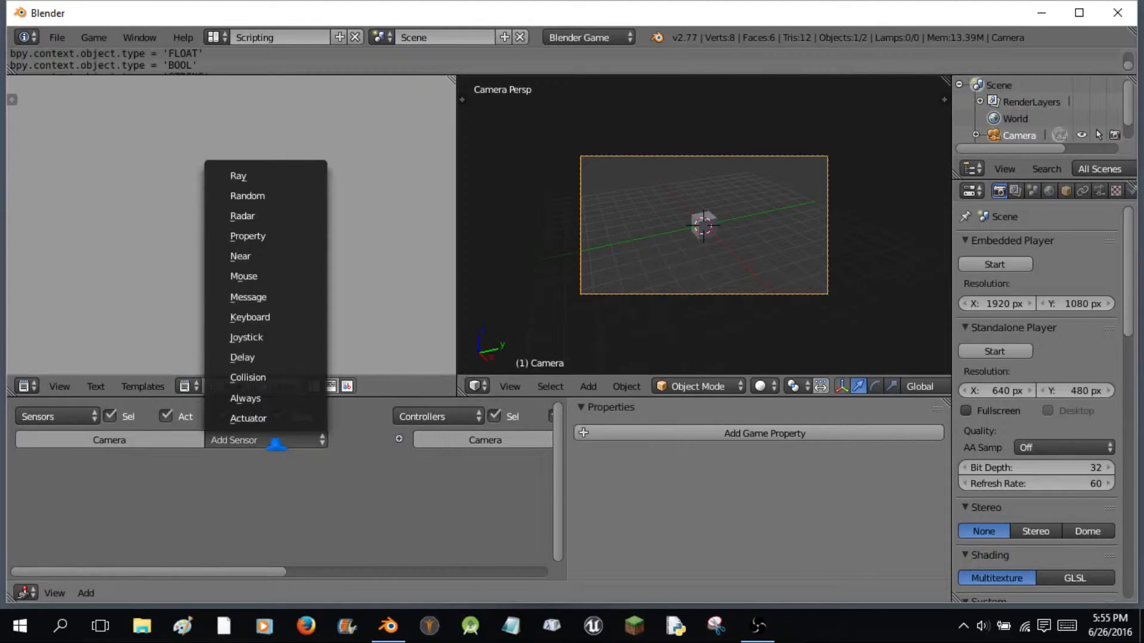
mouse_move(266, 297)
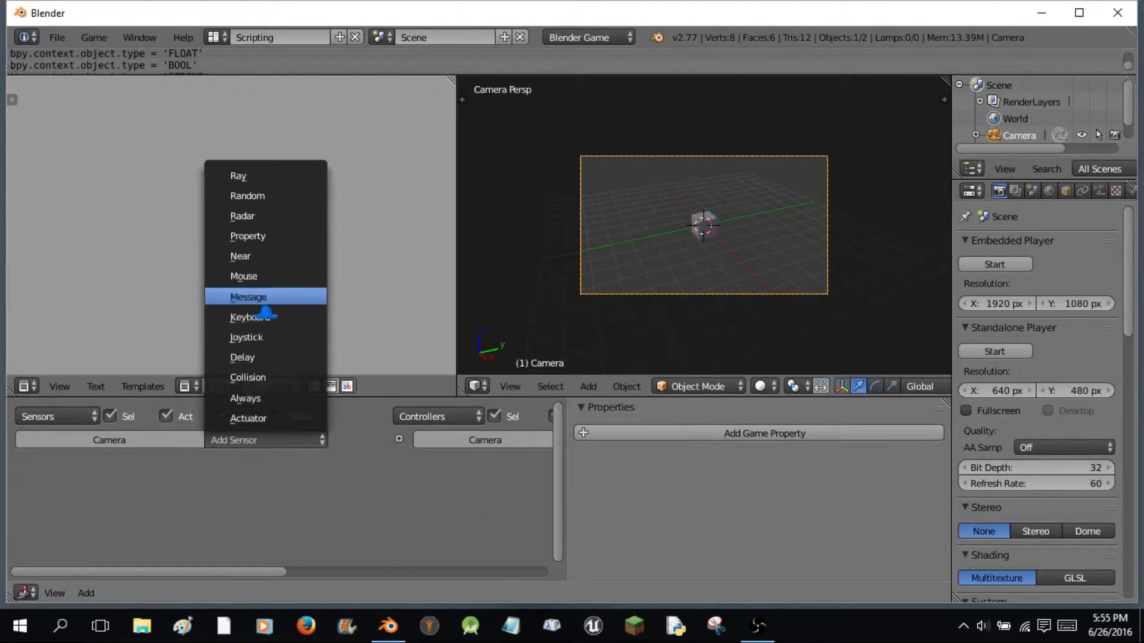
left_click(253, 317)
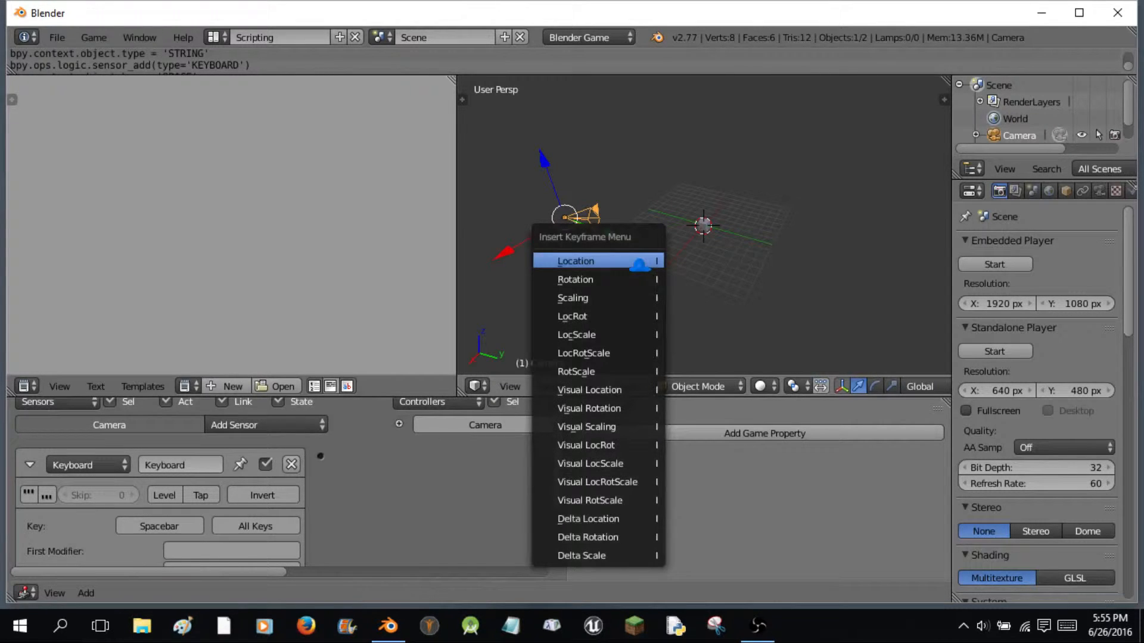
left_click(575, 261)
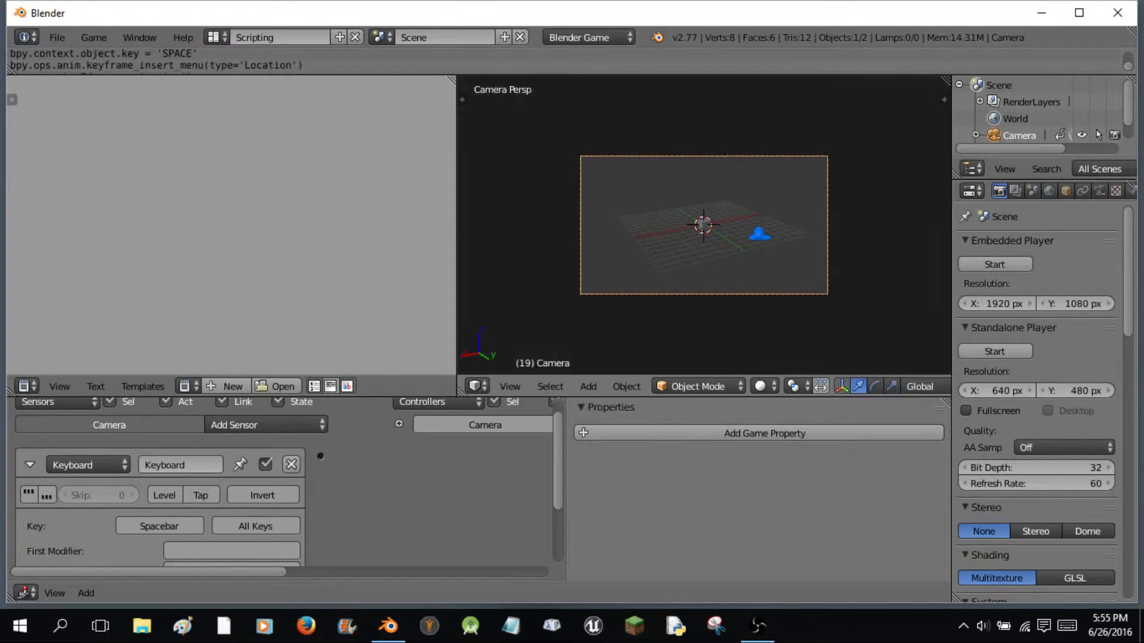
key("I")
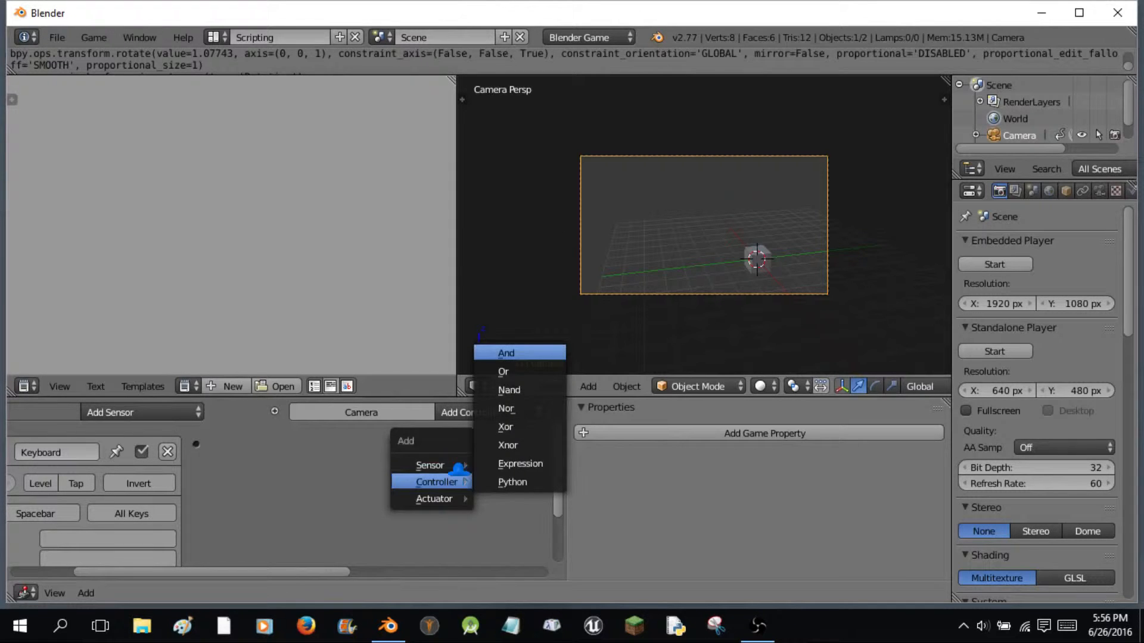
- Add an And controller and replace the camera's Motion actuator with an Action actuator
left_click(505, 353)
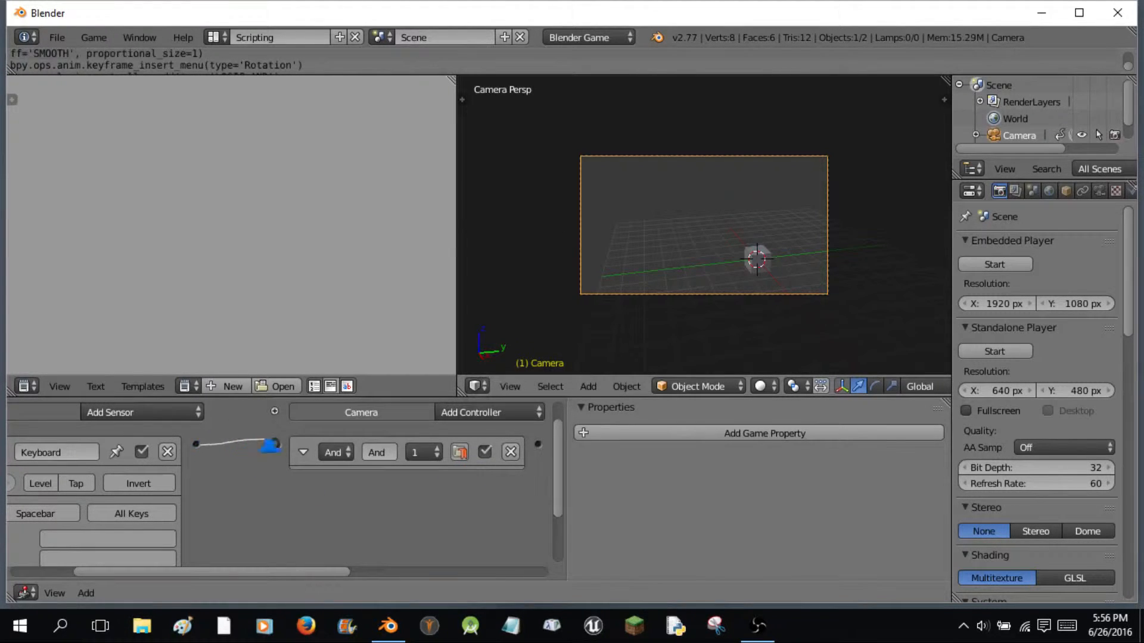
left_click(471, 412)
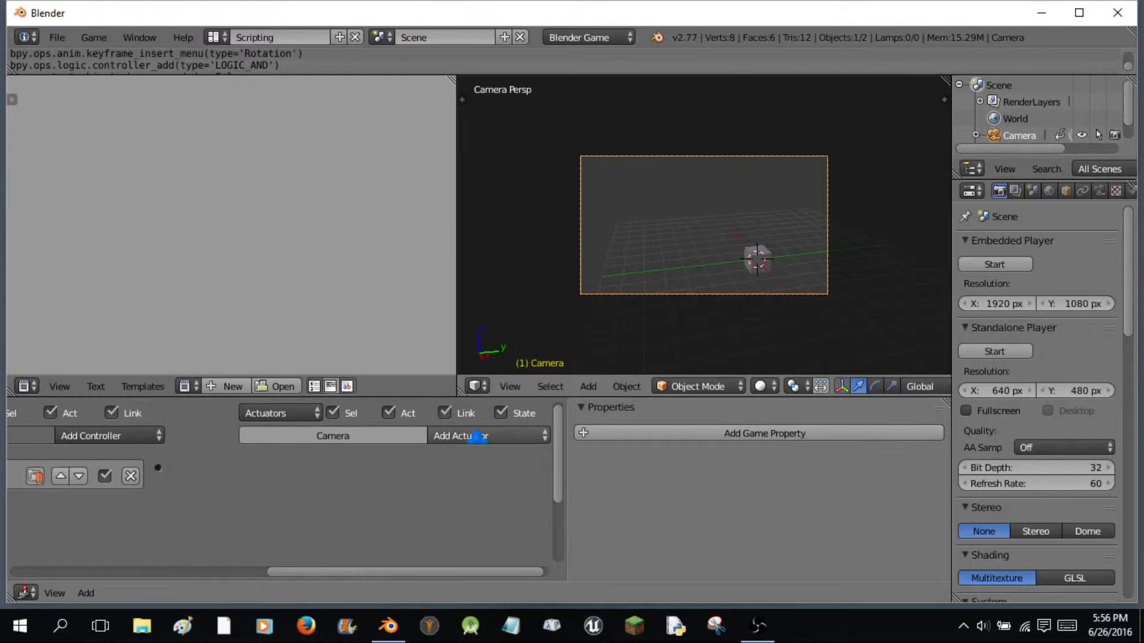
left_click(479, 436)
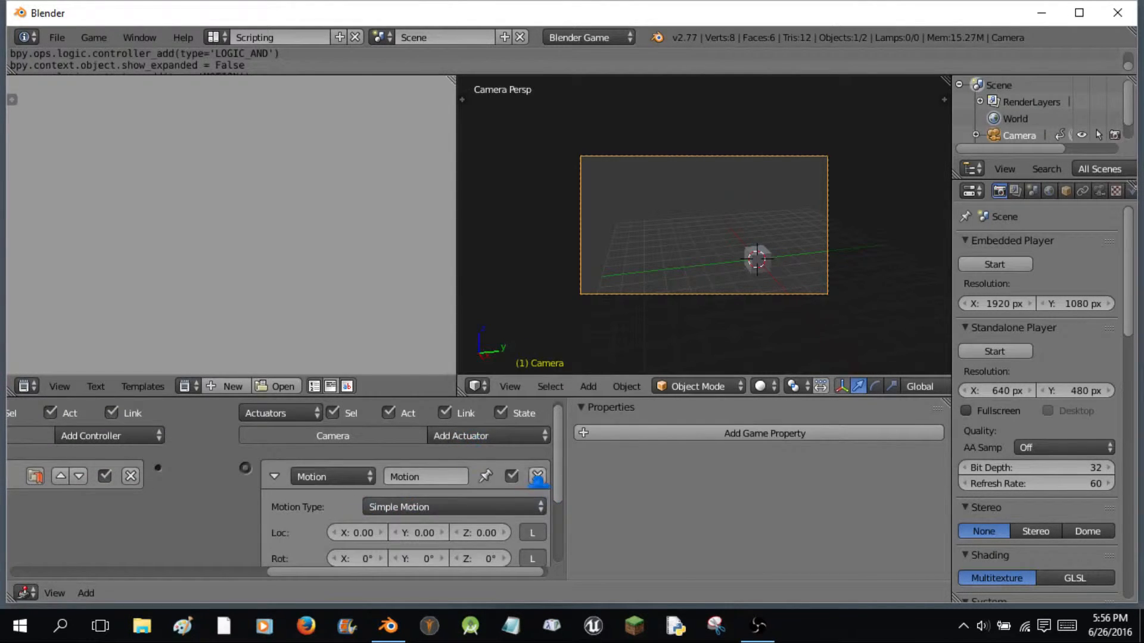
left_click(460, 436)
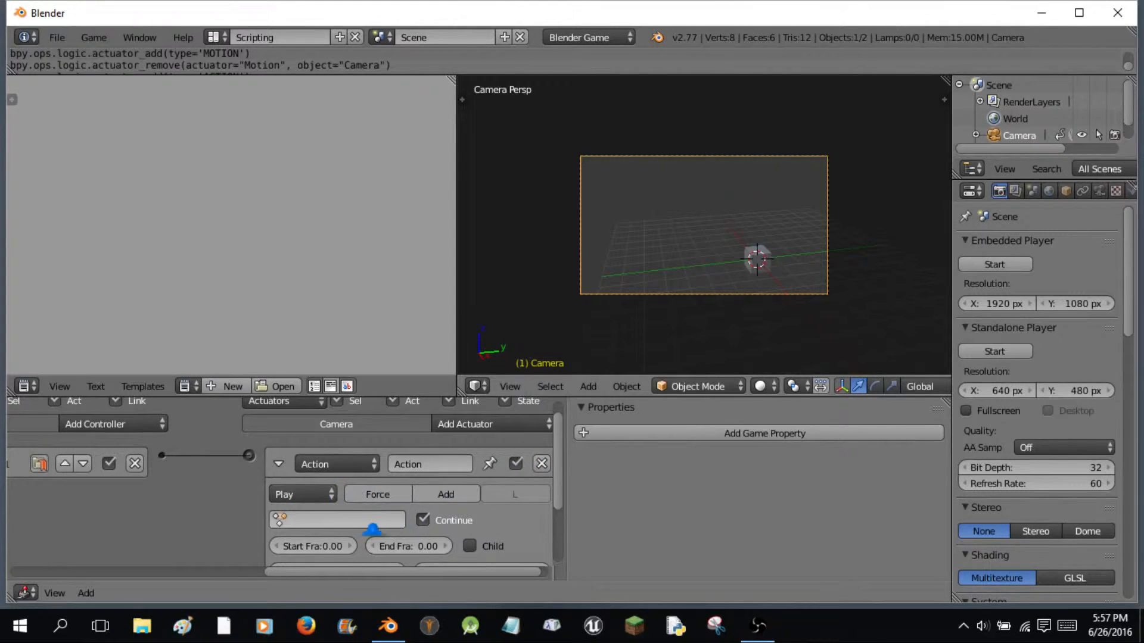
- Set the Action actuator to play CameraAction with end frame 19
left_click(303, 493)
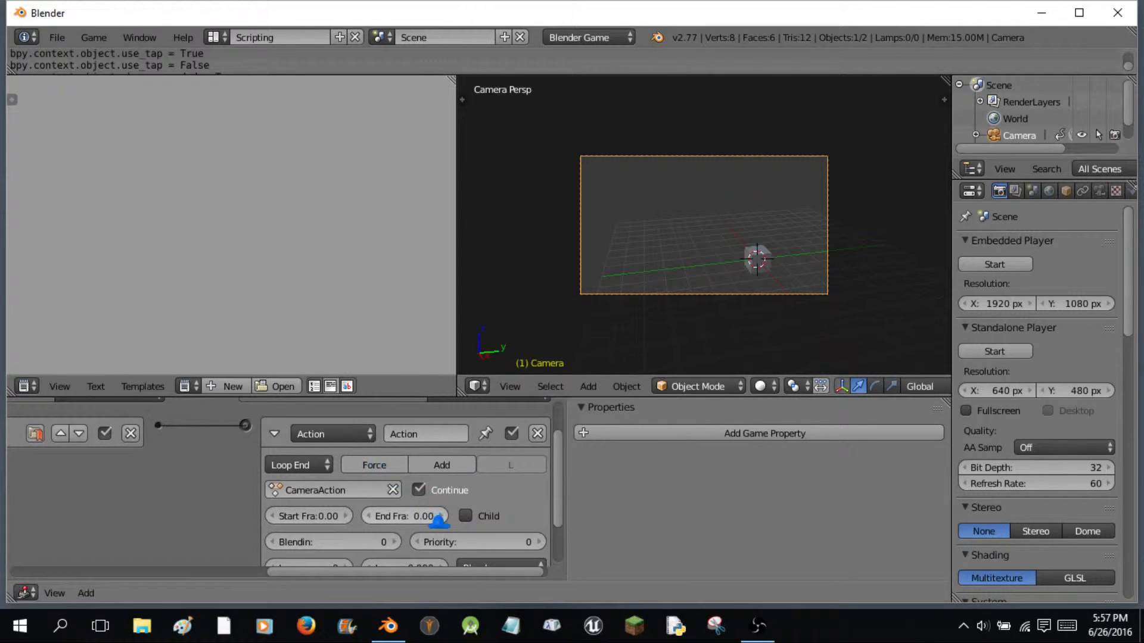
left_click(406, 516)
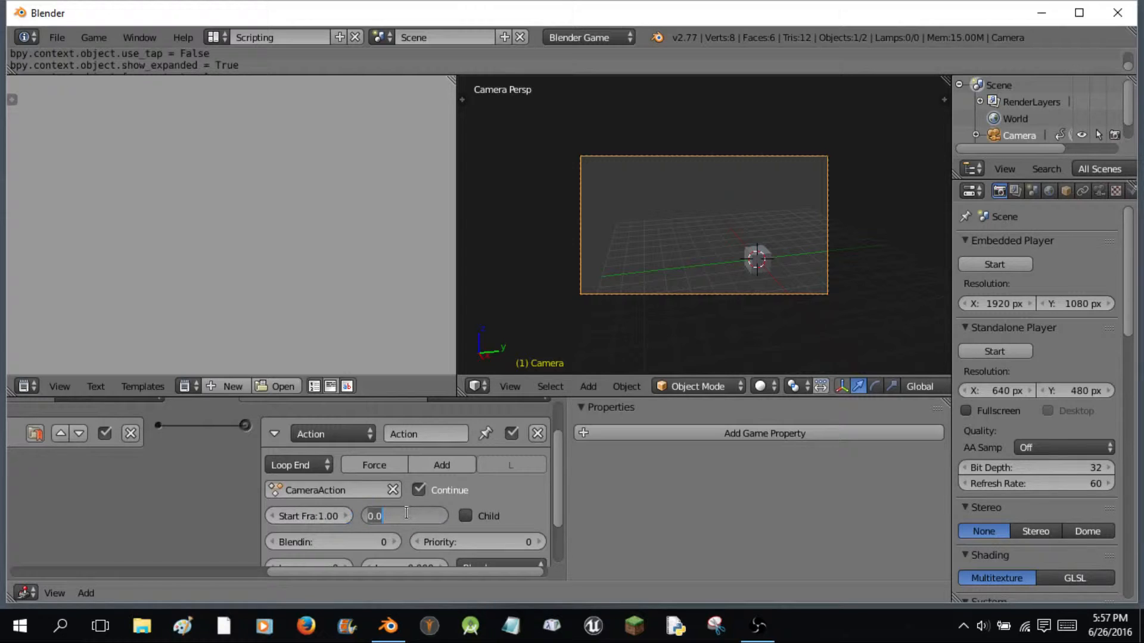
type("19")
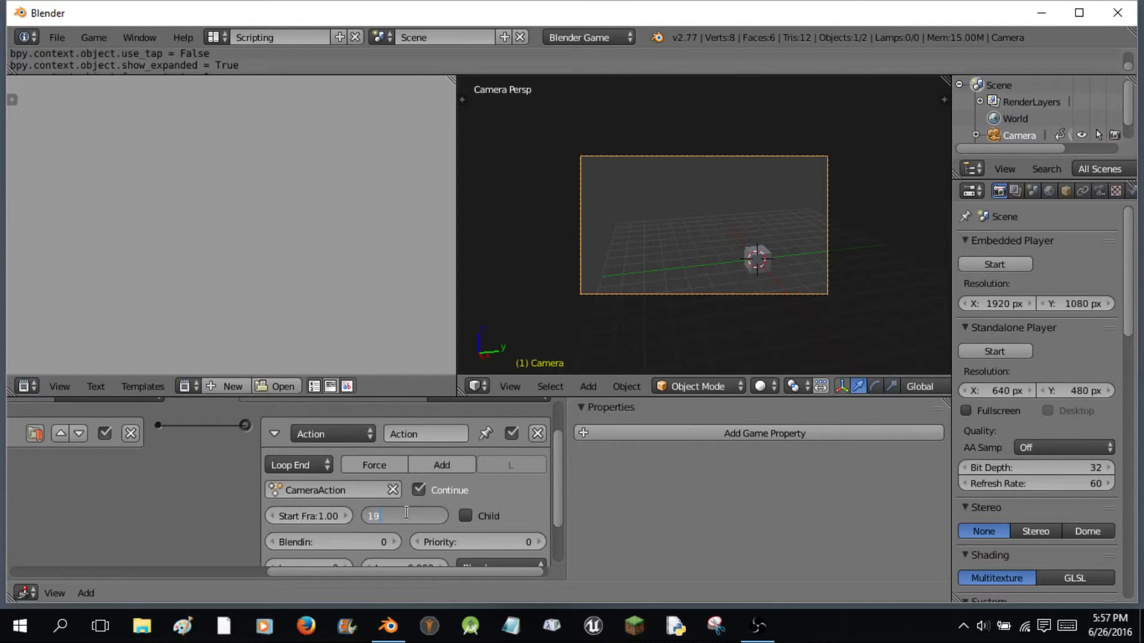
key("Return")
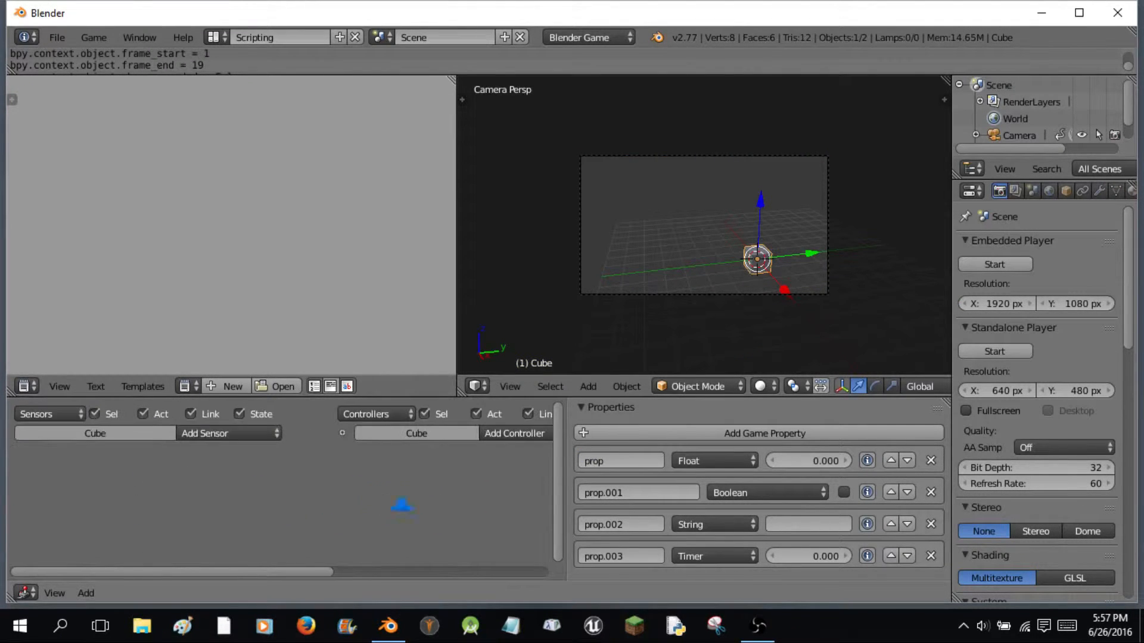
- Give the Cube a Keyboard sensor and start adding And controllers
left_click(228, 434)
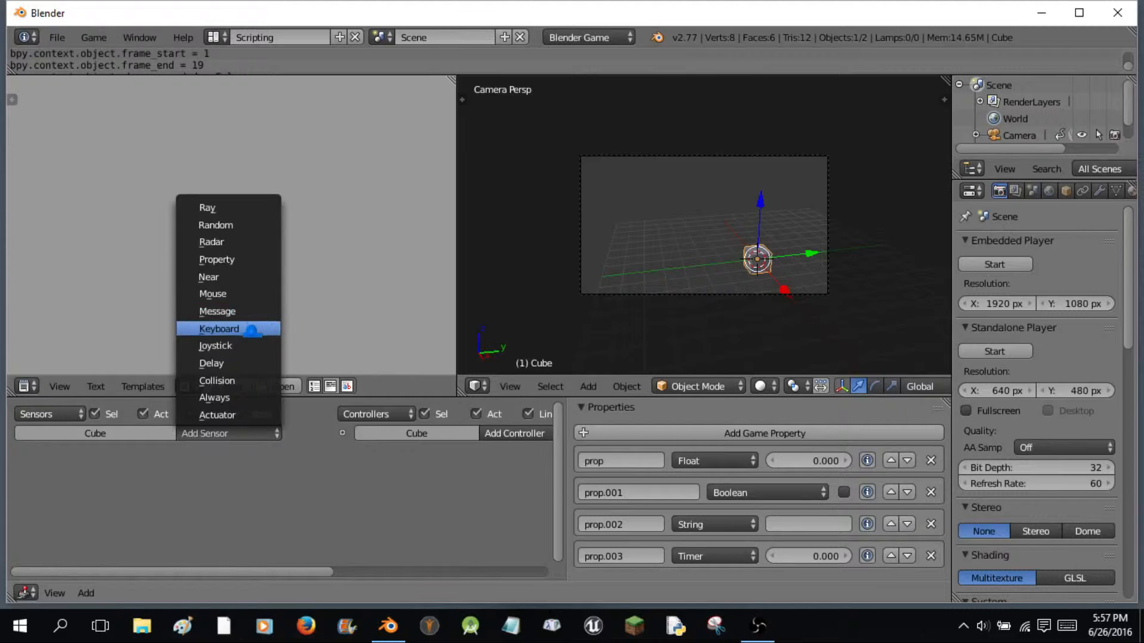
left_click(219, 329)
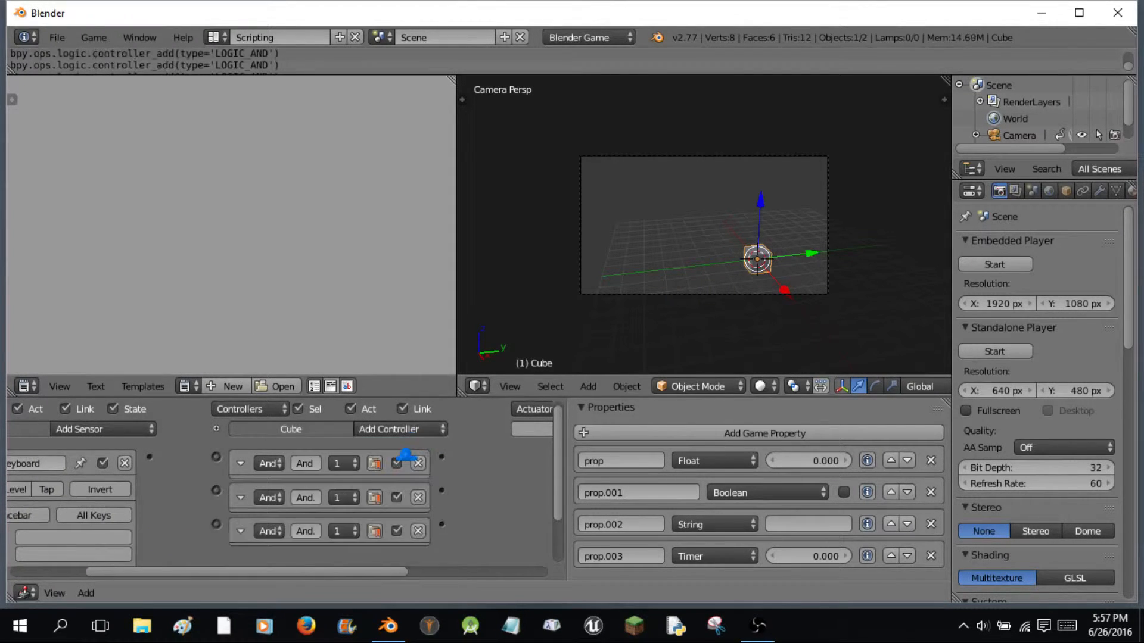
left_click(401, 429)
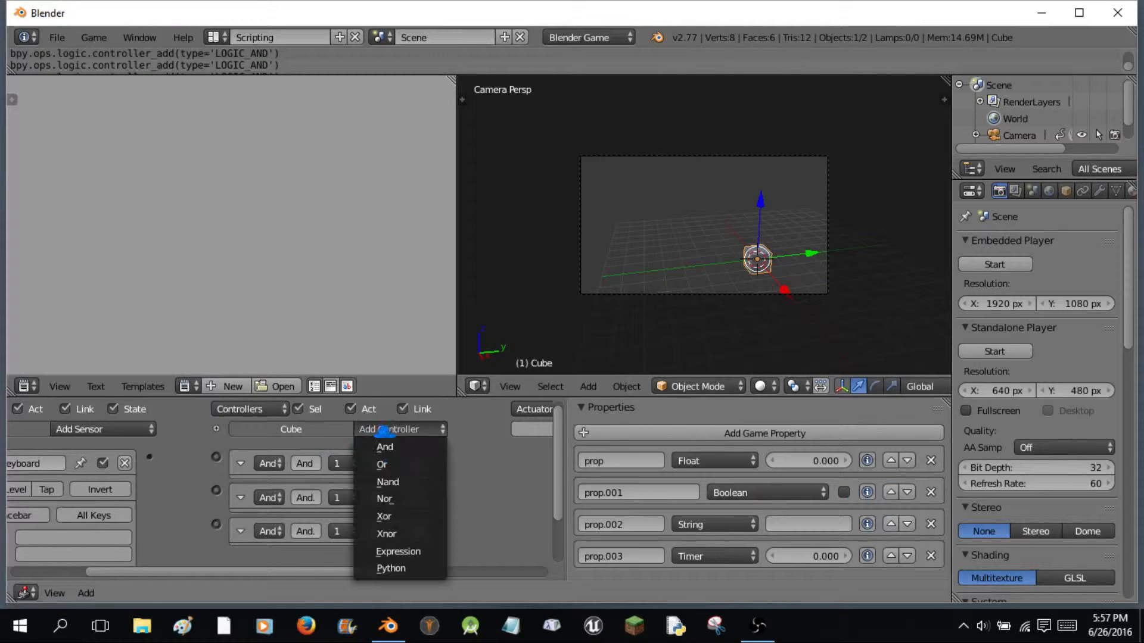
left_click(384, 446)
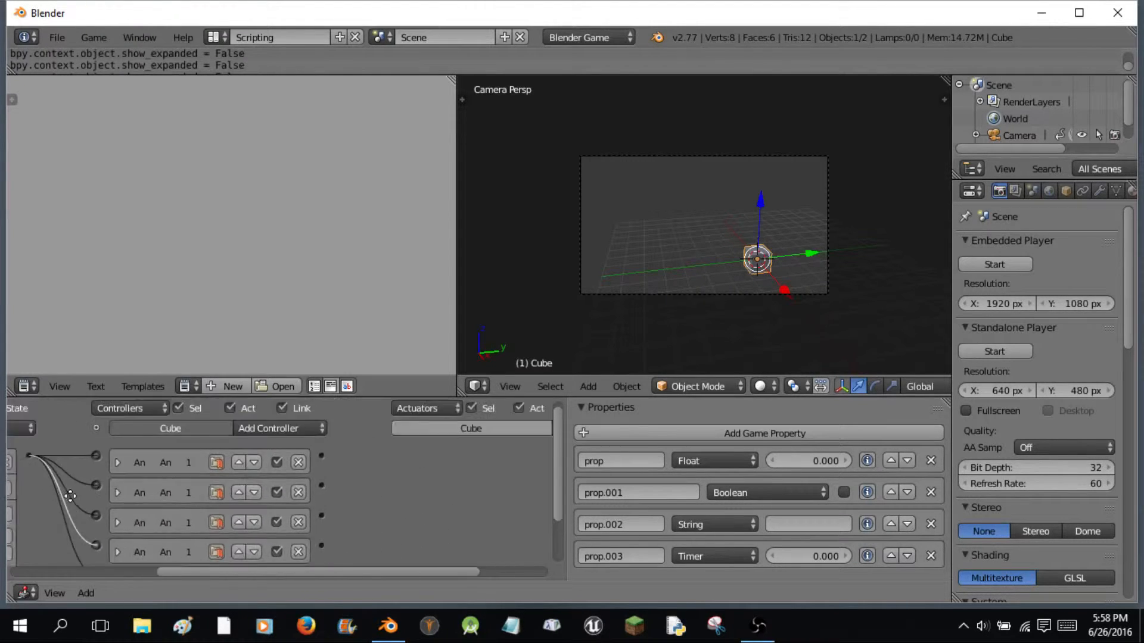
- Add two Property actuators to the Cube, the first in Add mode
left_click(519, 434)
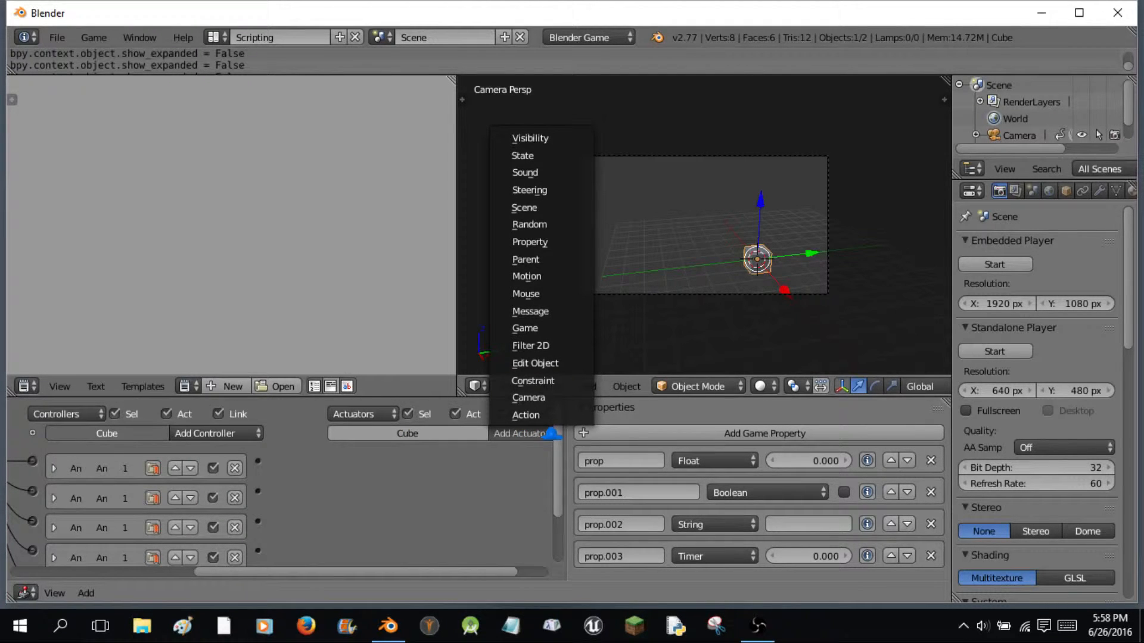
left_click(529, 242)
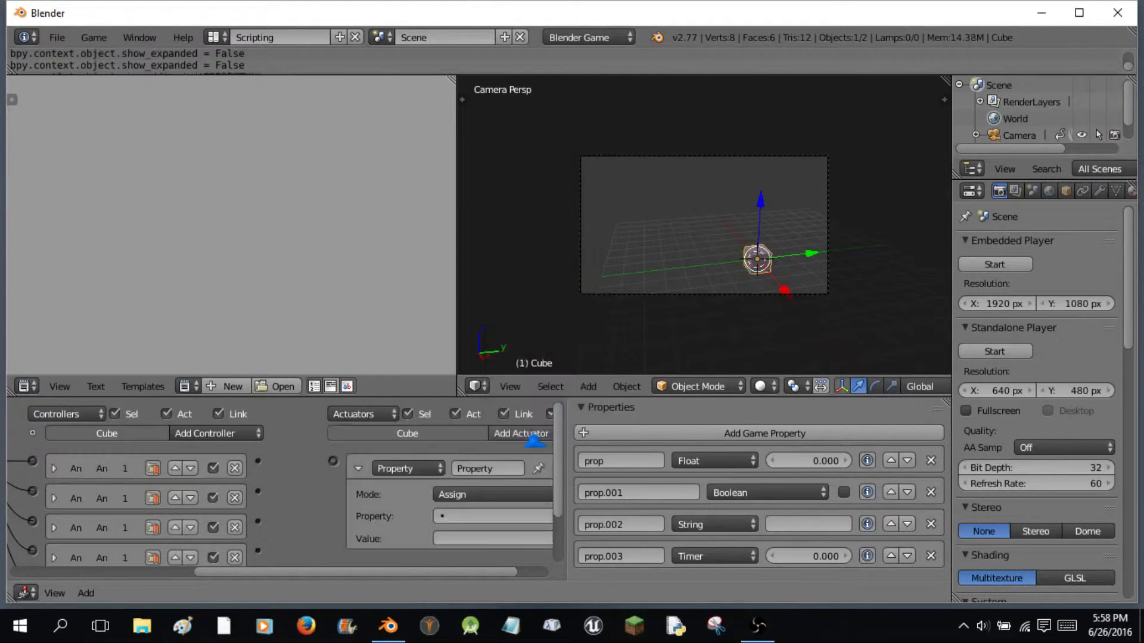
left_click(522, 434)
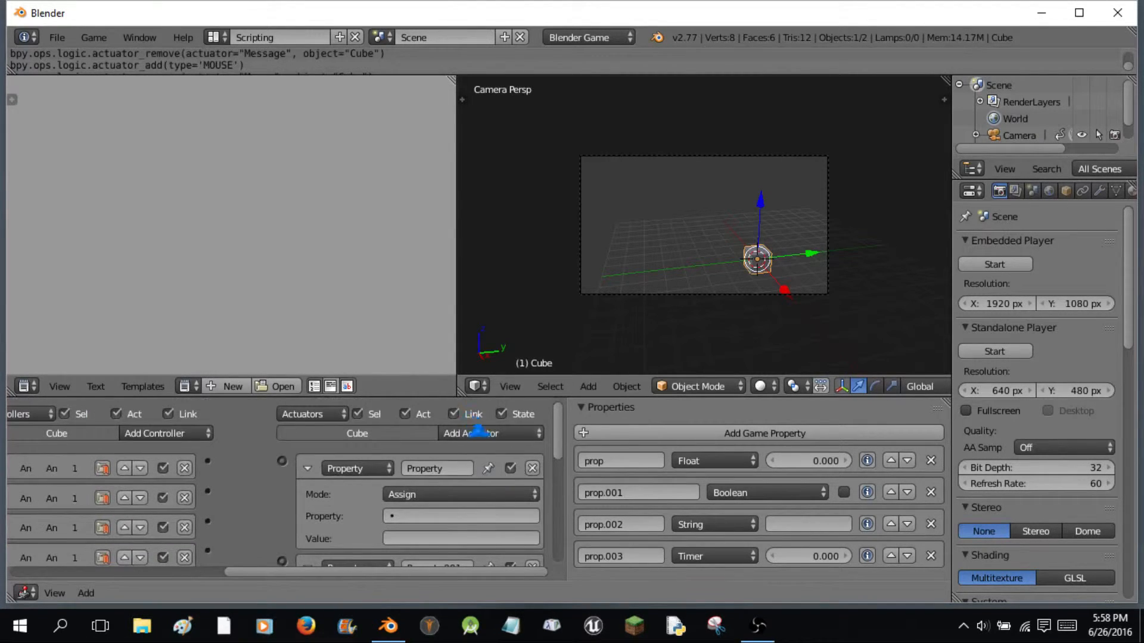
left_click(491, 433)
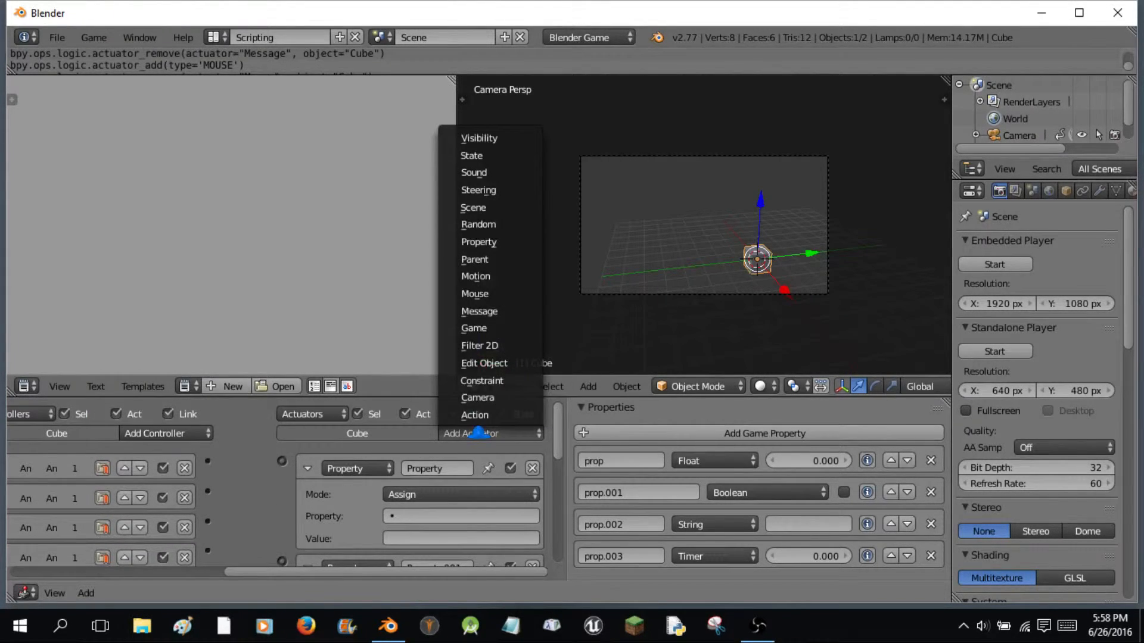
left_click(475, 293)
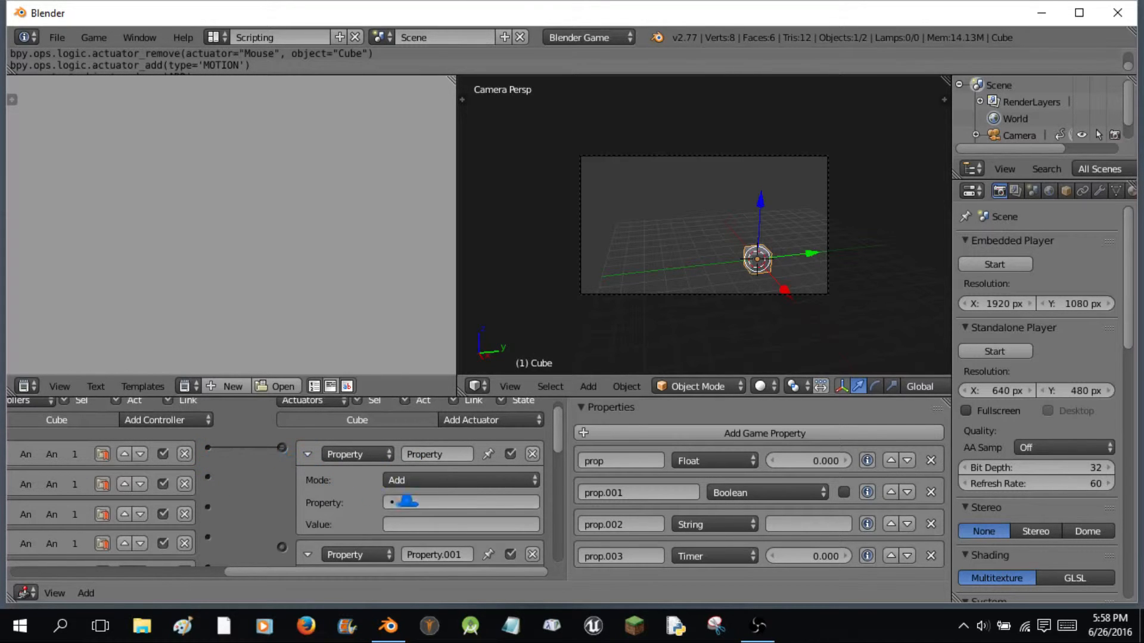
- Make the first Property actuator add 1.1 to prop and pick the second actuator's property
left_click(460, 502)
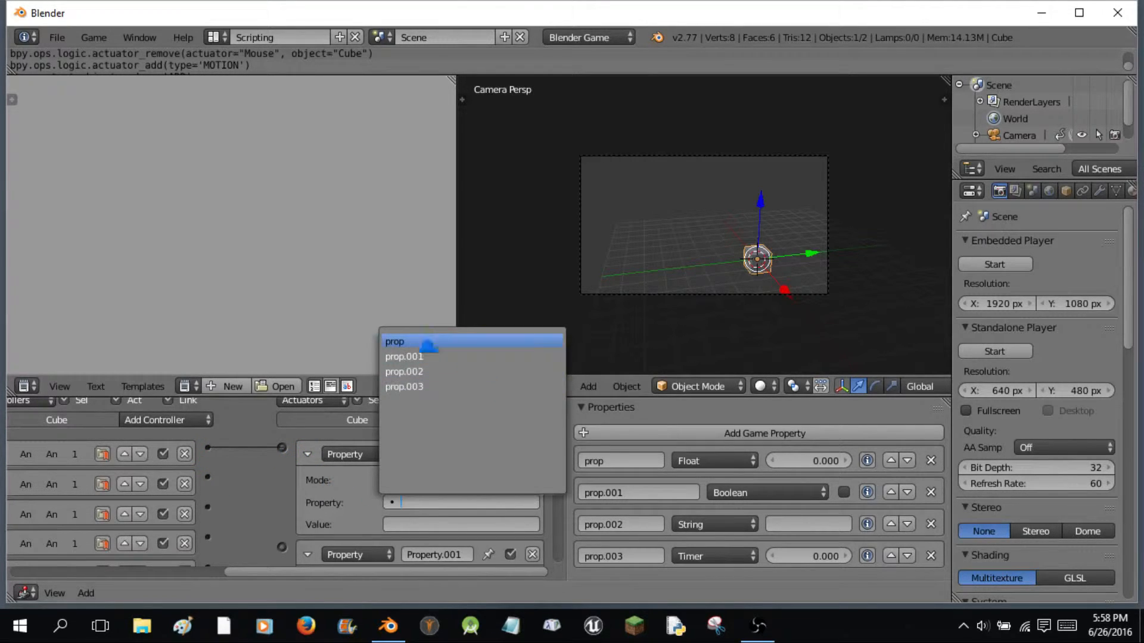
left_click(394, 342)
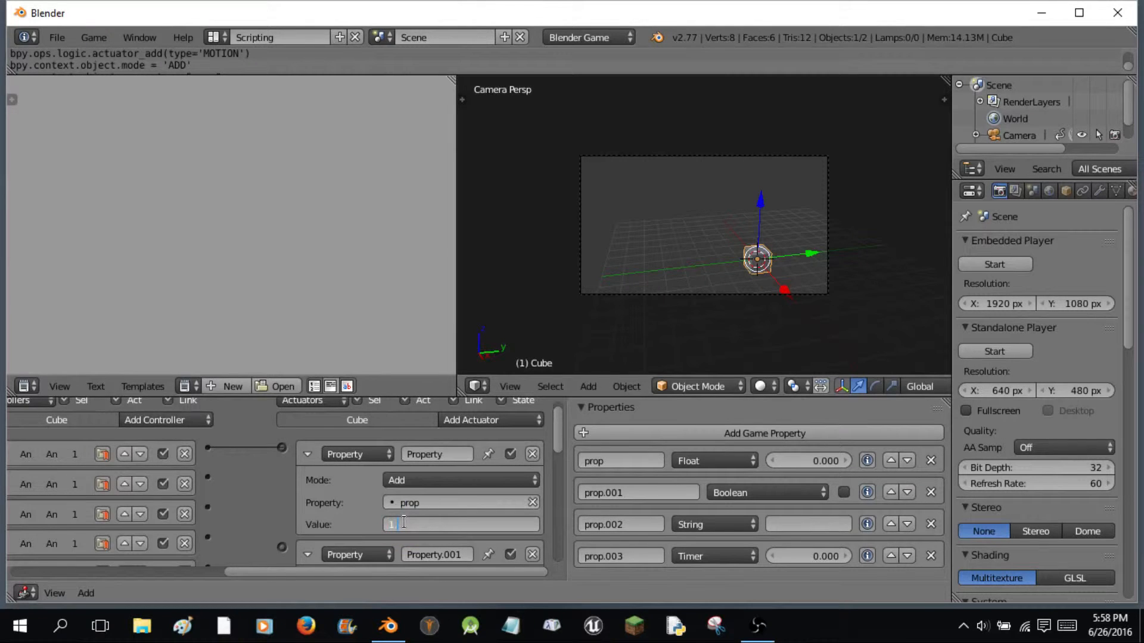
type("1.1")
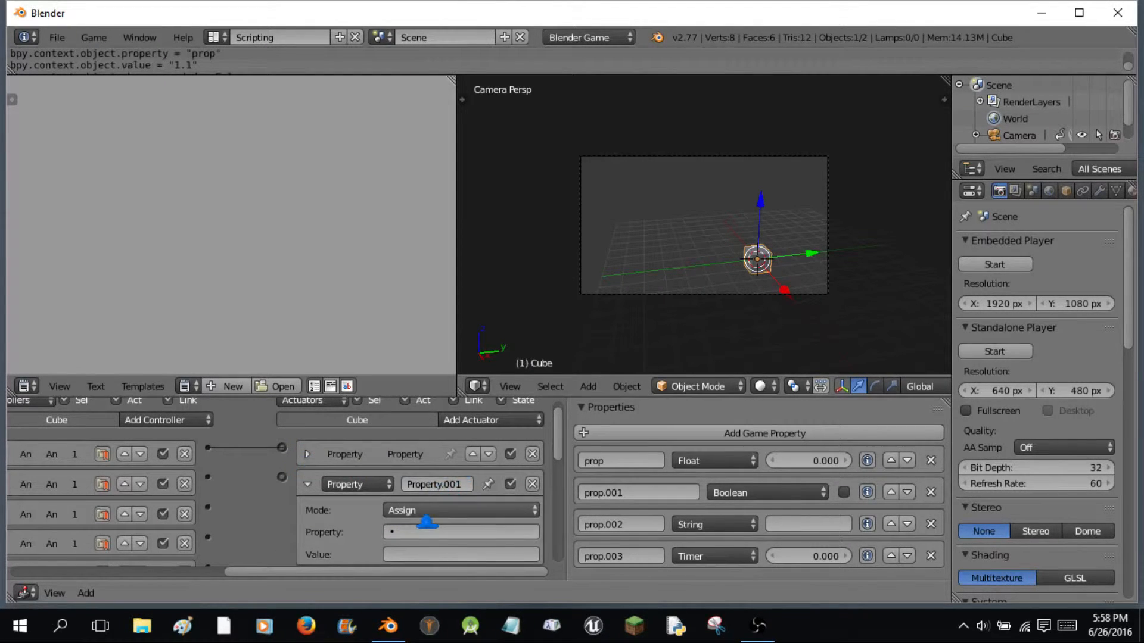
left_click(461, 510)
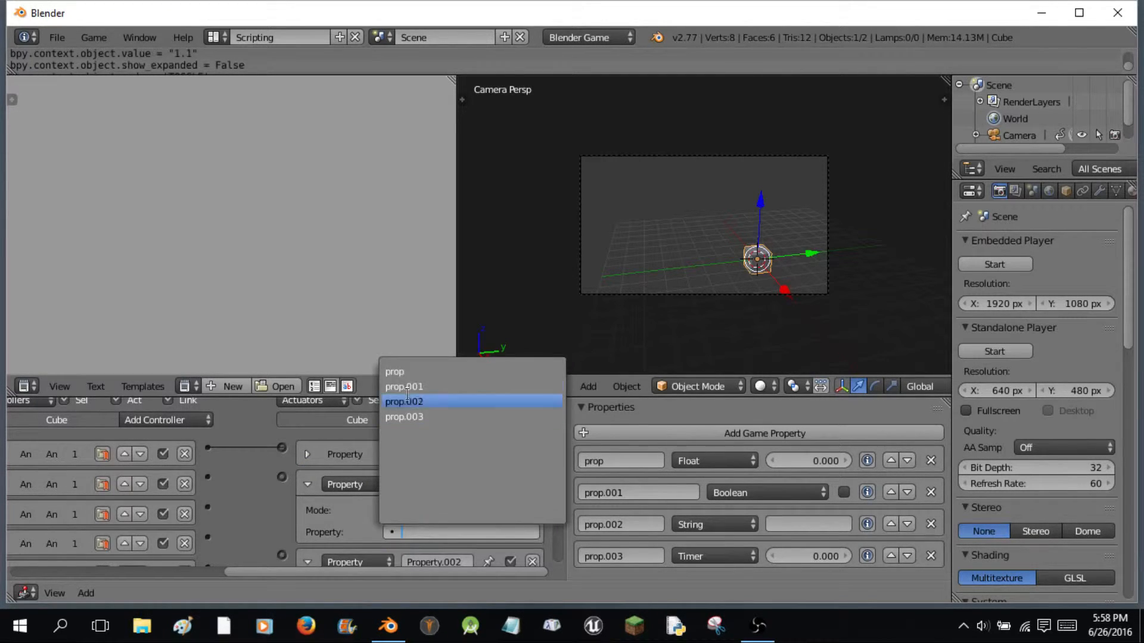
left_click(404, 386)
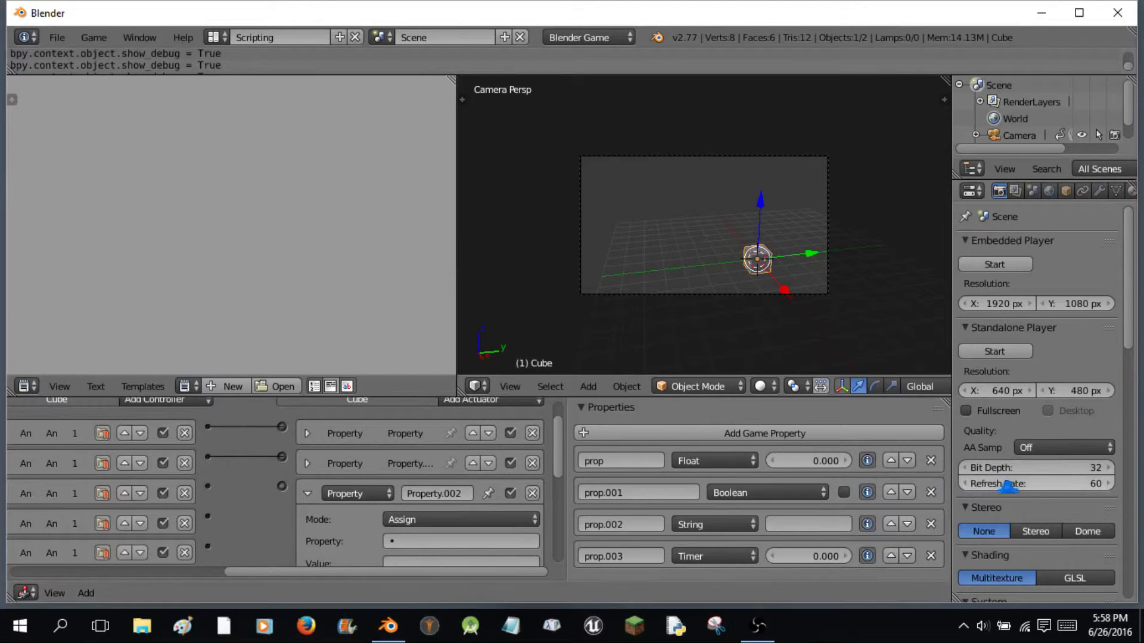
- Set the third Property actuator to change prop.002 and collapse the actuator settings
scroll("down", 3)
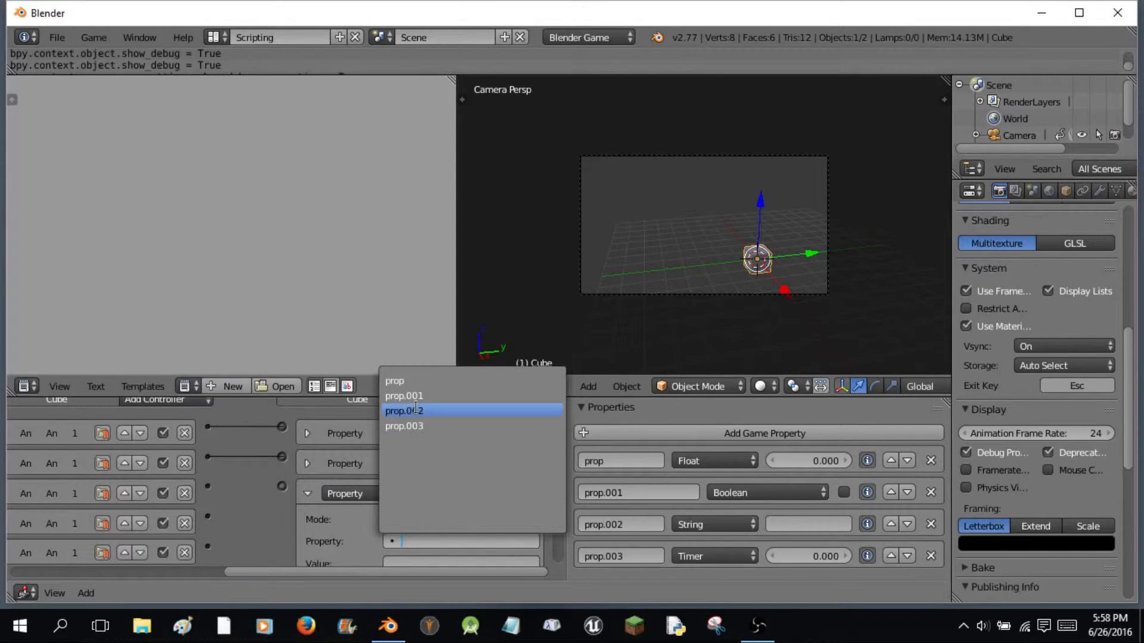
left_click(460, 520)
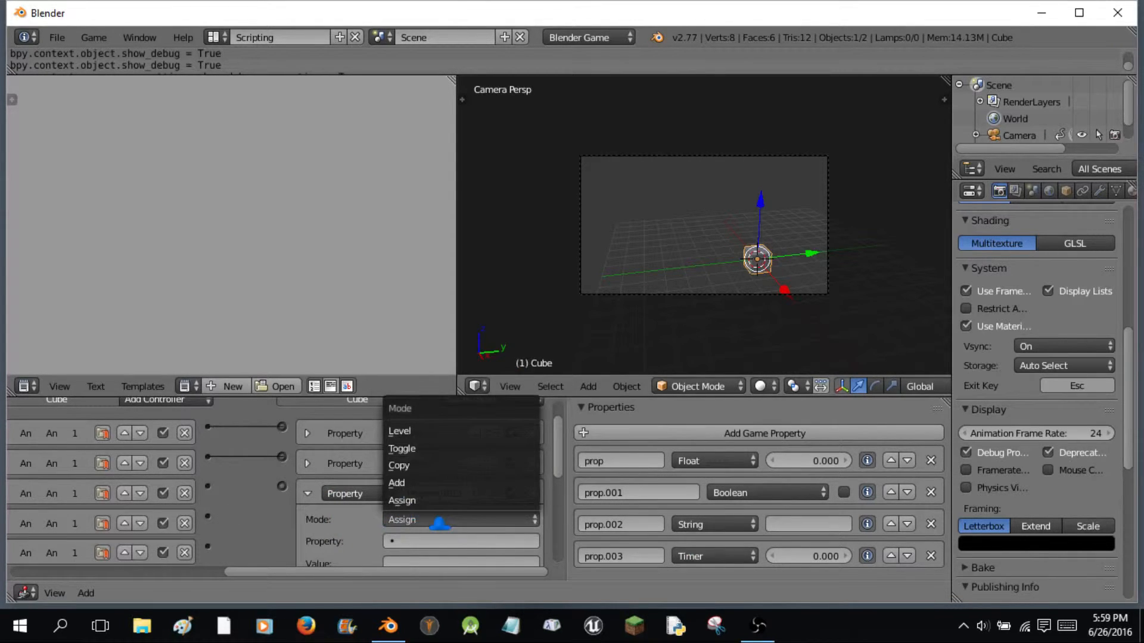
mouse_move(425, 503)
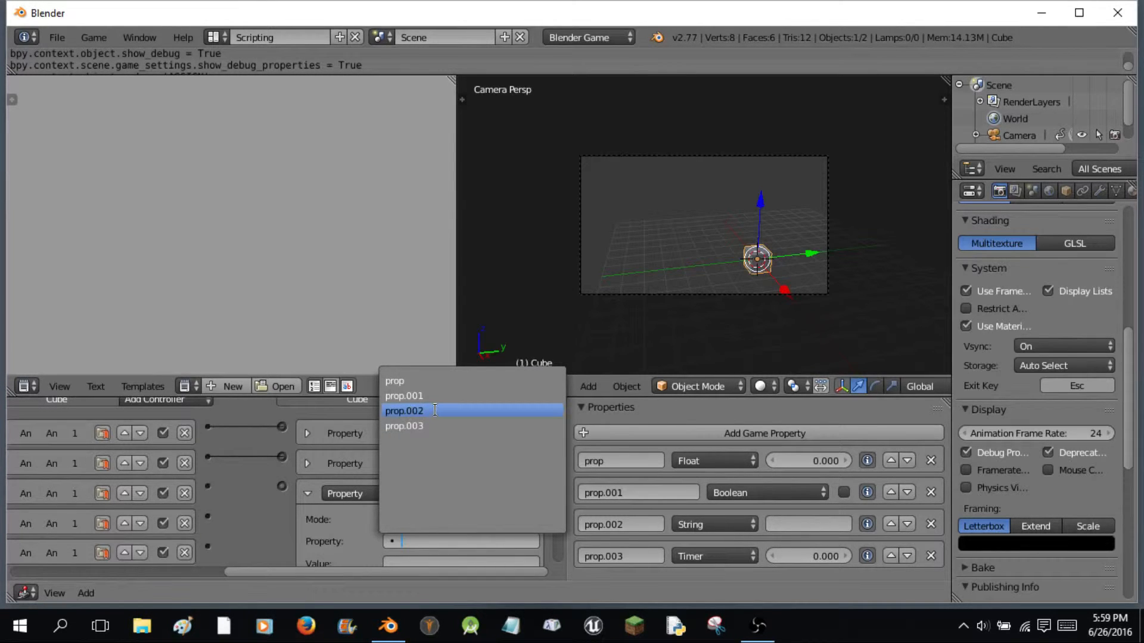
left_click(405, 411)
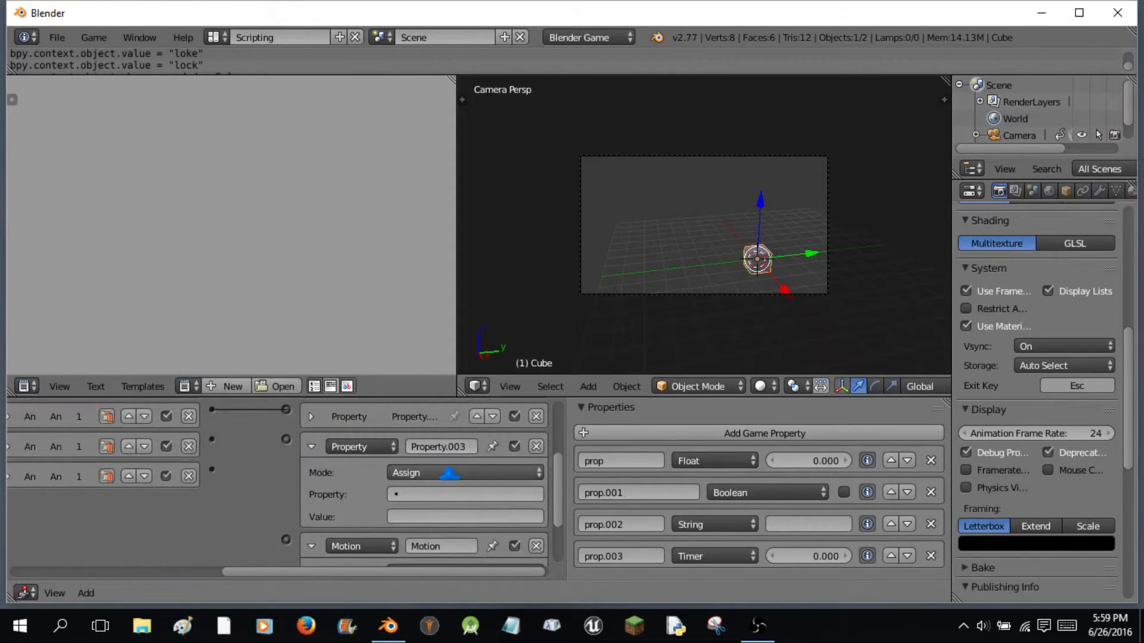
left_click(464, 495)
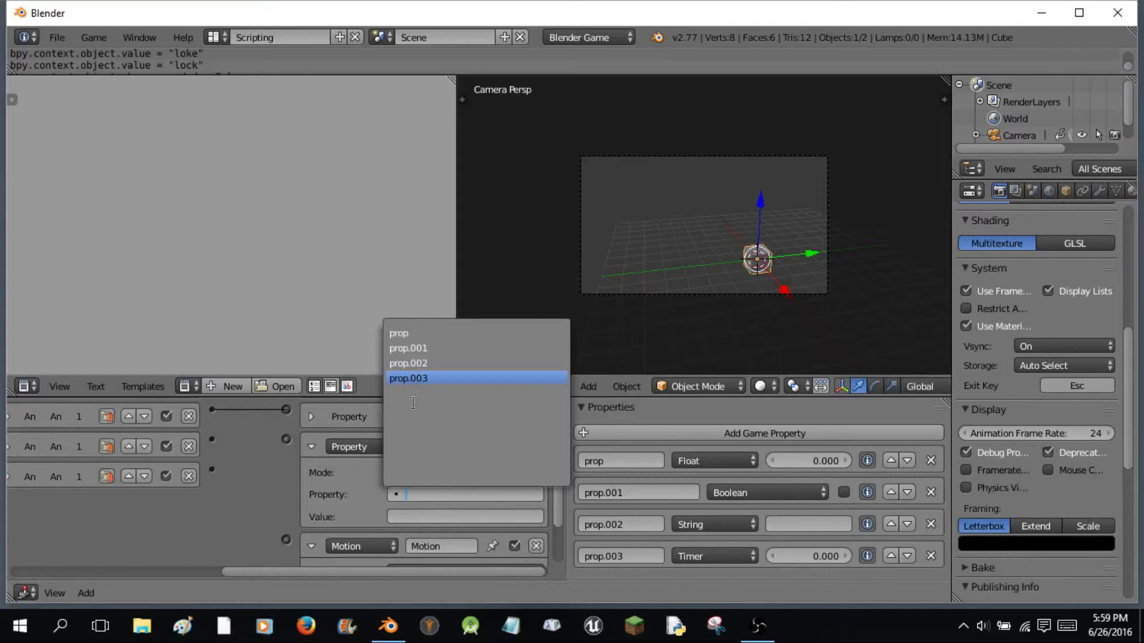
mouse_move(407, 436)
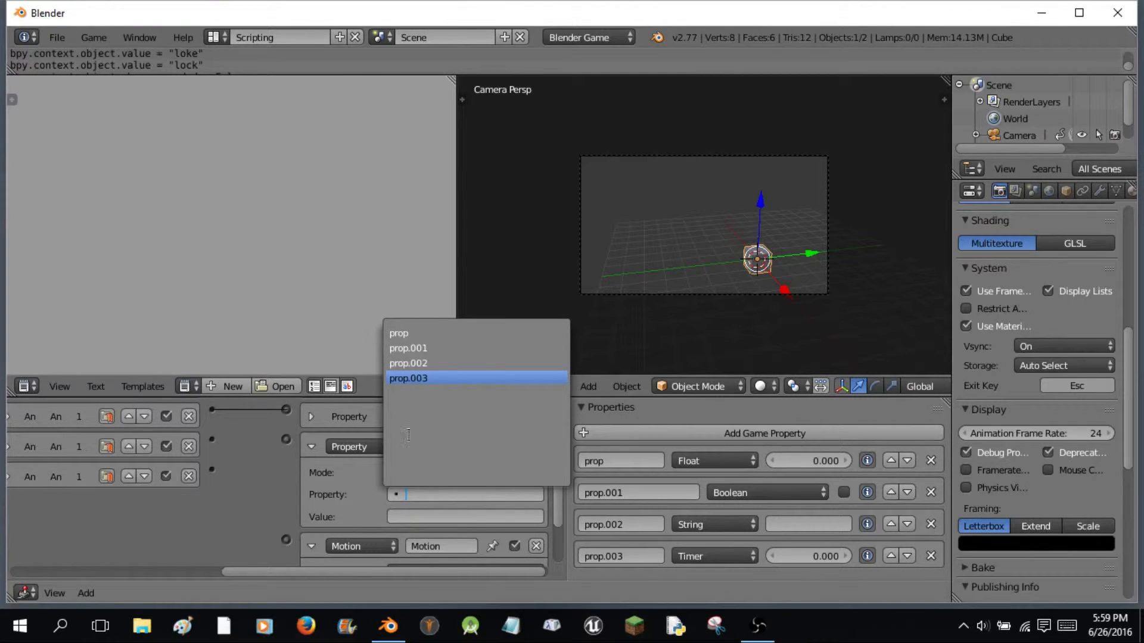
left_click(408, 379)
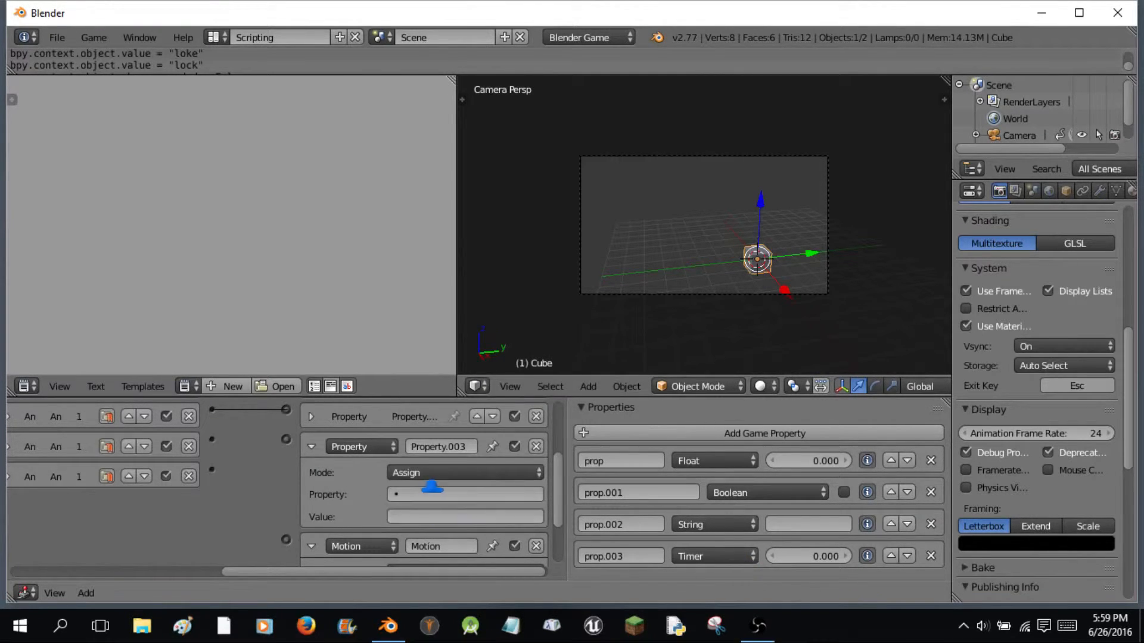
left_click(465, 473)
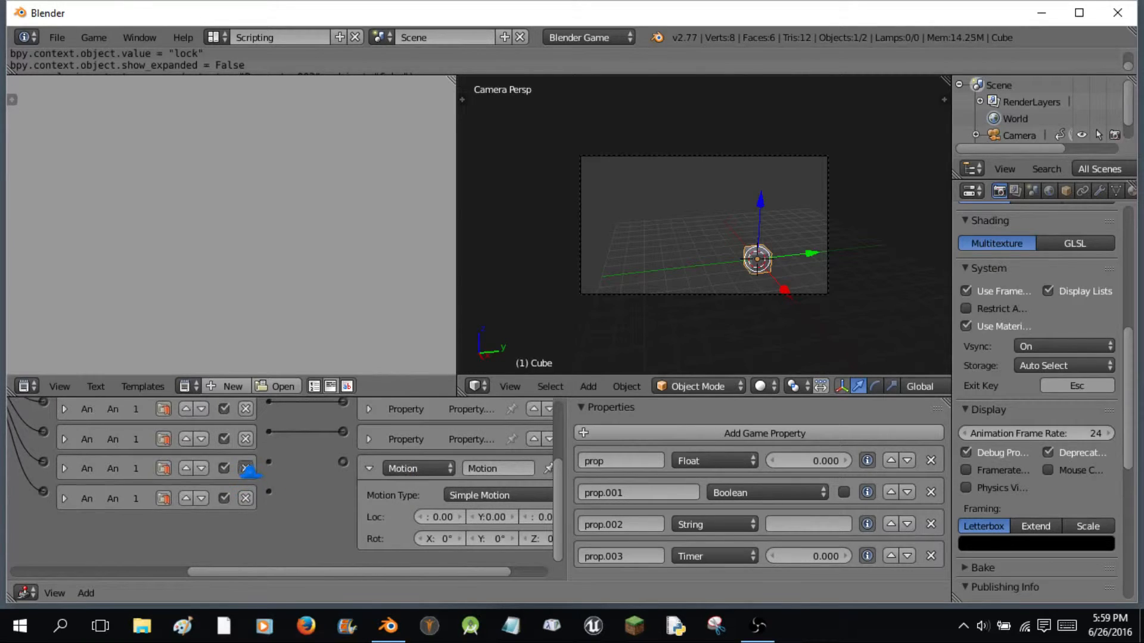
- Open the Add menu at the Empty object types on an empty layer
left_click(246, 468)
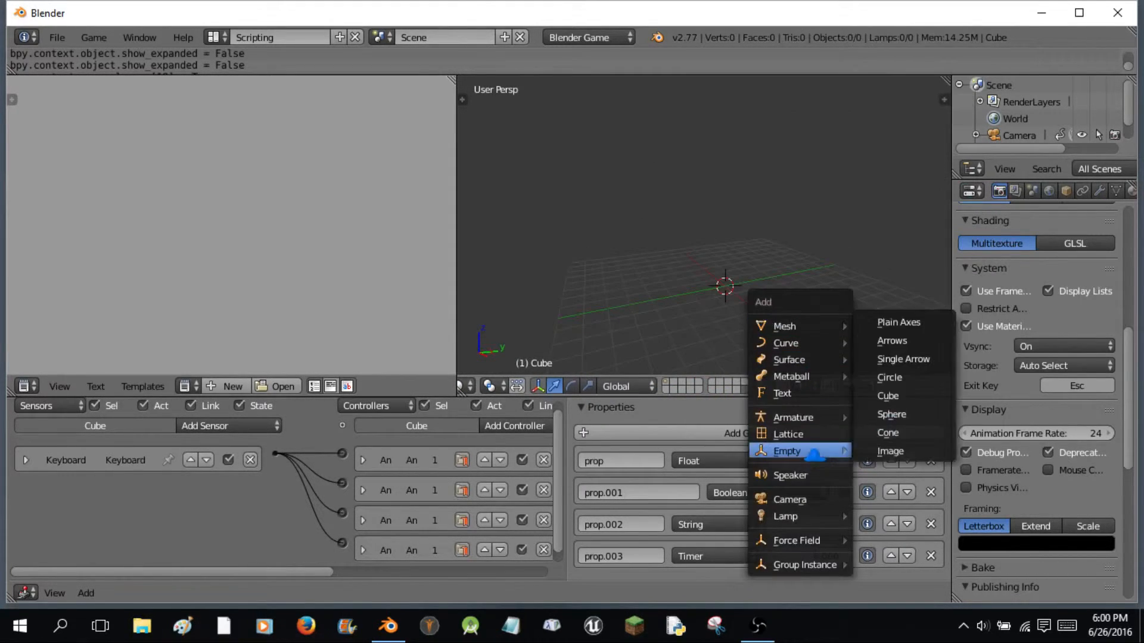
- Add a Plain Axes Empty with one String property prop set to lock, then reselect the Cube
left_click(898, 322)
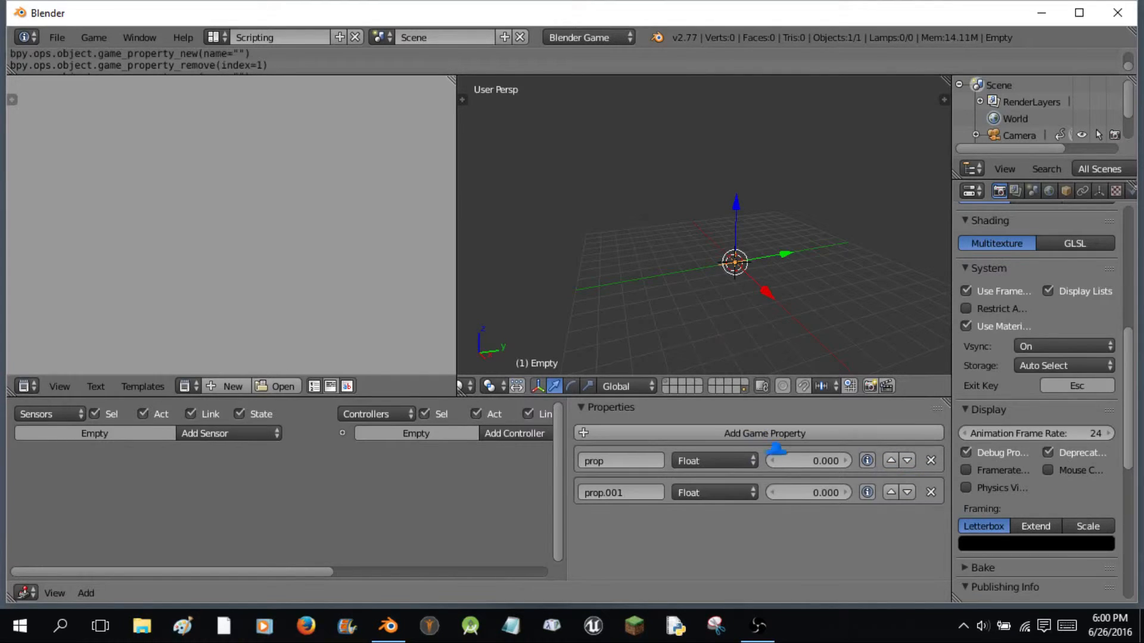
left_click(714, 460)
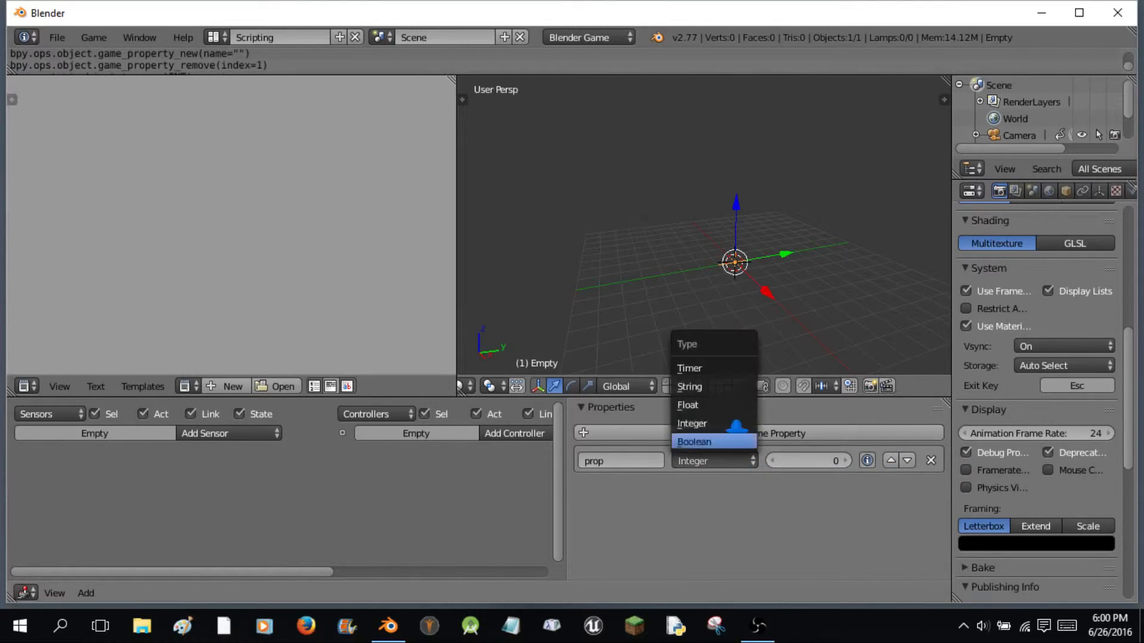
left_click(689, 386)
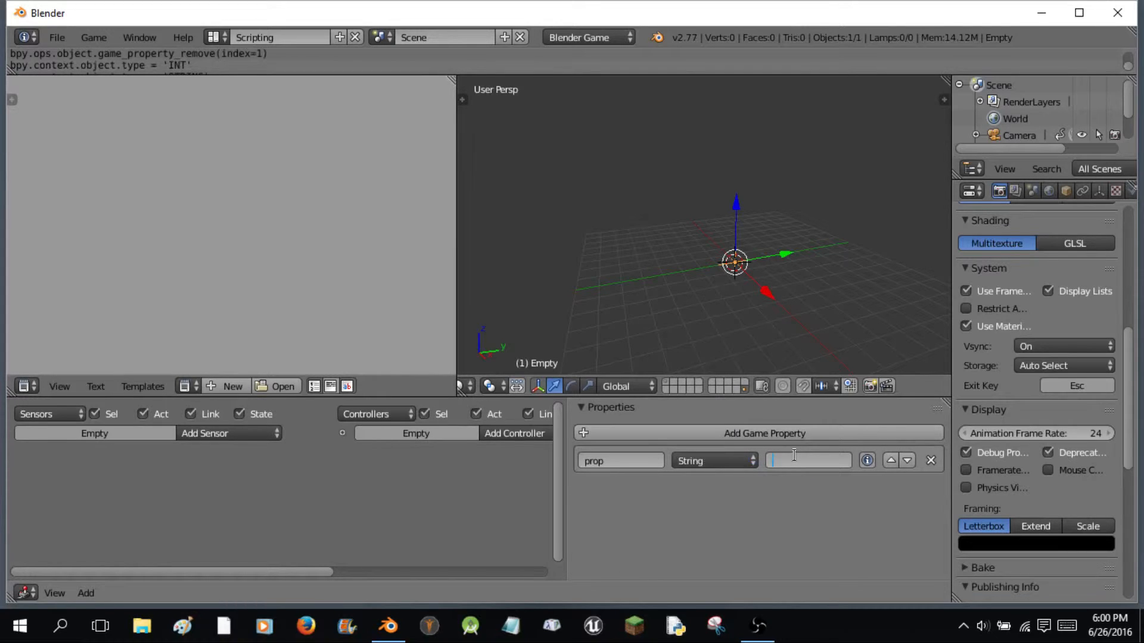
type("lock")
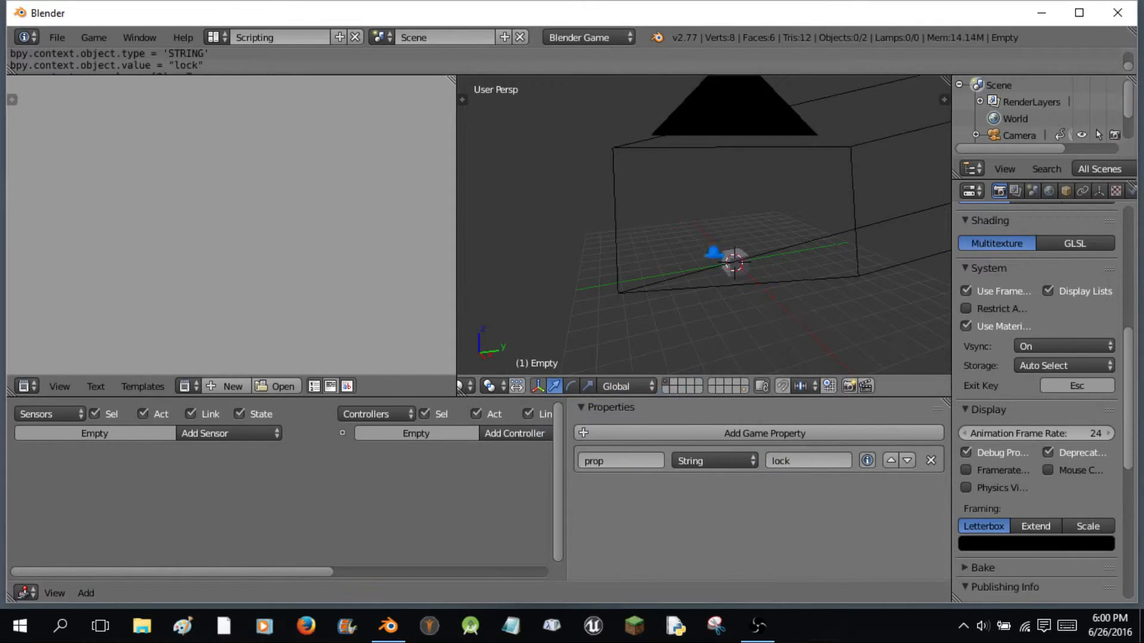
left_click(735, 262)
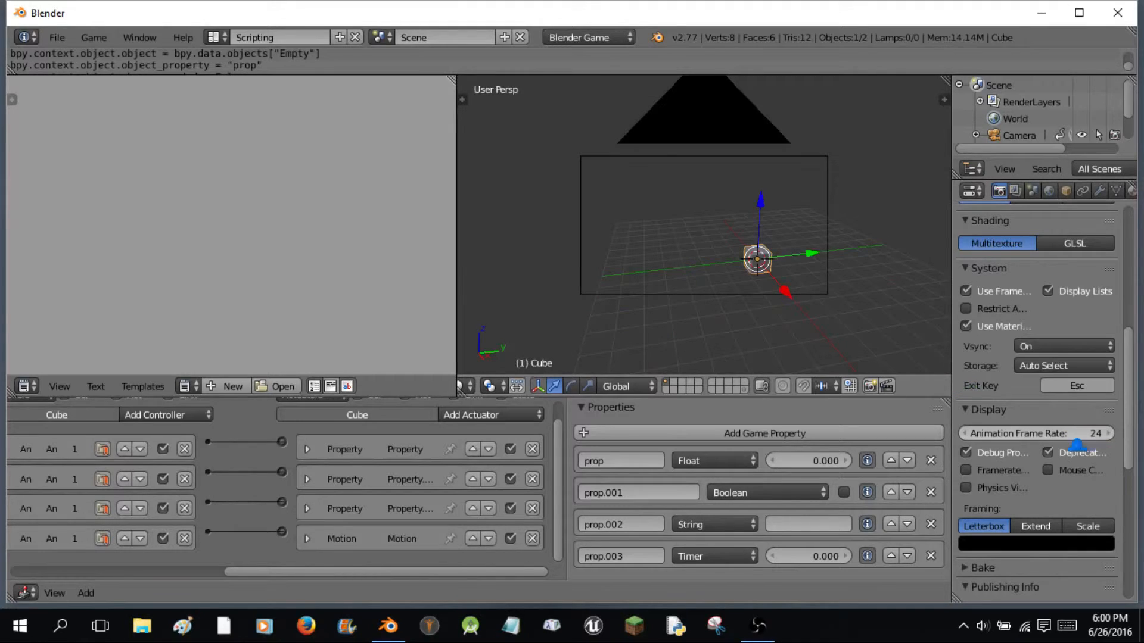
mouse_move(297, 328)
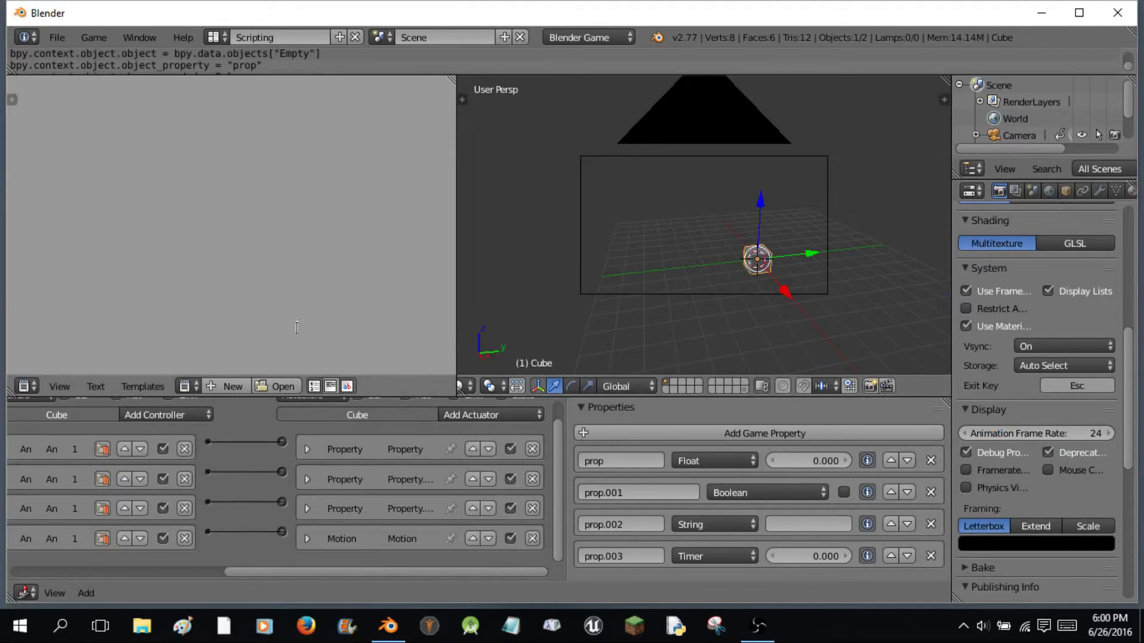
- Load GameSave.py from Documents\Blender\codex into the Text Editor as a text block
left_click(275, 386)
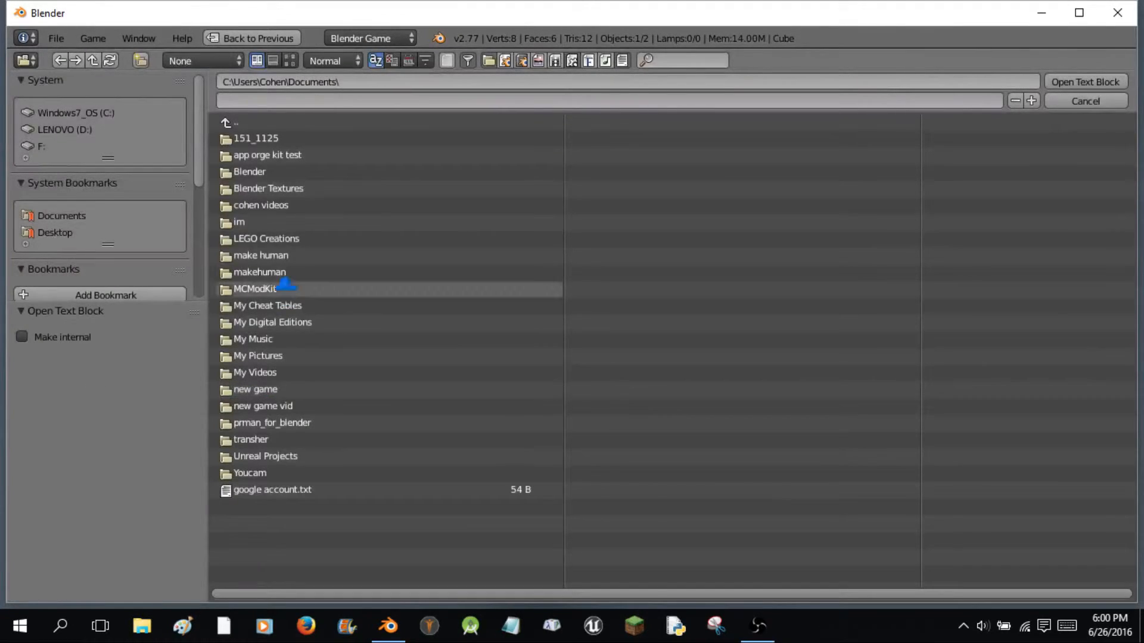
double_click(249, 172)
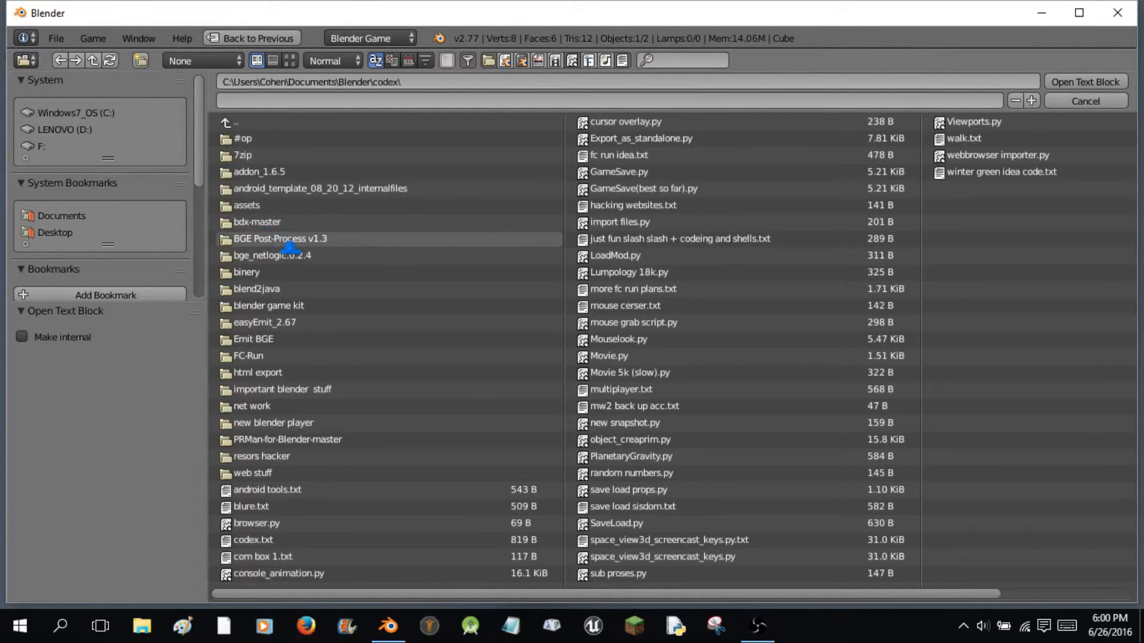
left_click(620, 388)
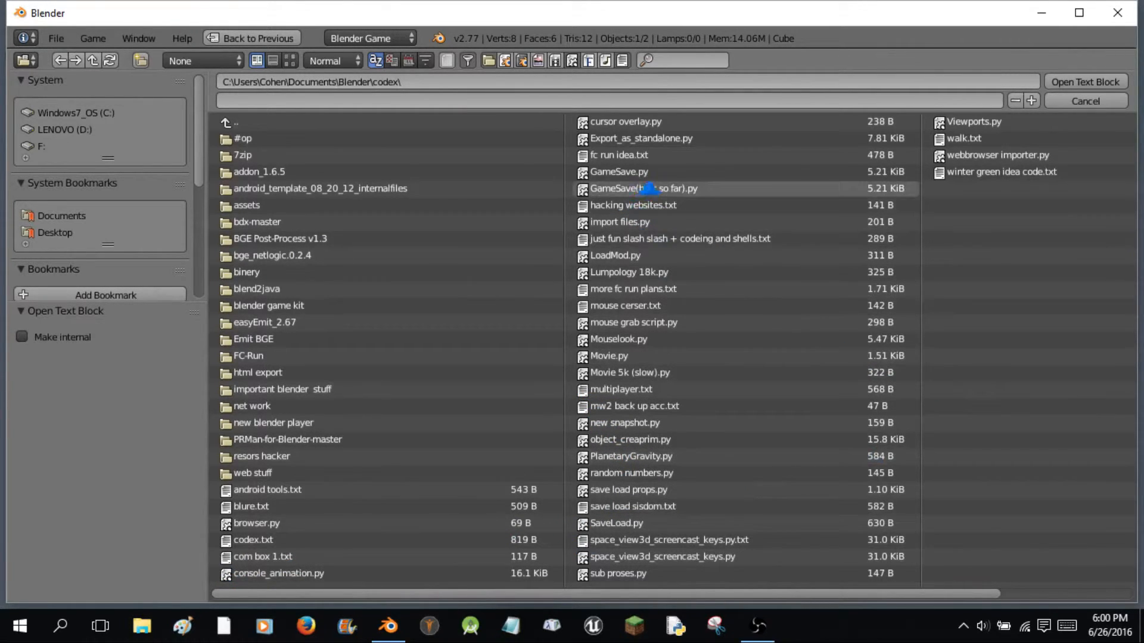
left_click(618, 171)
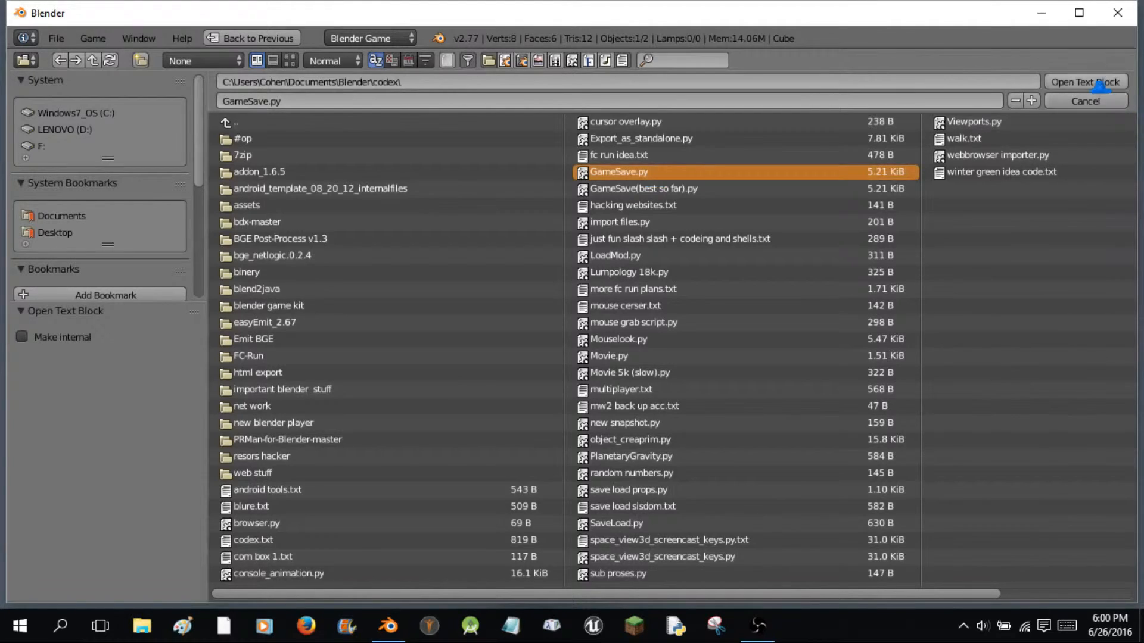
left_click(1088, 81)
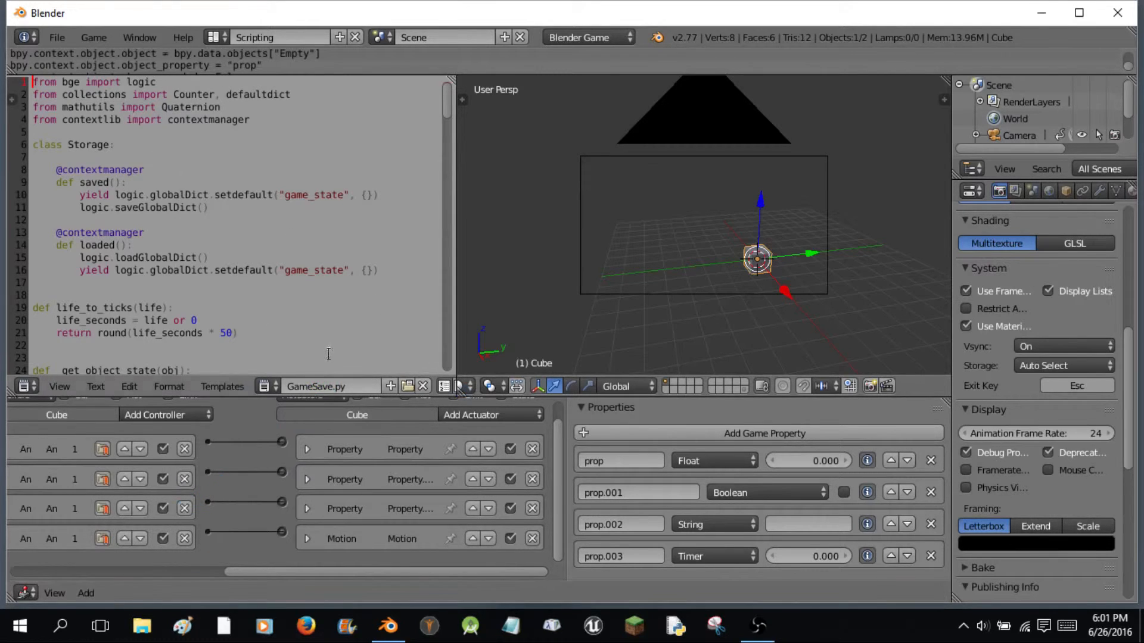
scroll("down", 3)
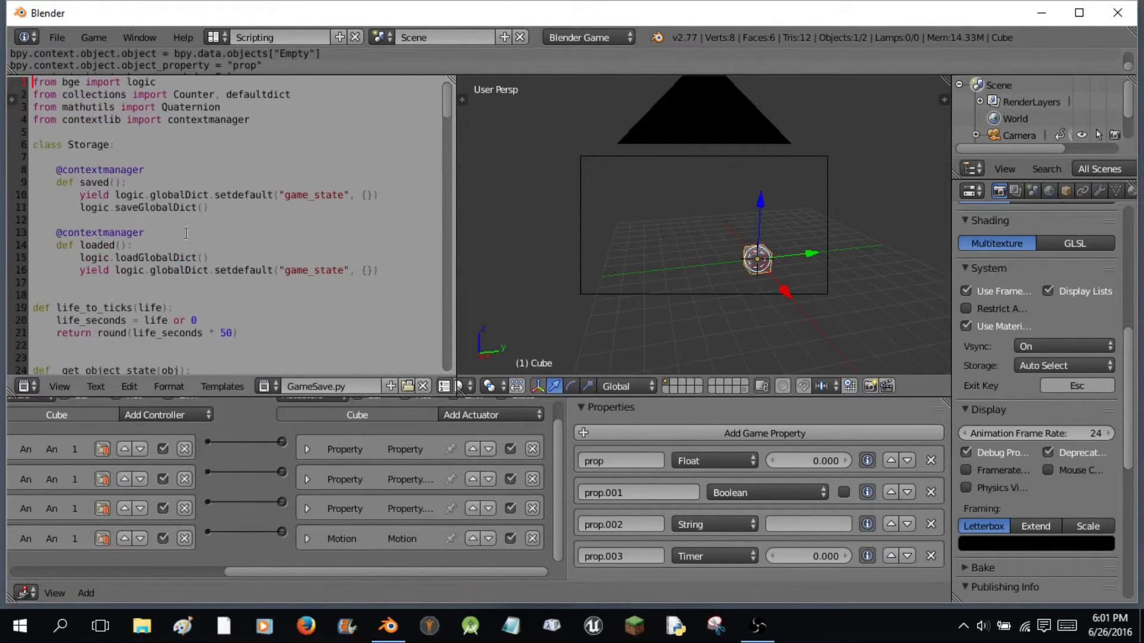
- Scroll through GameSave.py's scene-state functions before viewing the Camera's logic
scroll("down", 3)
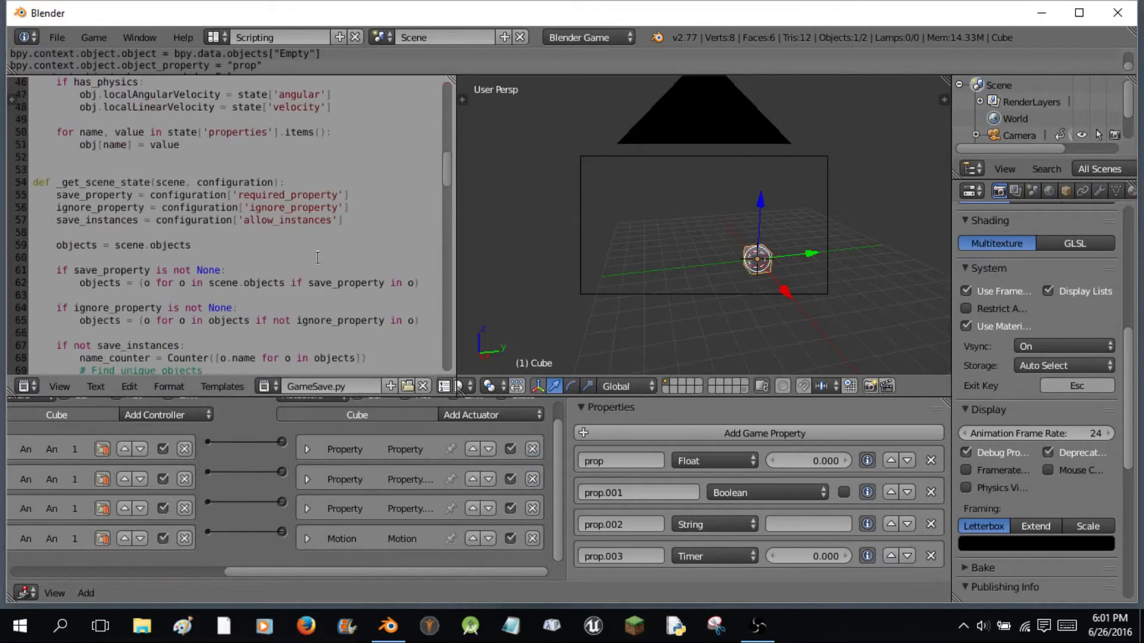
scroll("down", 3)
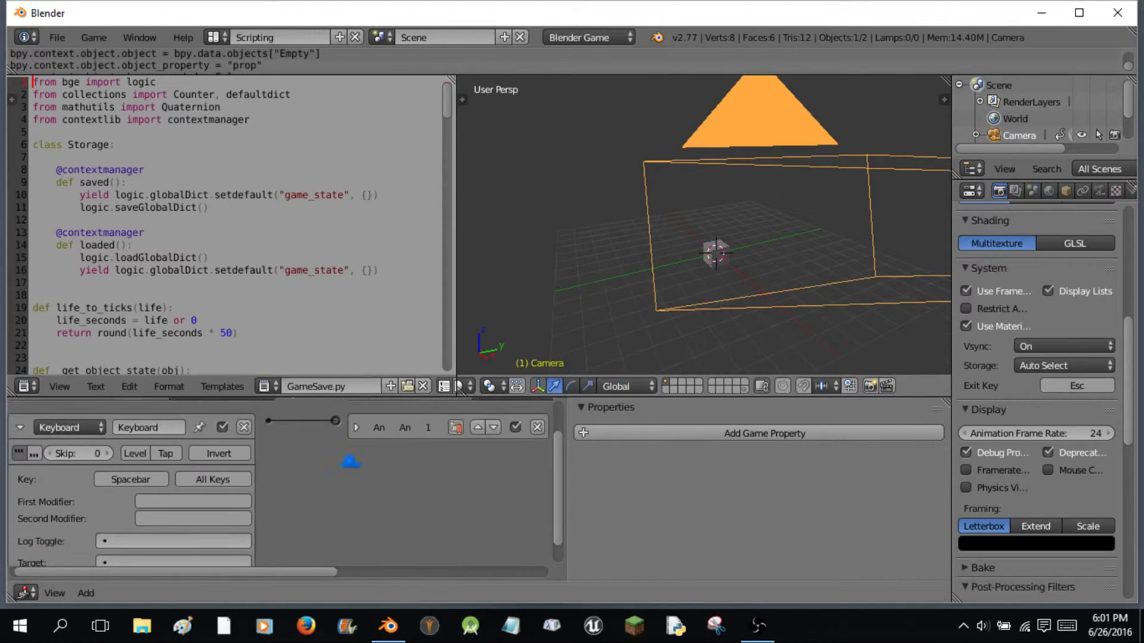
- Give the Camera an Always sensor feeding a Python controller in Module mode running GameSave.load
left_click(205, 433)
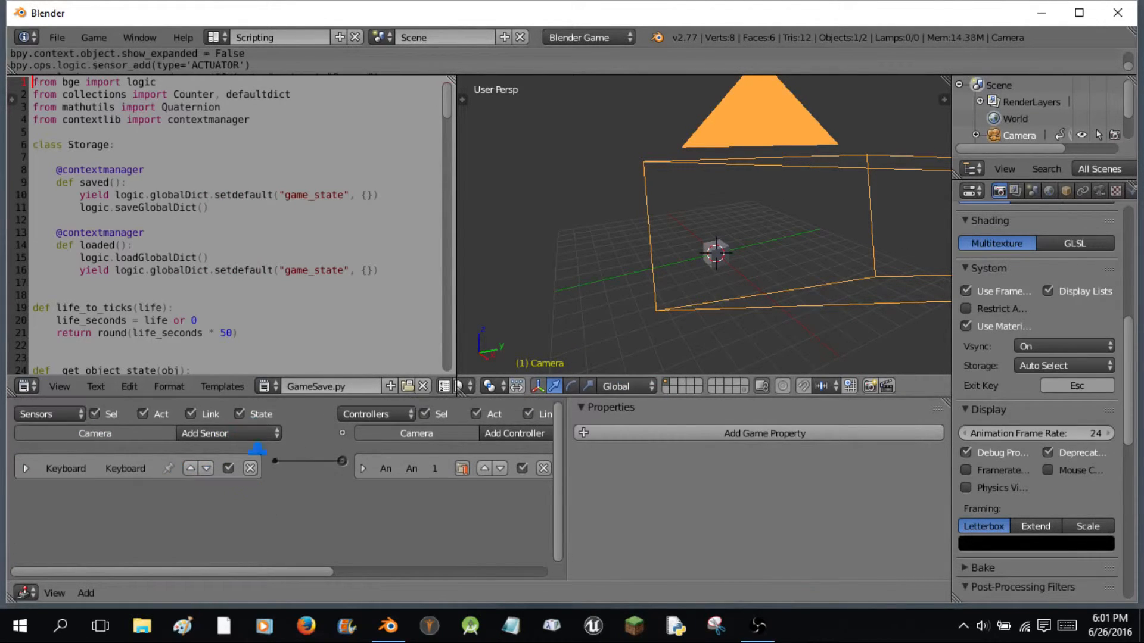
left_click(226, 434)
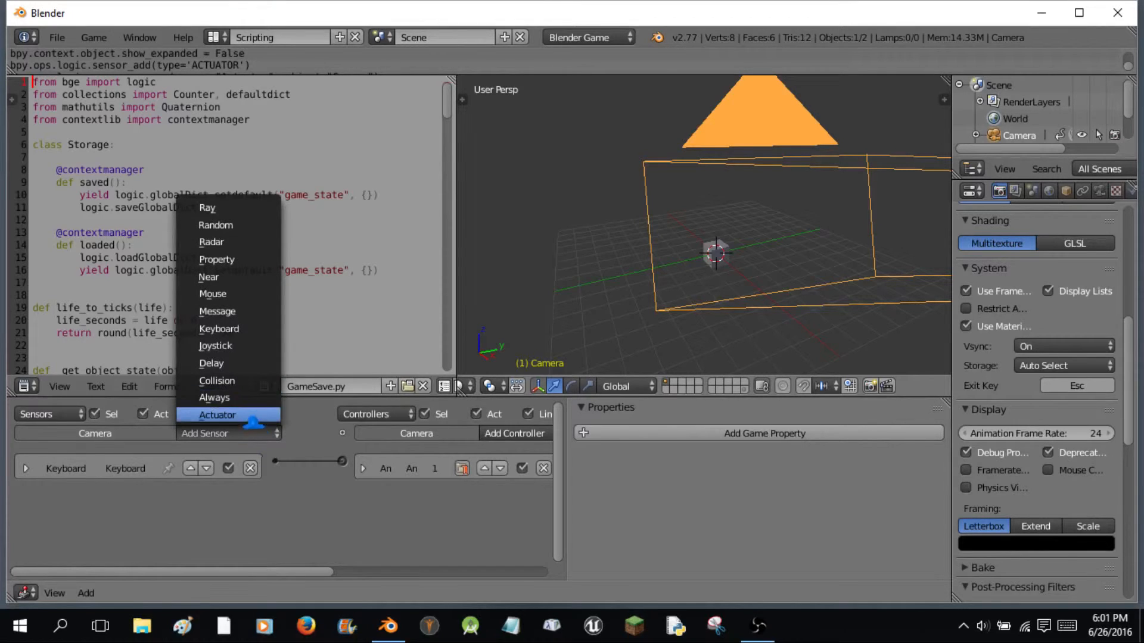
left_click(215, 398)
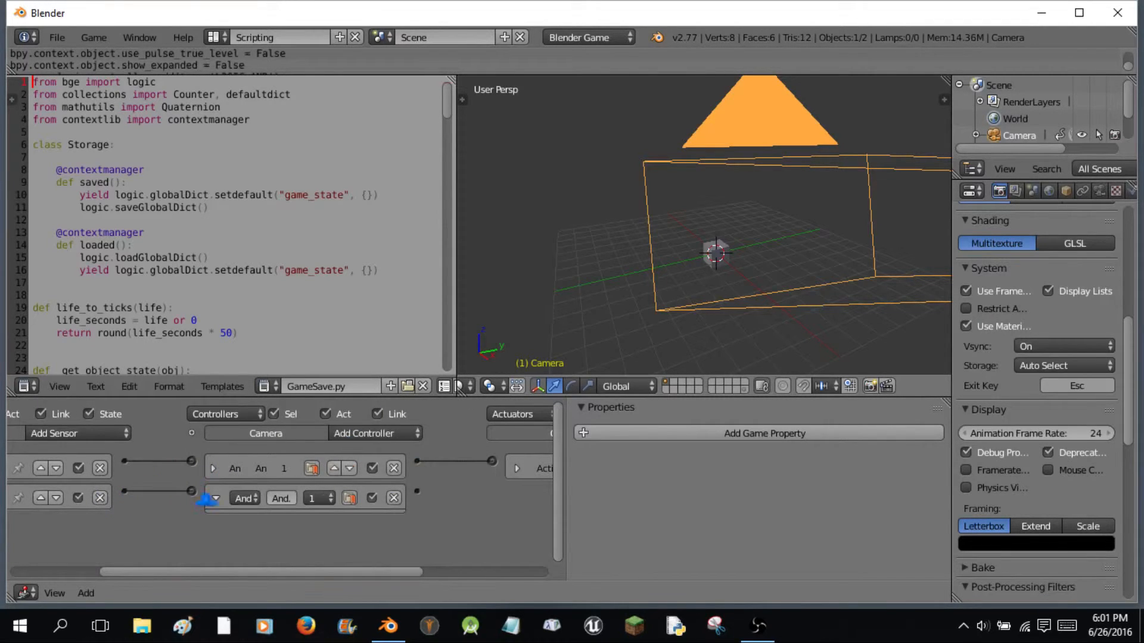
left_click(244, 498)
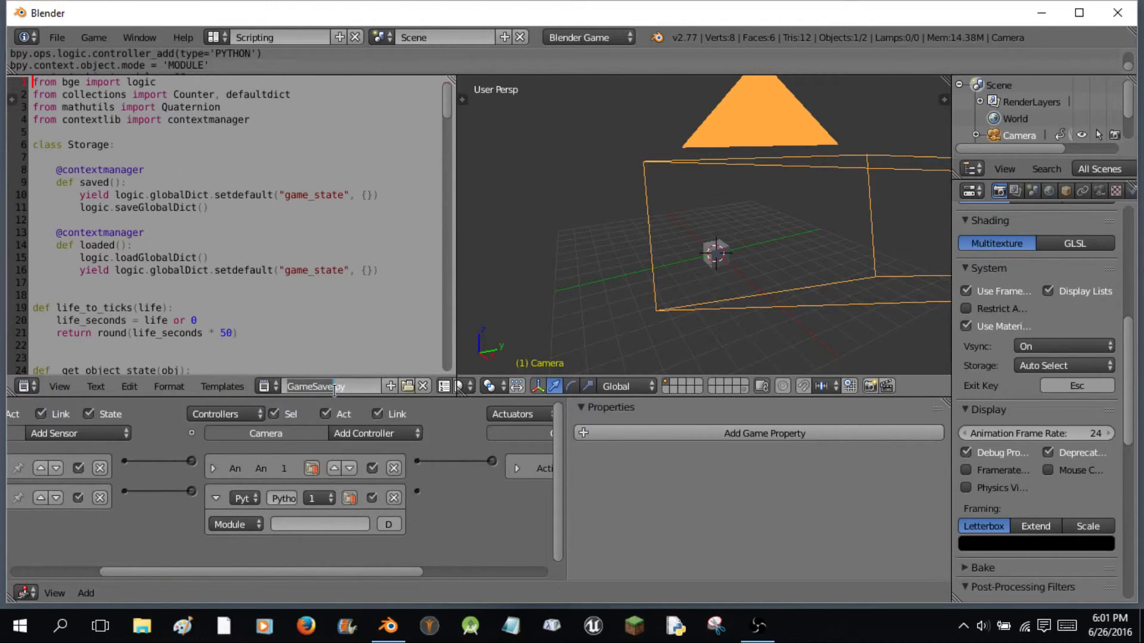
left_click(320, 525)
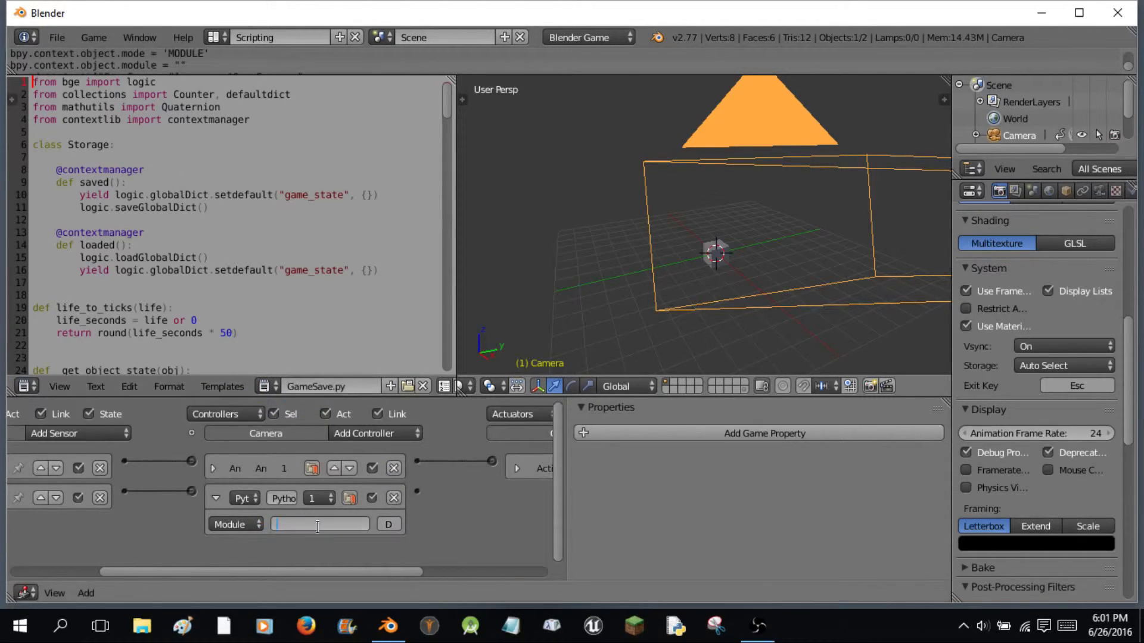
type("GameSave")
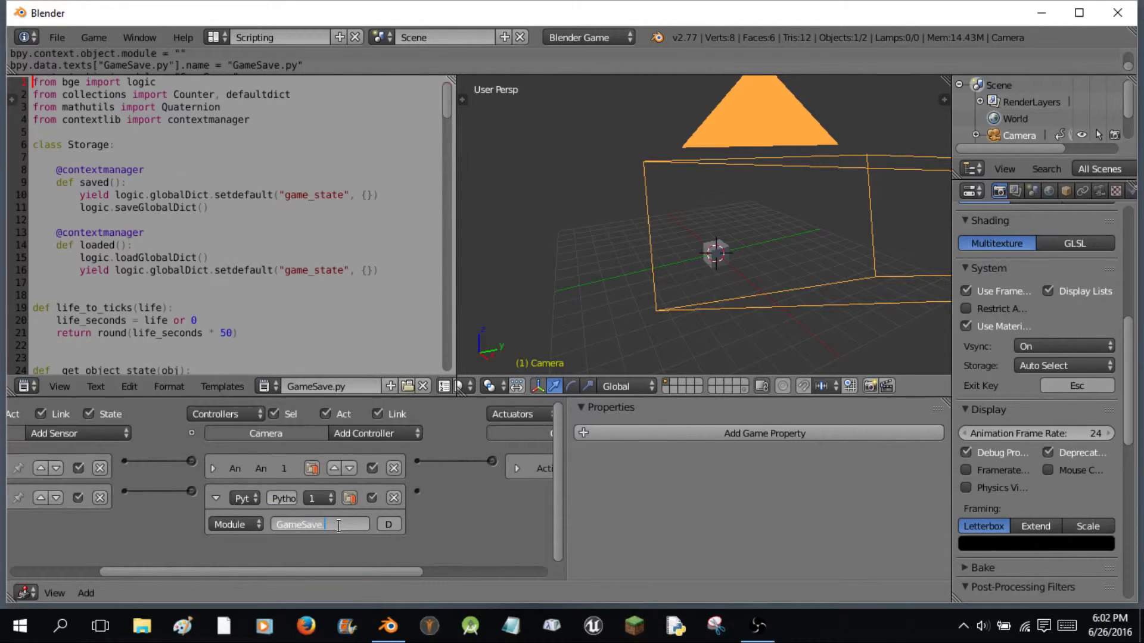
type("load")
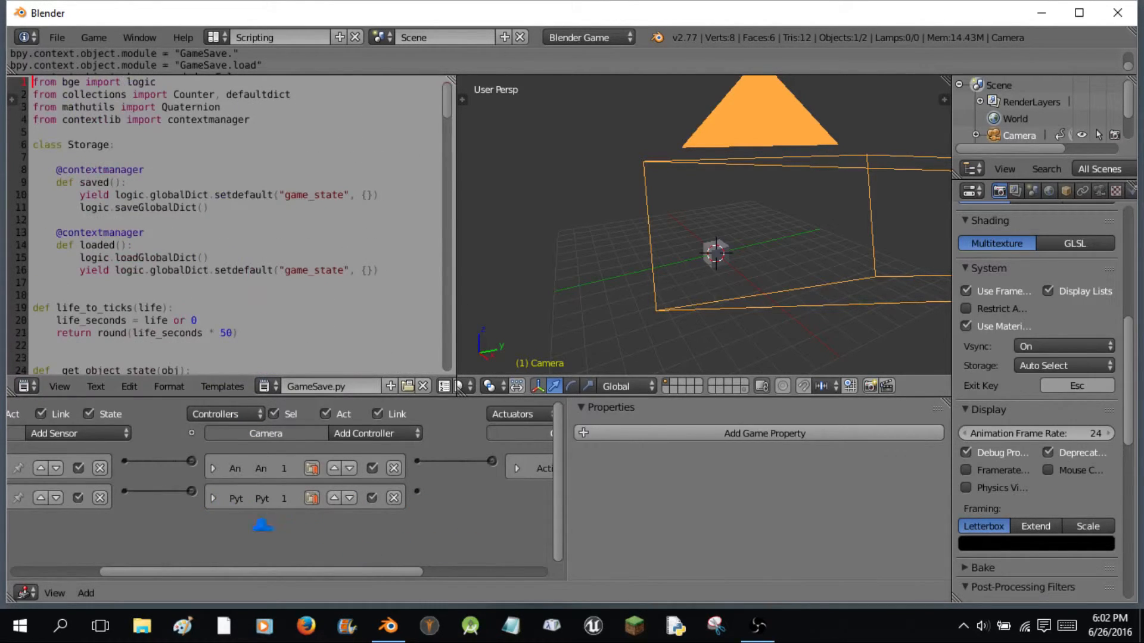
- Add a Keyboard sensor and a Python controller in Module mode running GameSave.save
left_click(76, 433)
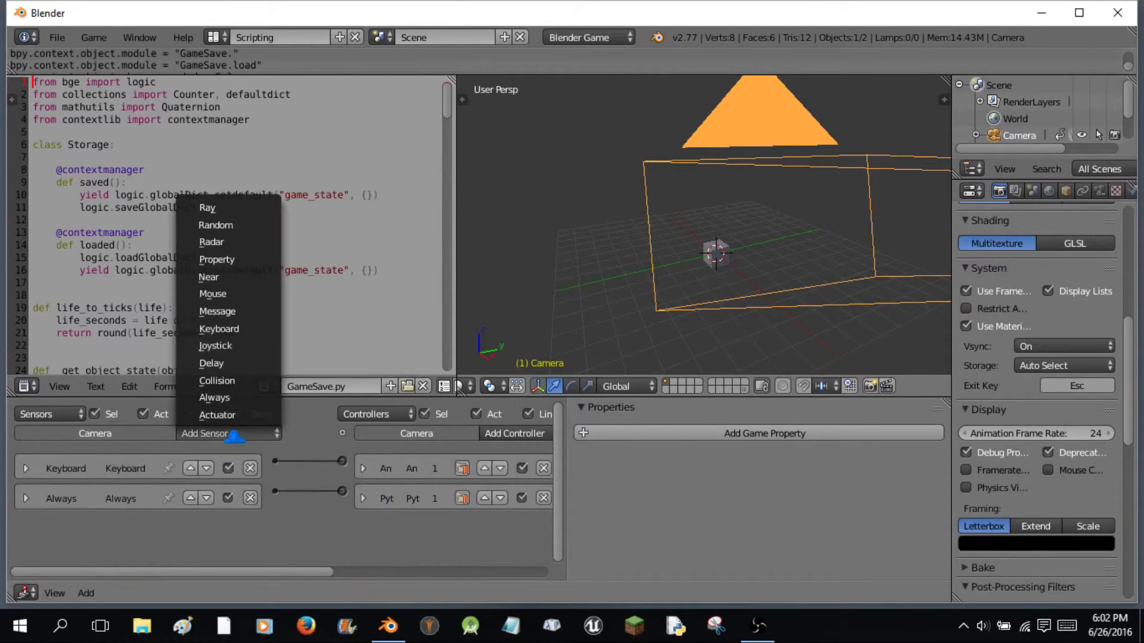
mouse_move(220, 329)
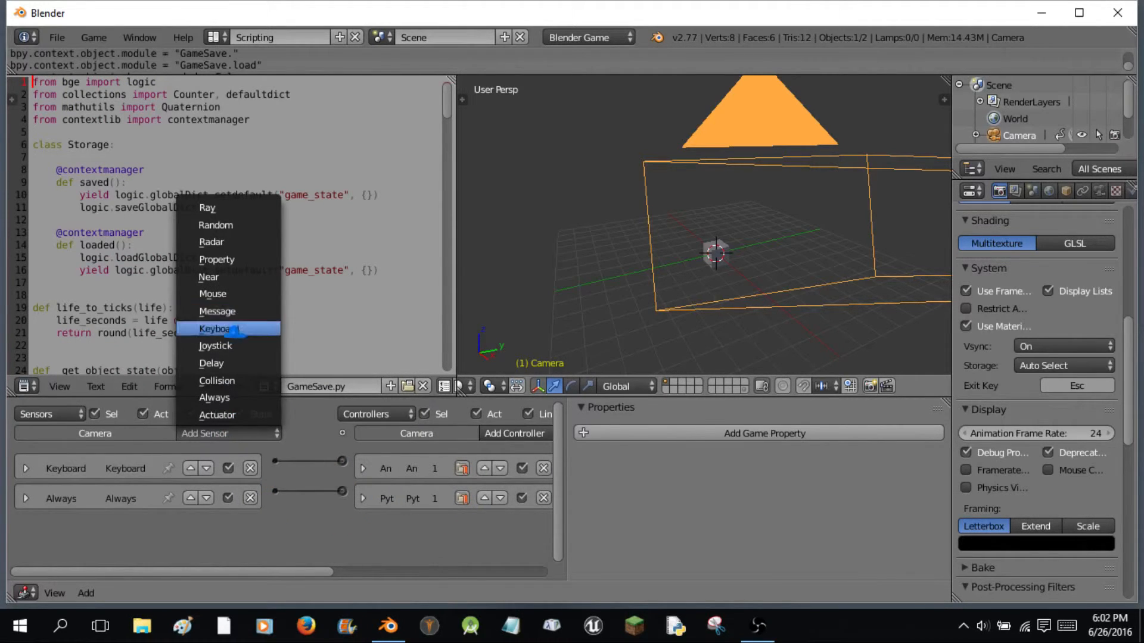
left_click(216, 329)
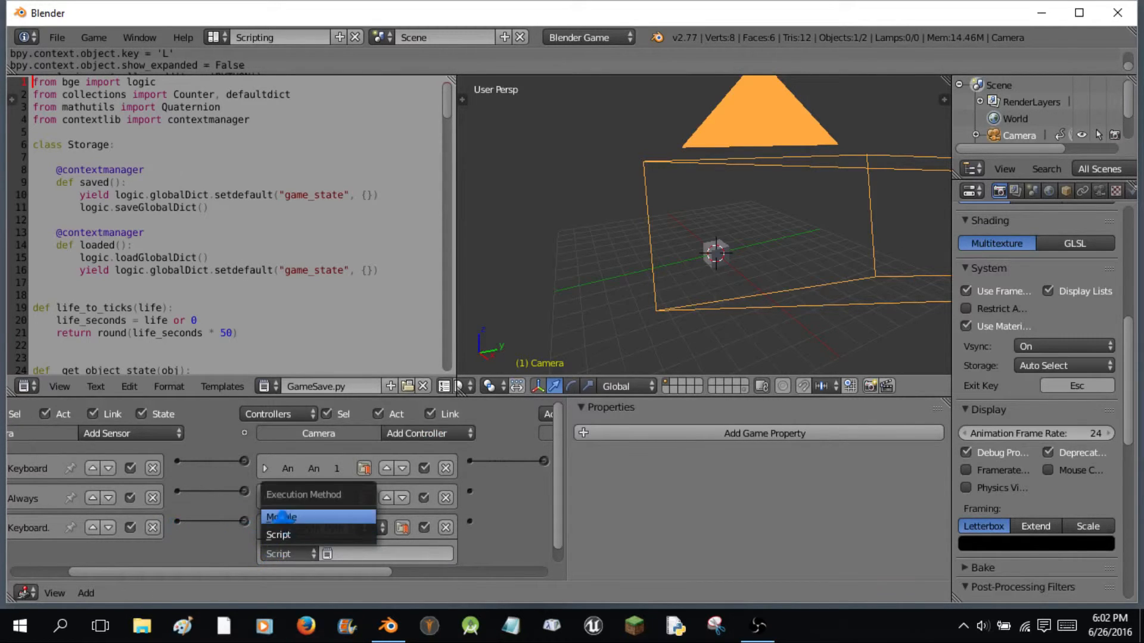
left_click(280, 516)
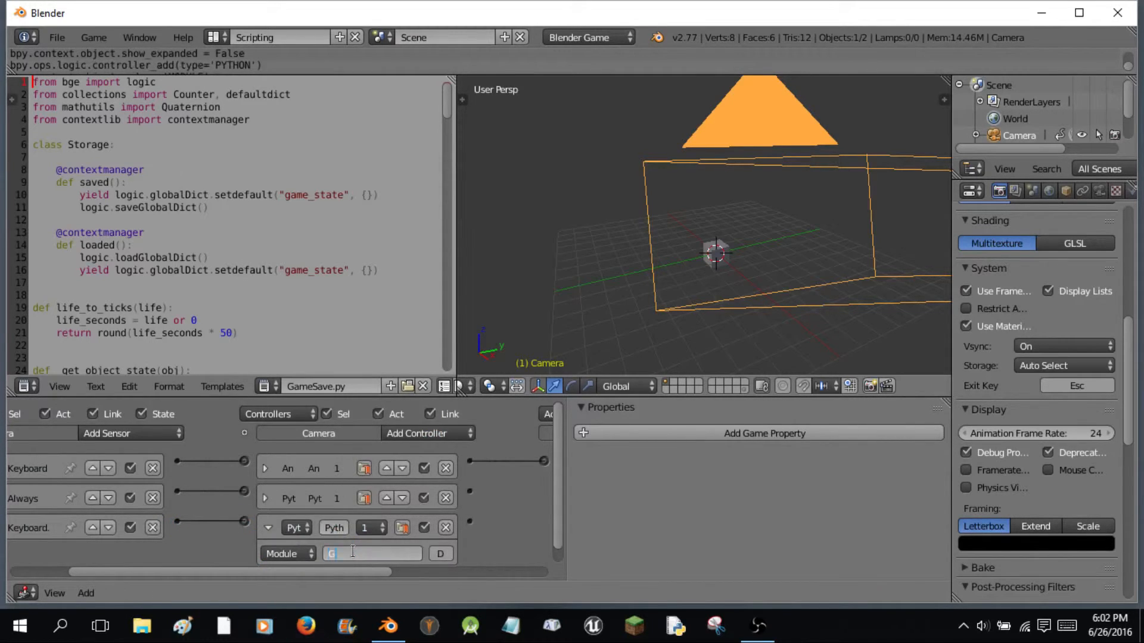
type("ameSave")
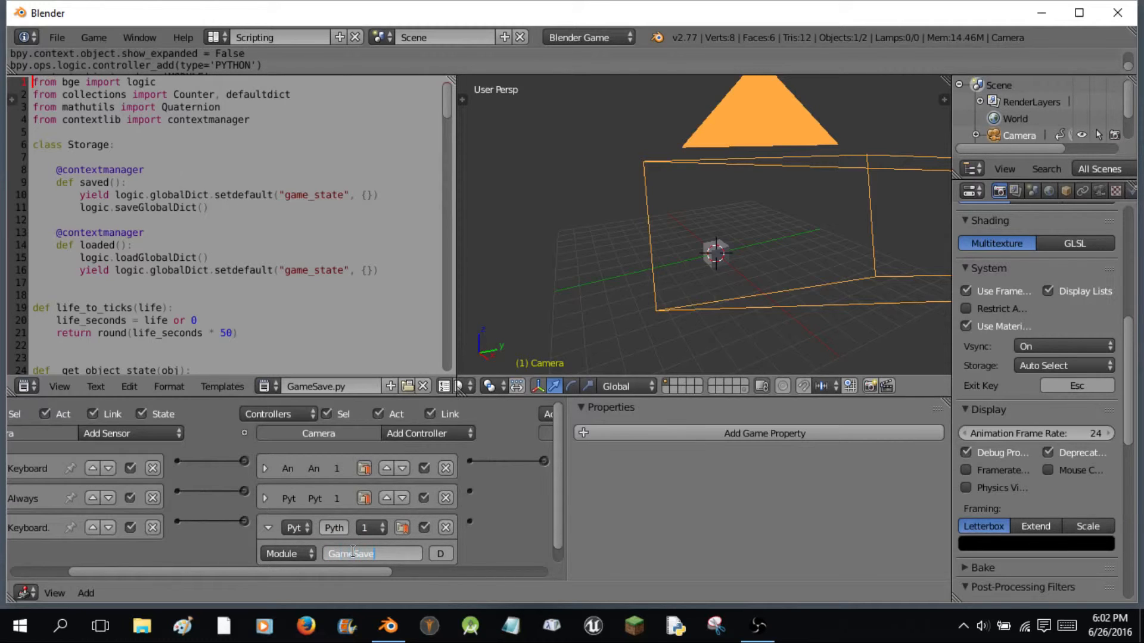
type(".save")
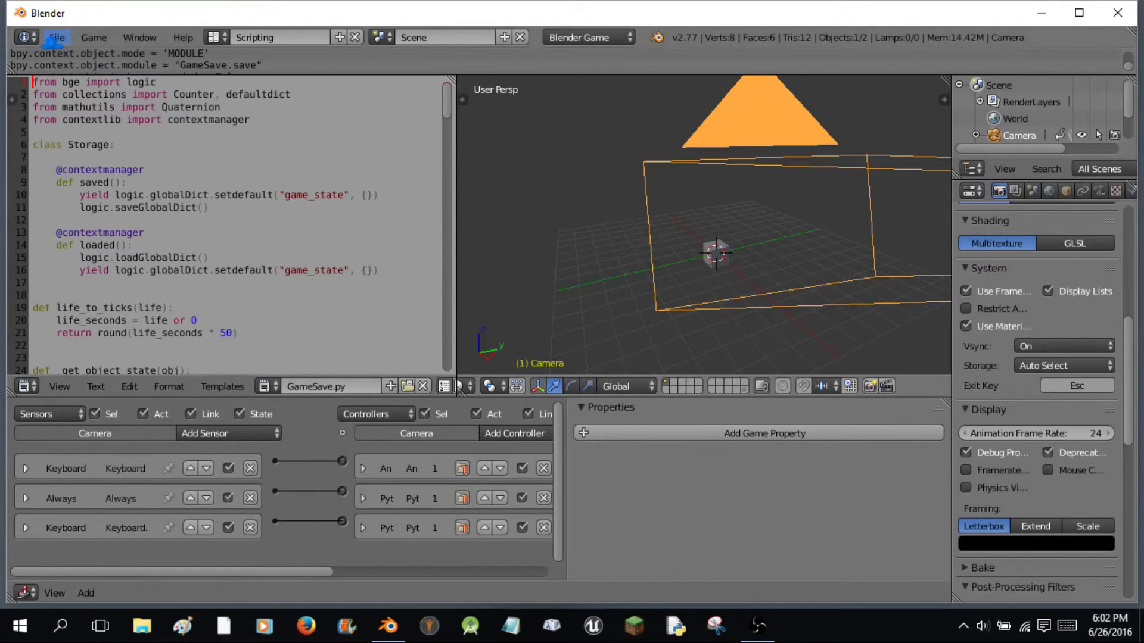
- Save the scene to the Desktop as tutorial save system.blend
left_click(57, 37)
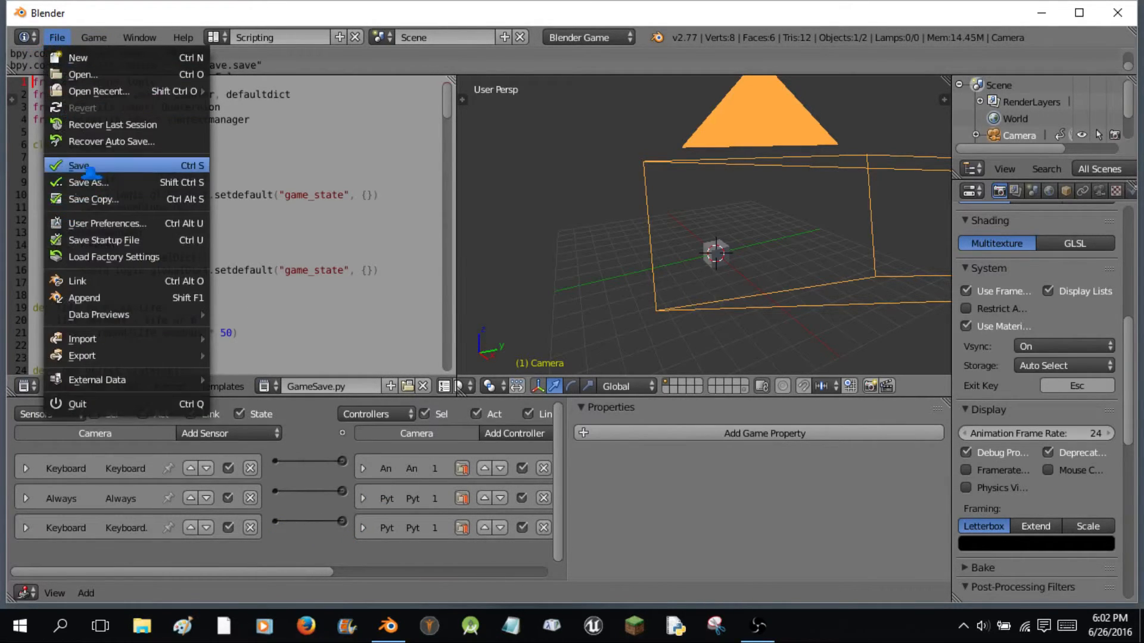
left_click(88, 183)
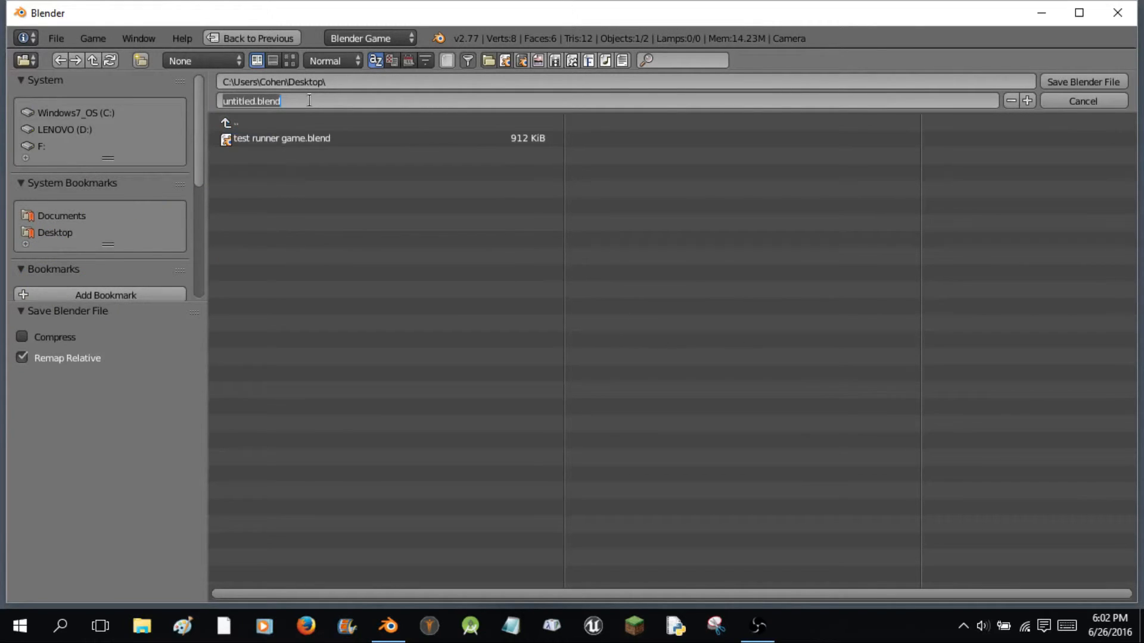
type("tutorial save")
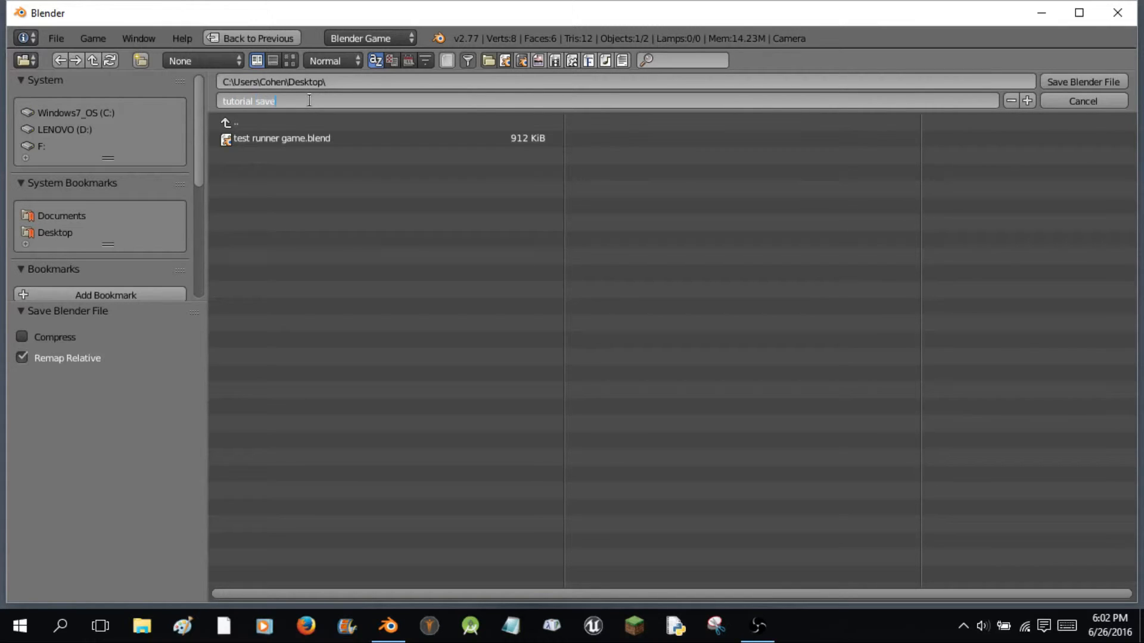
type("system")
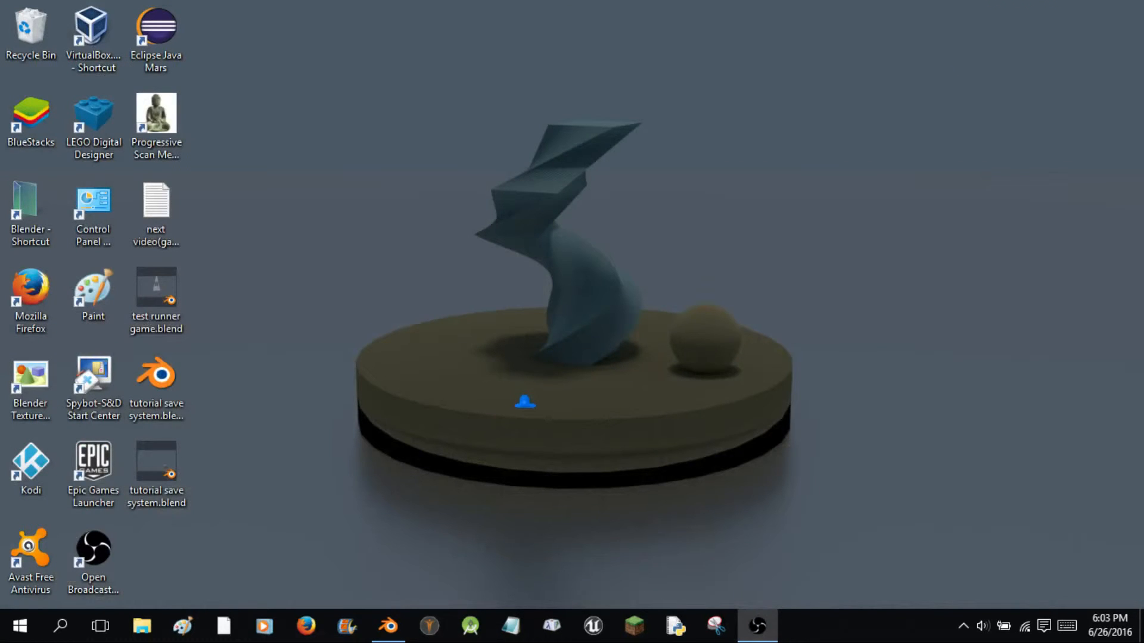
- Restore Blender, toggle the system console, and reopen tutorial save system.blend from the desktop
left_click(156, 372)
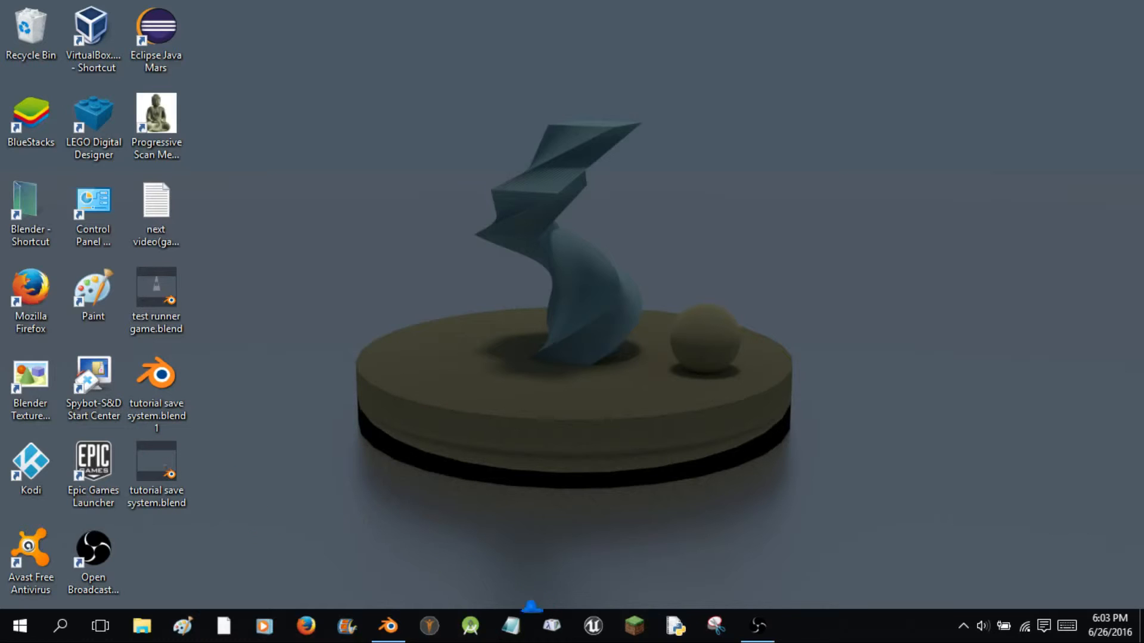
left_click(388, 627)
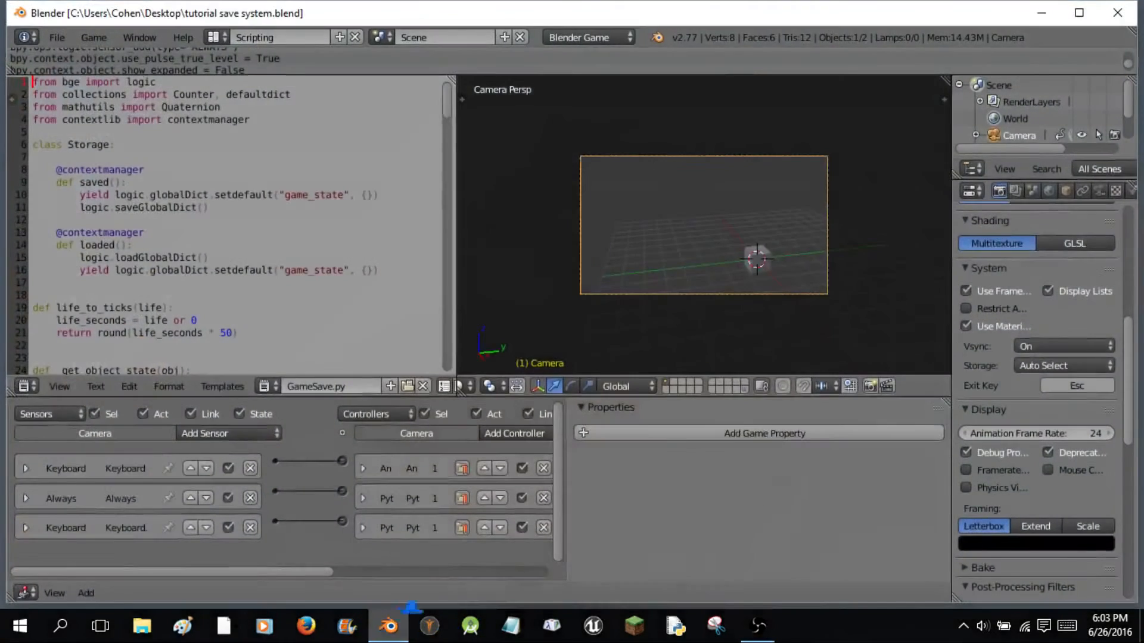
scroll("down", 3)
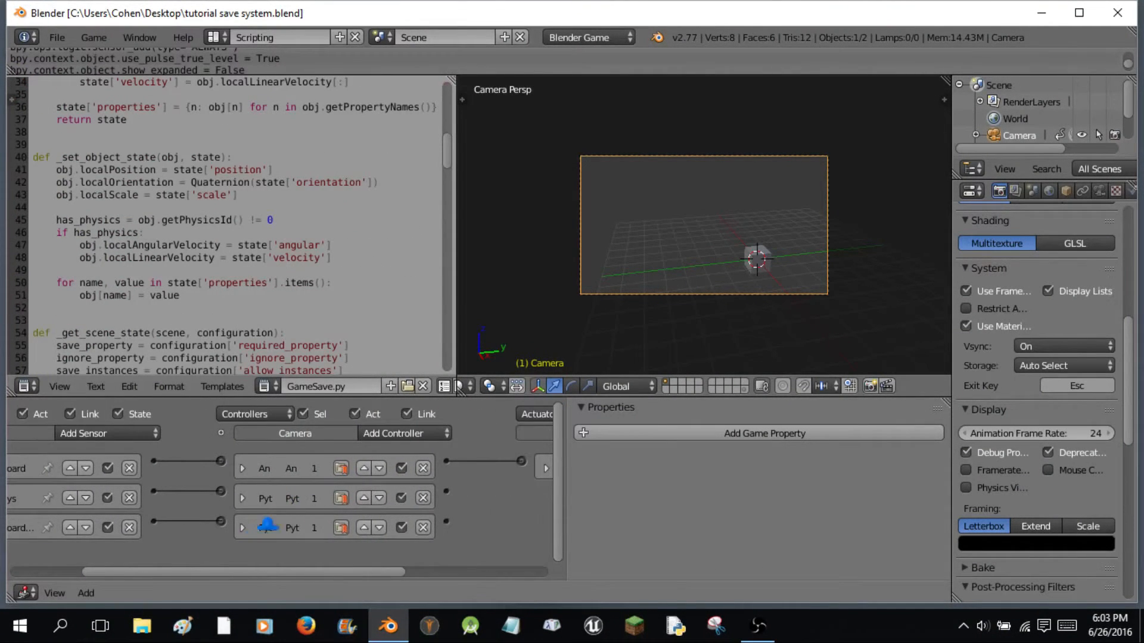
left_click(139, 37)
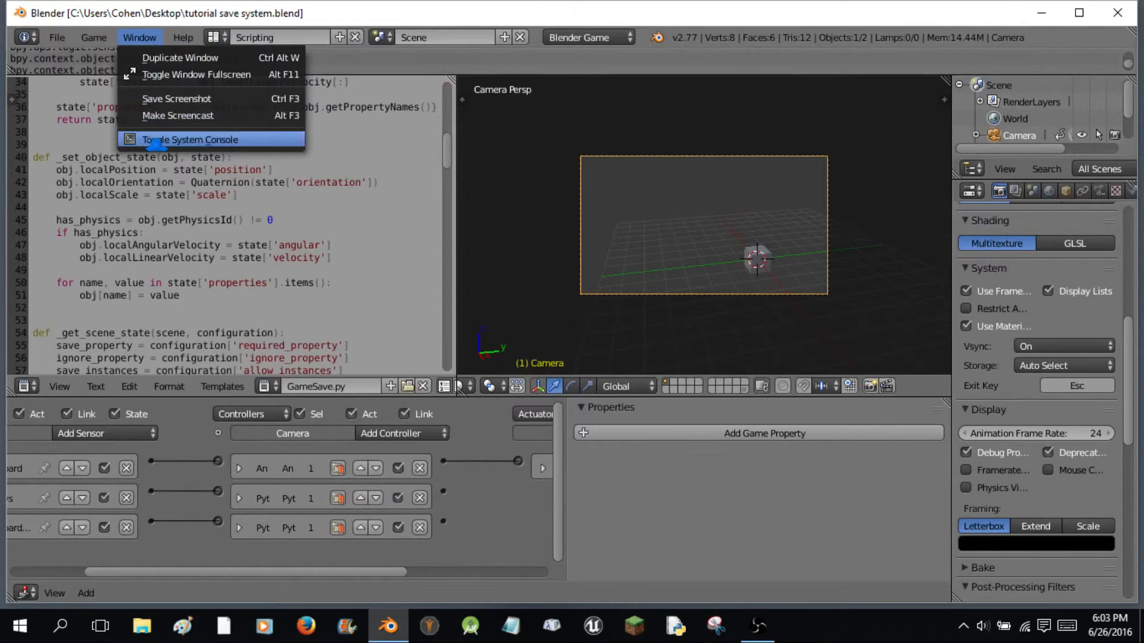
left_click(181, 140)
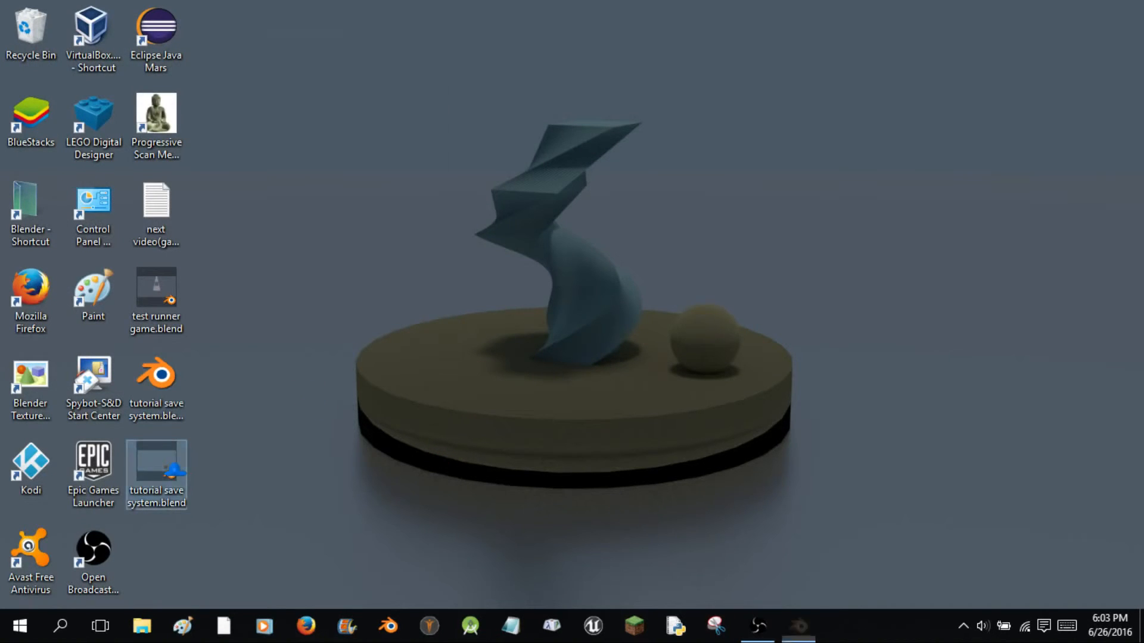
double_click(156, 475)
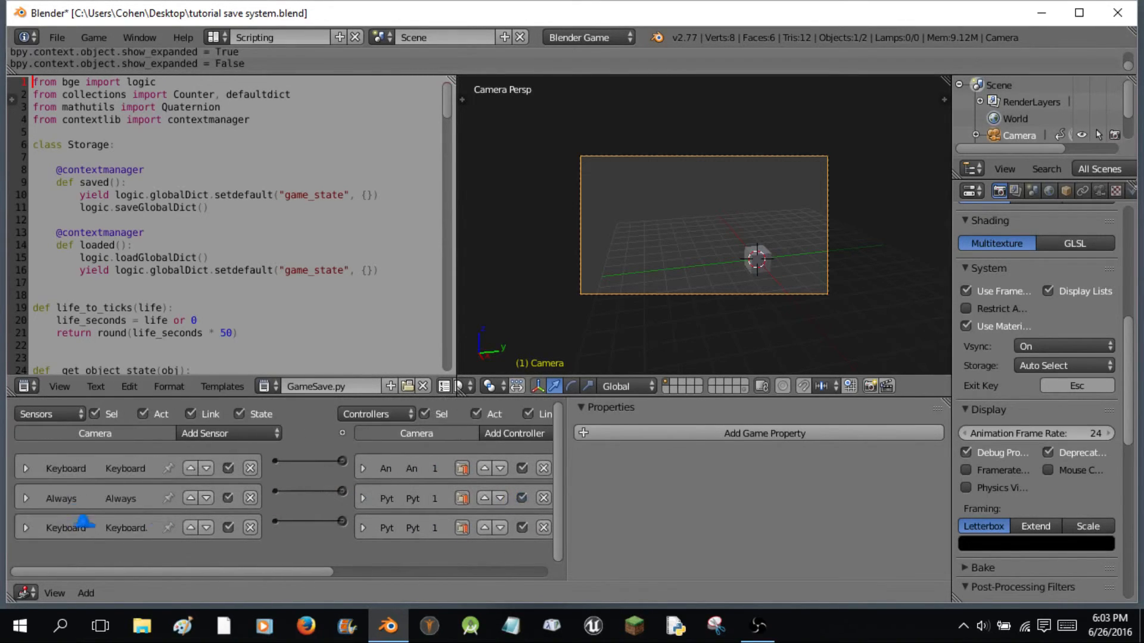
- Set the L-key Keyboard sensor to True Level pulse with Skip 100, then collapse it
left_click(26, 528)
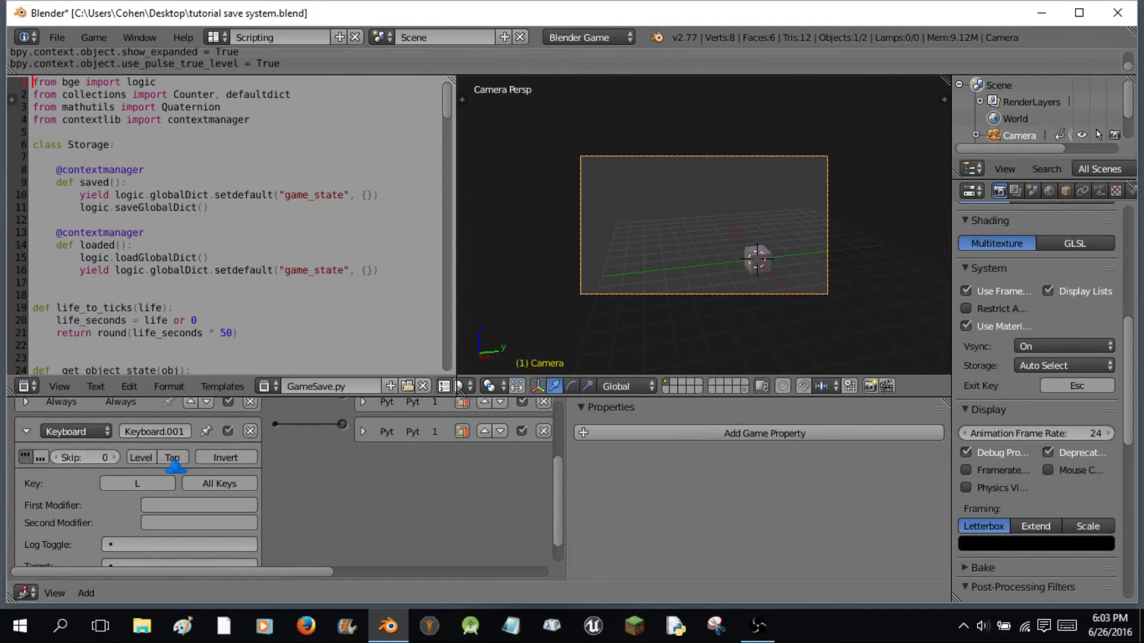
left_click(83, 457)
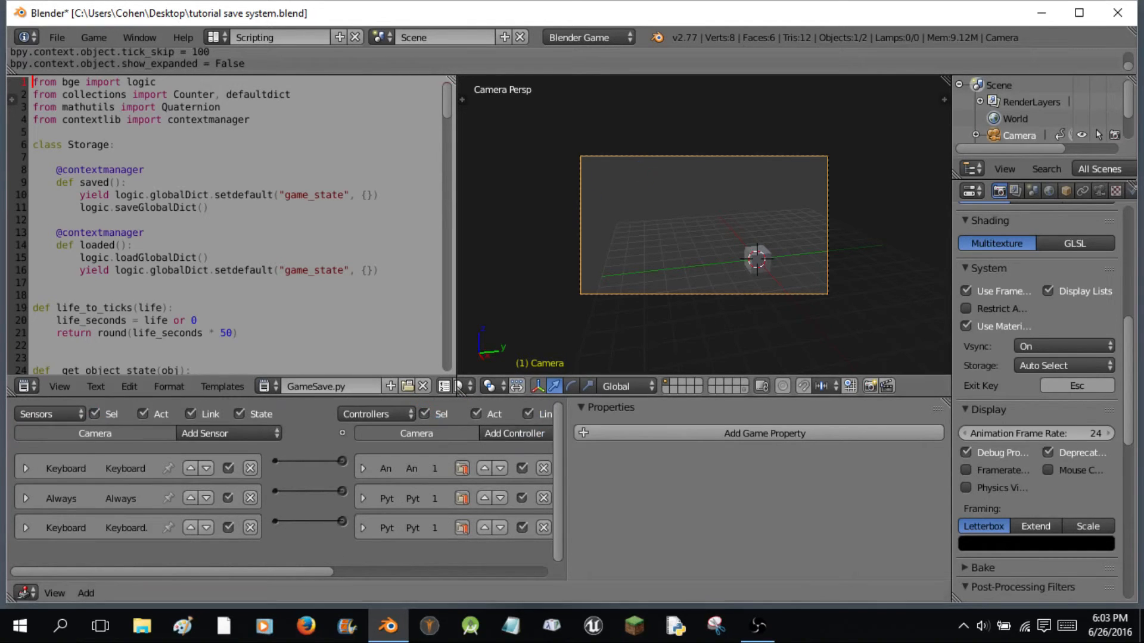
left_click(25, 527)
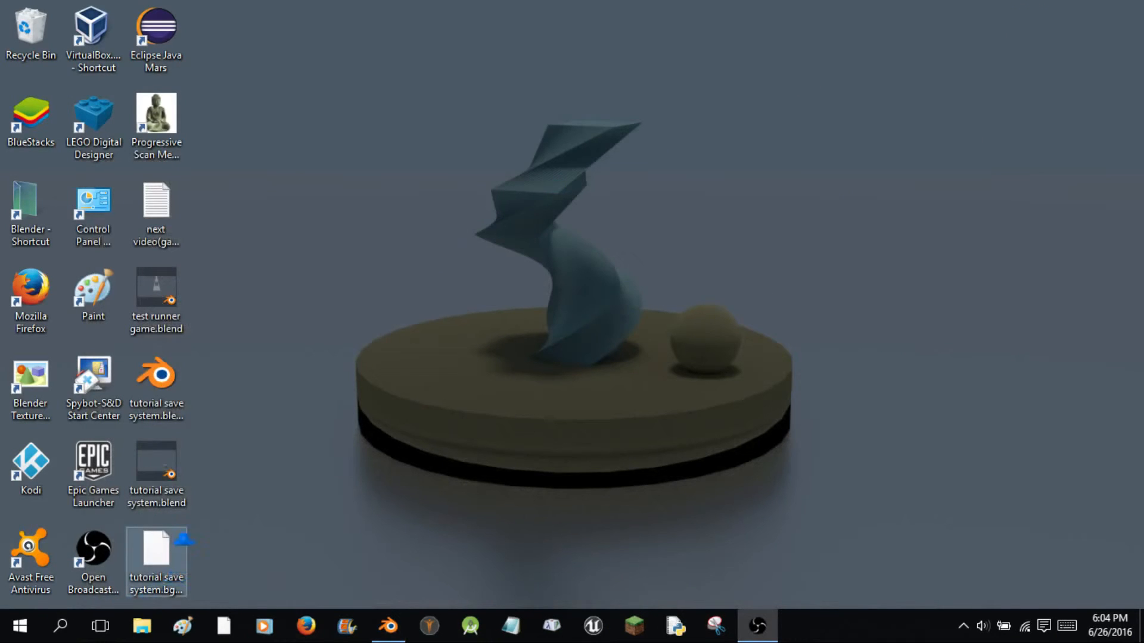
- Open tutorial save system.bgeconf from the desktop with Notepad via Open with
right_click(157, 561)
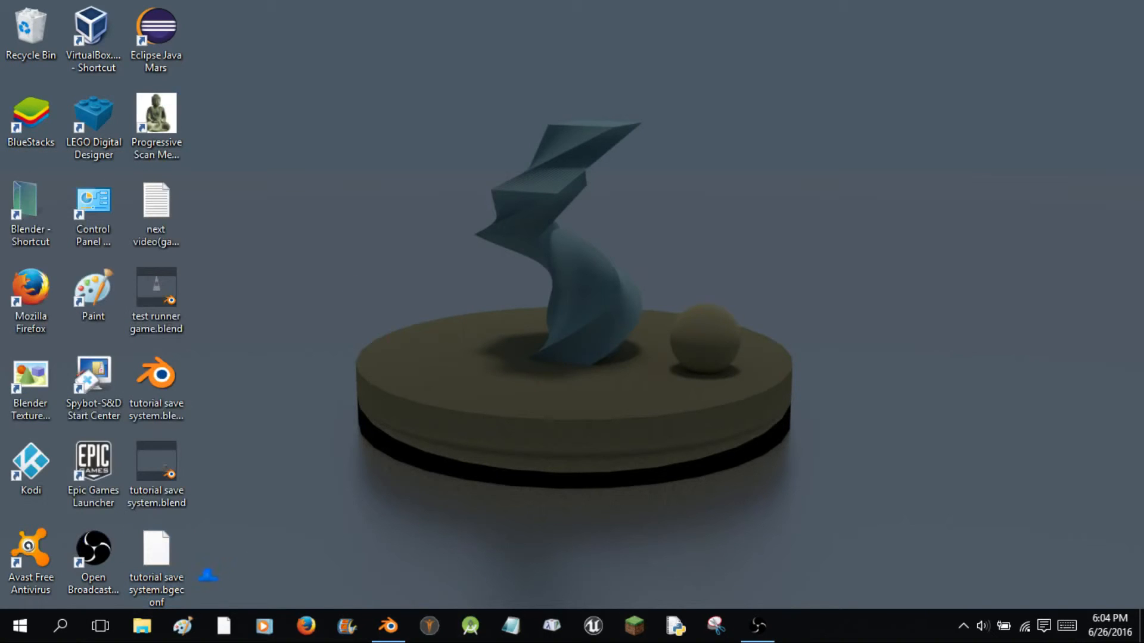
mouse_move(156, 584)
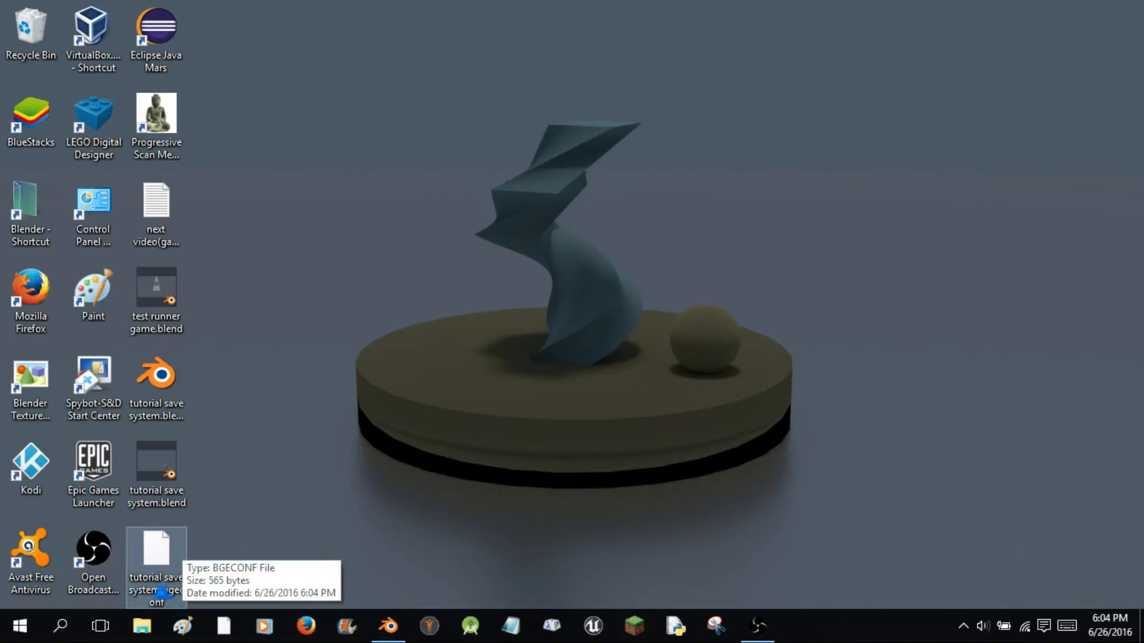
right_click(156, 554)
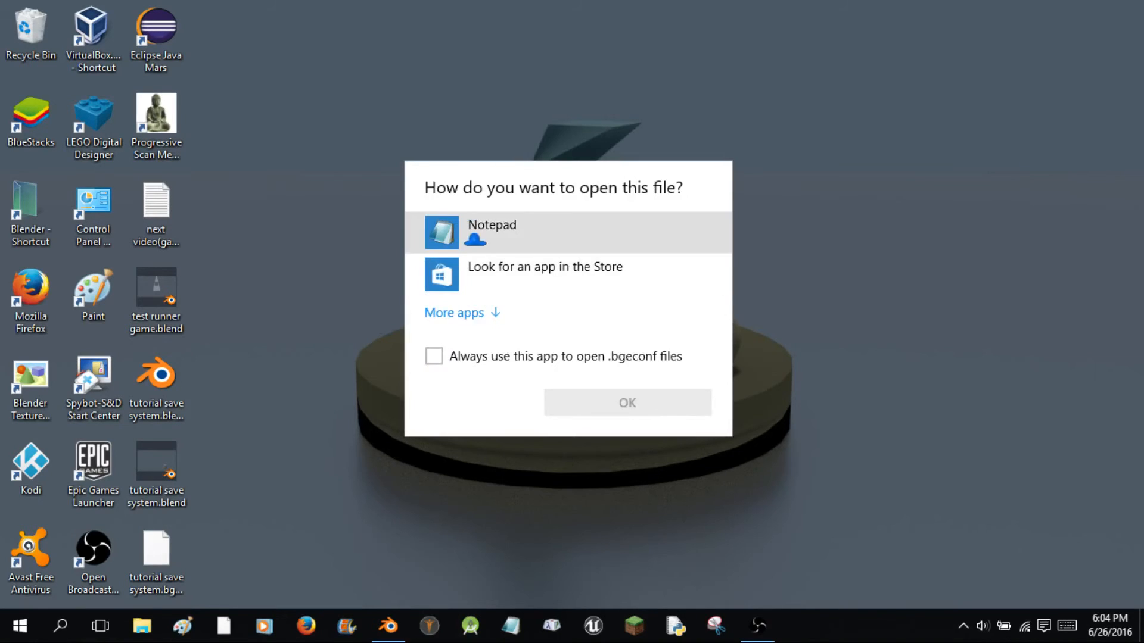
left_click(628, 402)
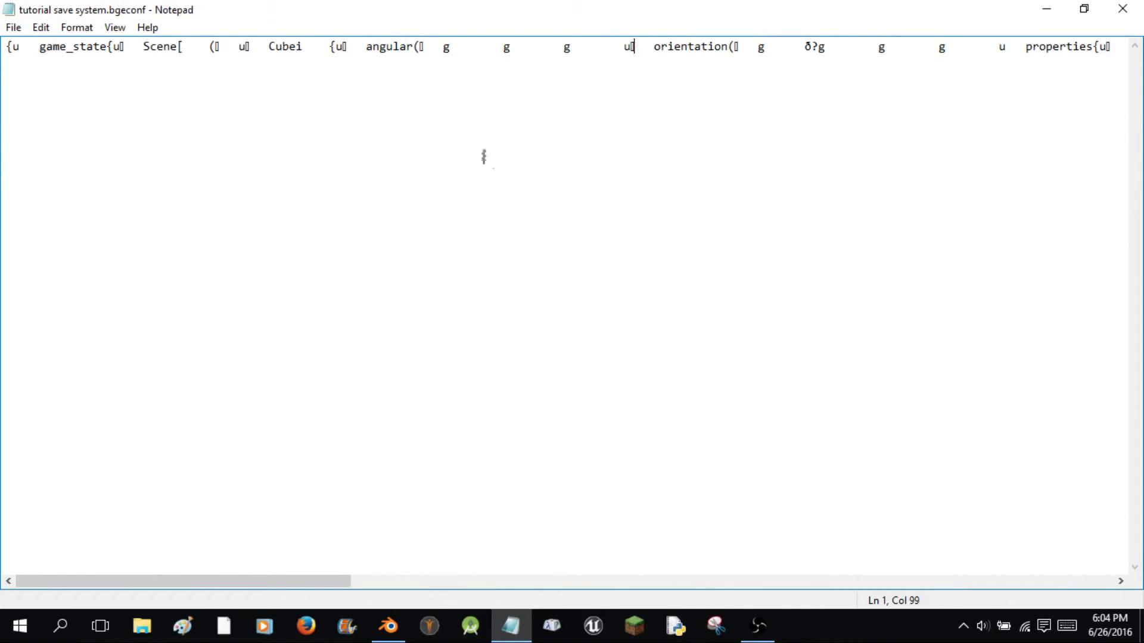
- Read the Cube's stored position, orientation and scale in Notepad, then close it
left_click(76, 27)
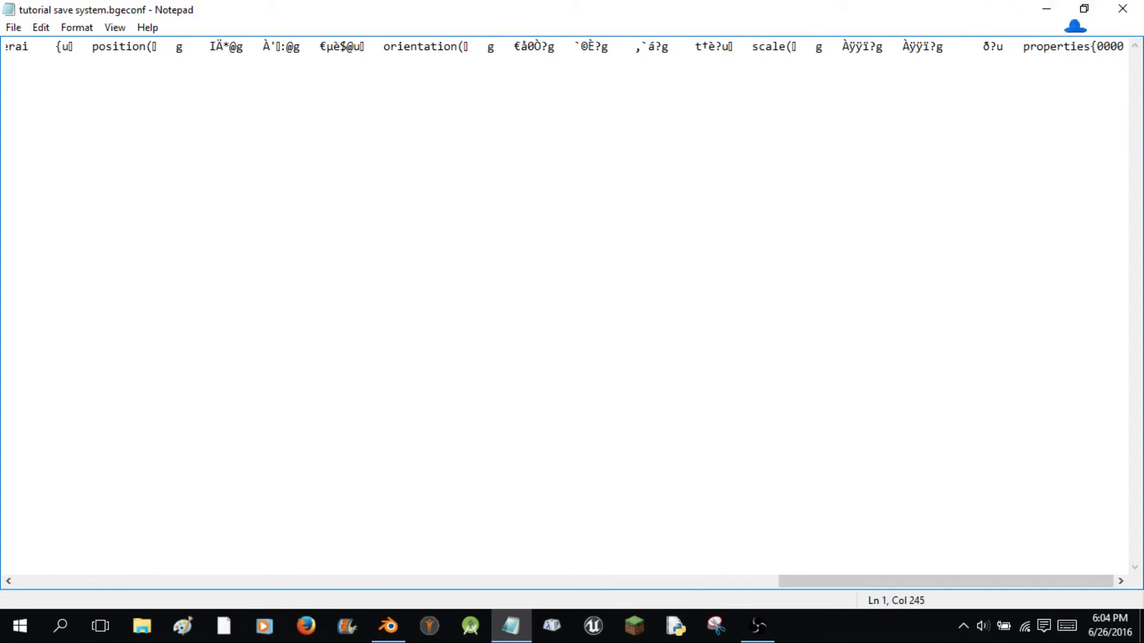
left_click(384, 627)
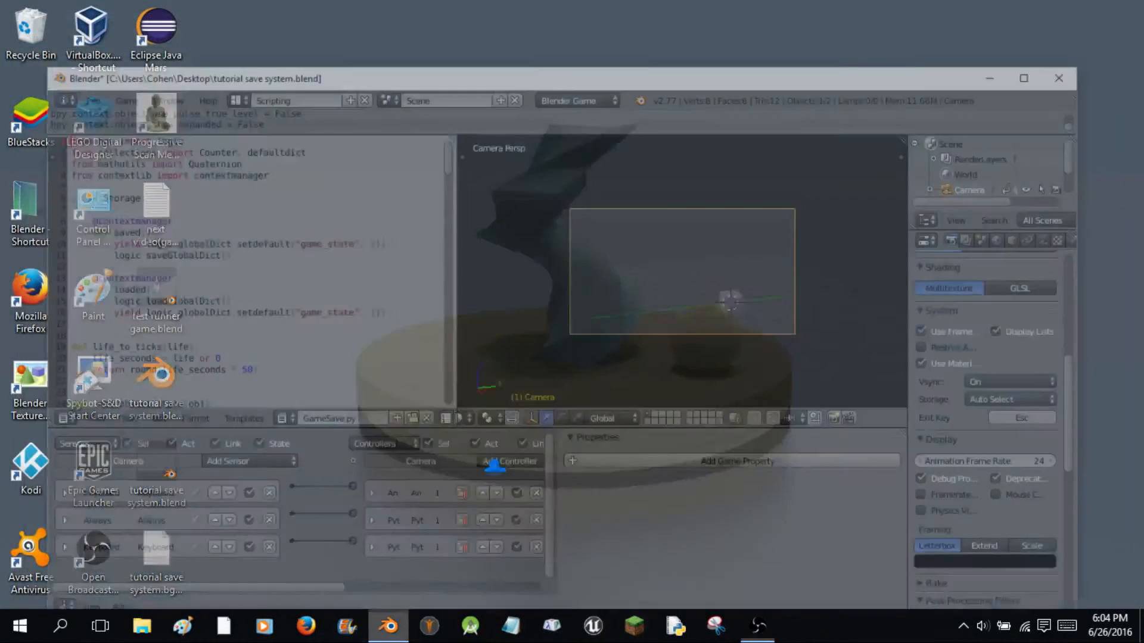